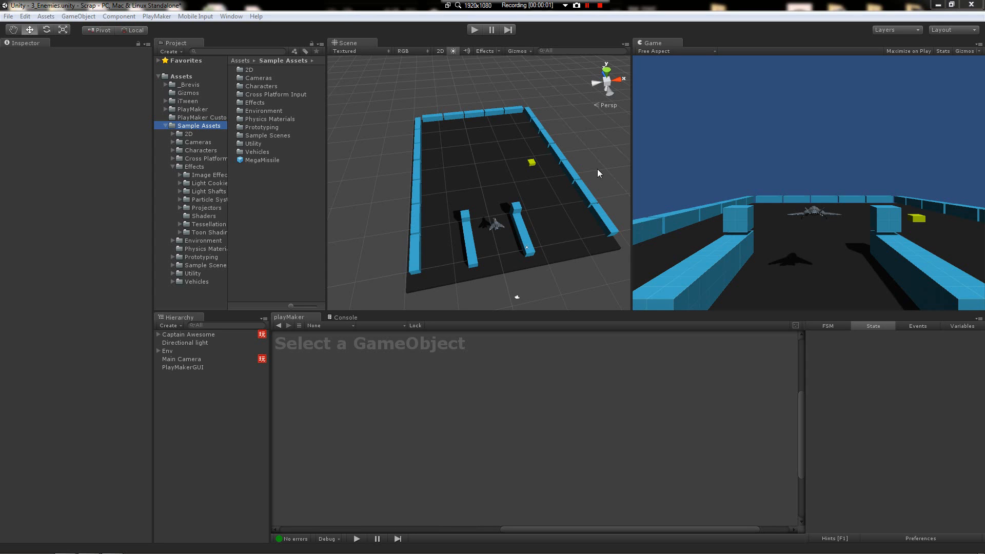
mouse_move(595, 183)
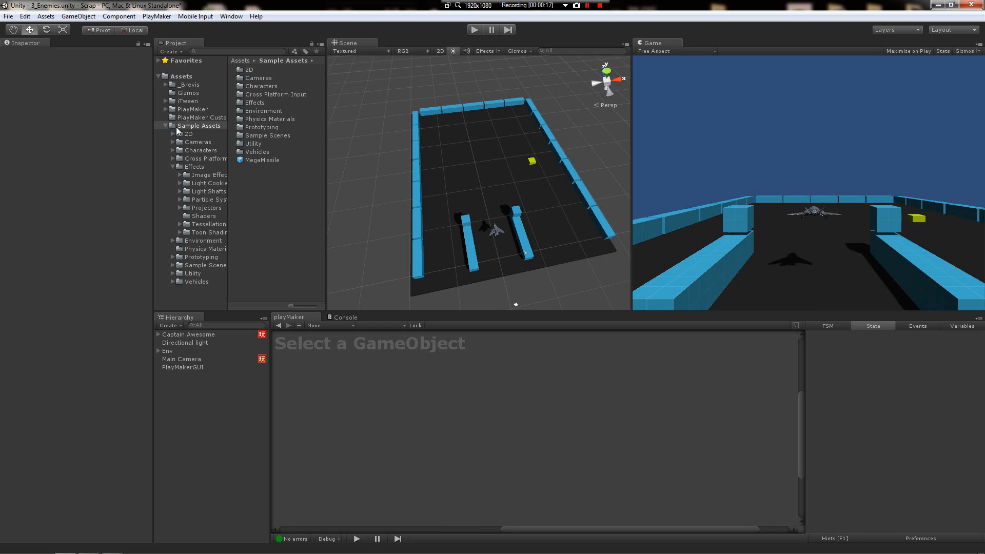
Step: Browse to Vehicles > Car > Models and select the skyCar model to view its import settings
click(199, 125)
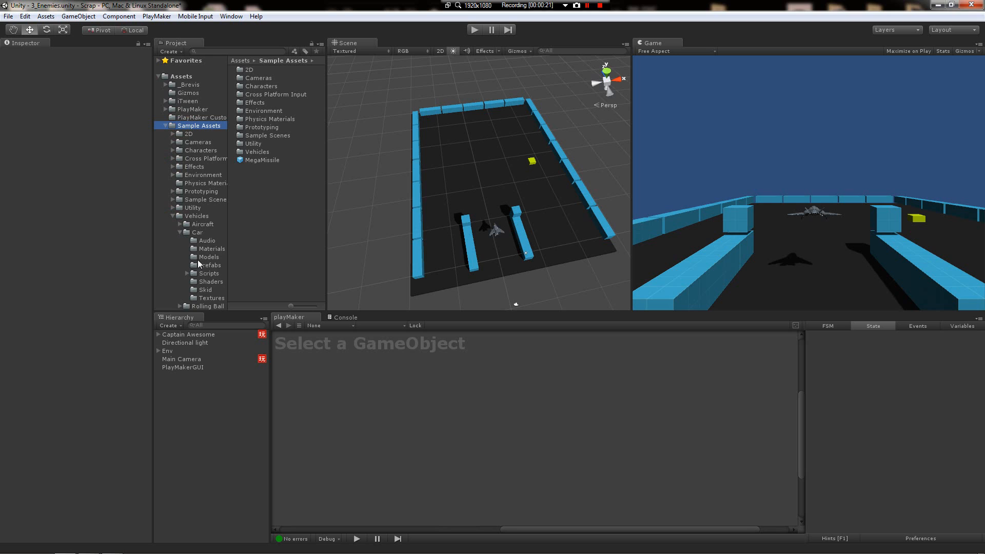
click(208, 257)
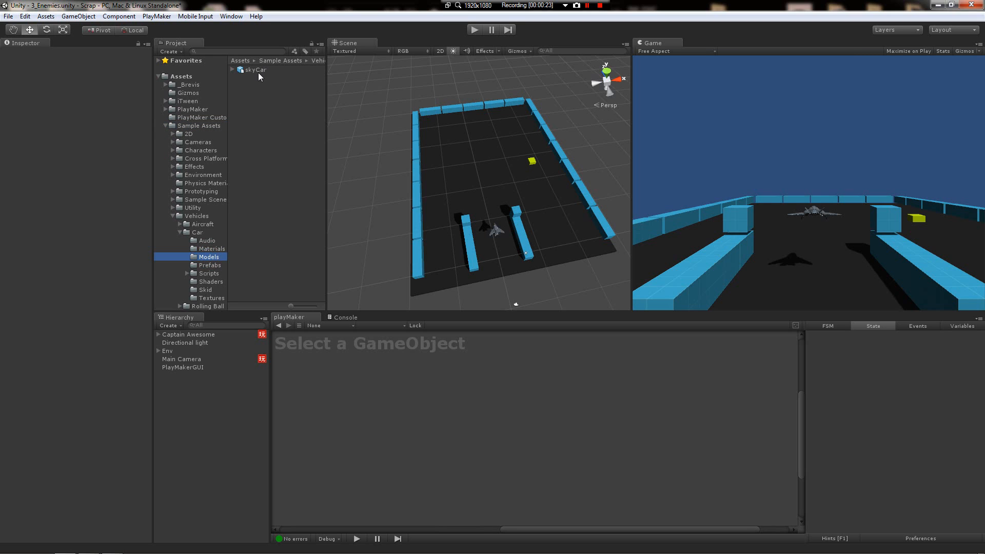
click(256, 68)
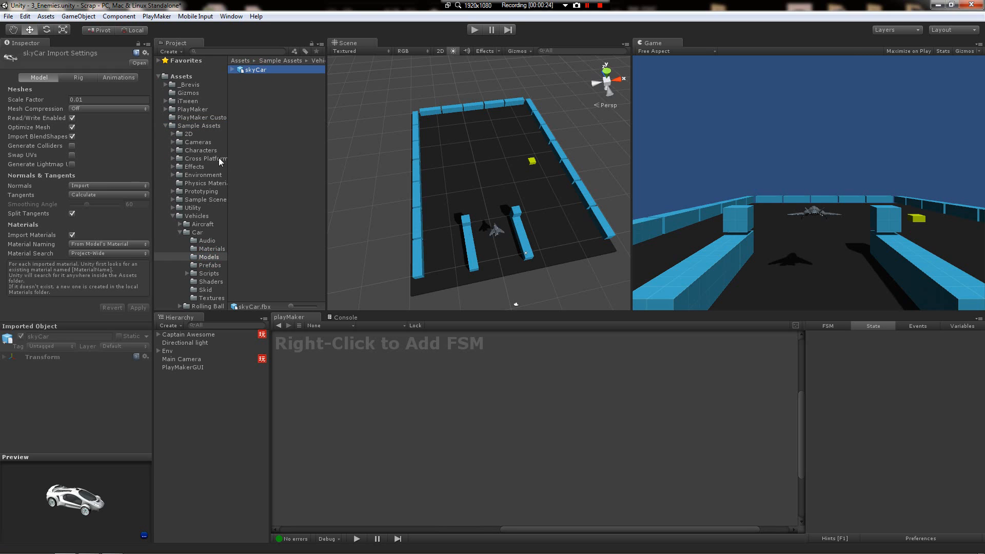
mouse_move(210, 270)
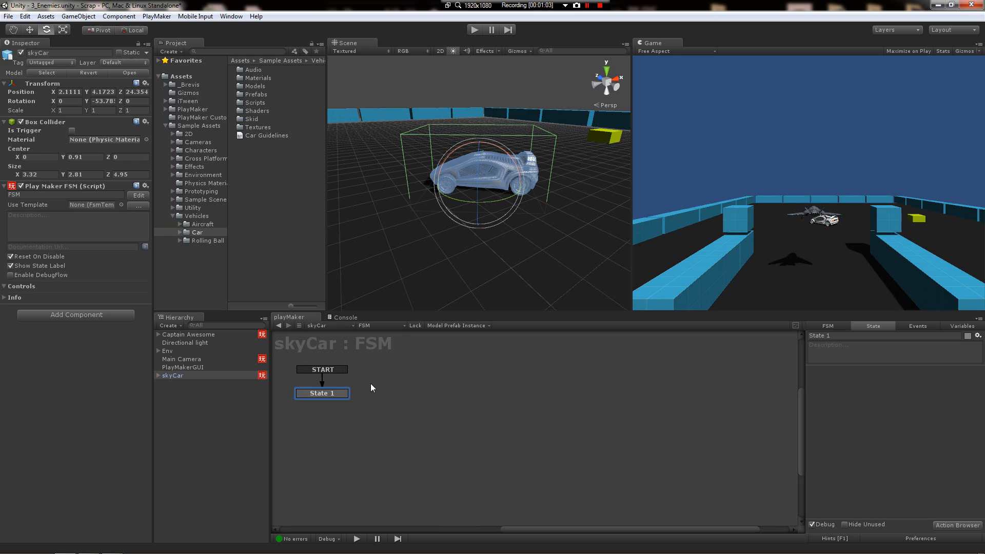
mouse_move(357, 394)
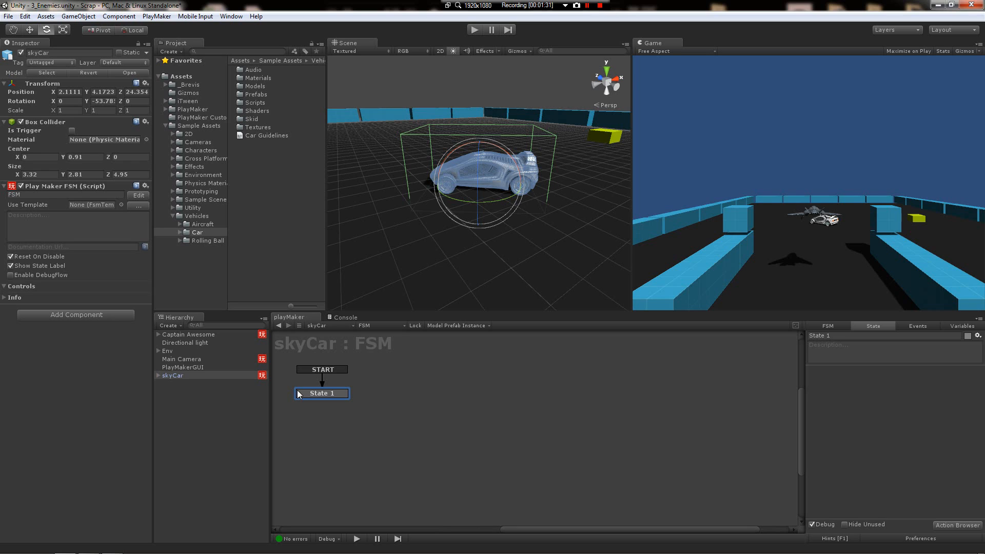
mouse_move(331, 425)
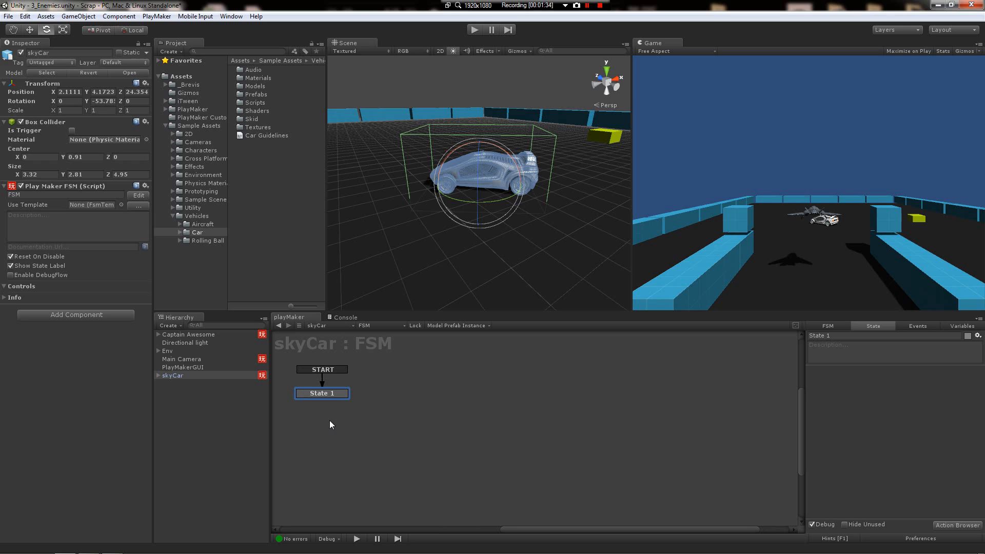
mouse_move(336, 404)
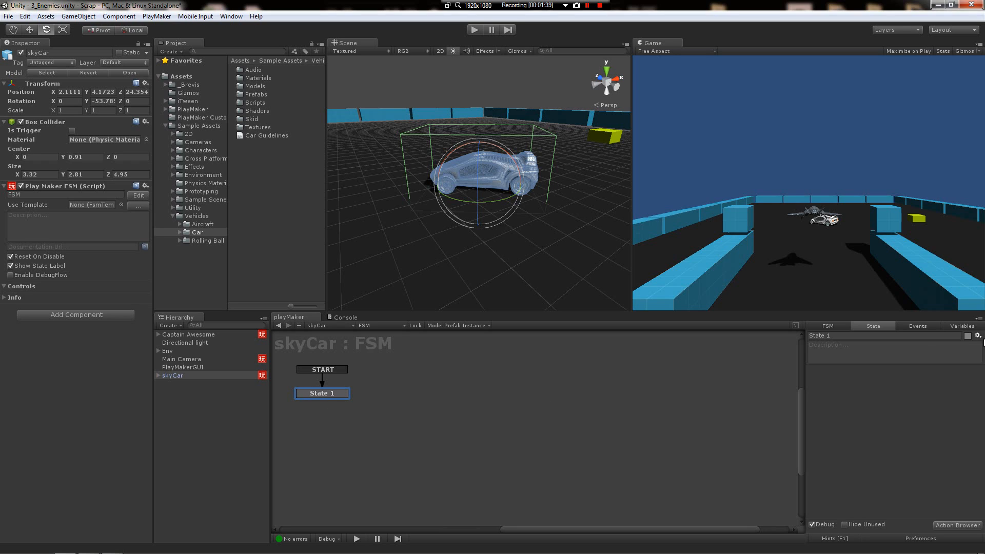
Step: Add a new FSM event named MissileHit in the Events list
click(916, 325)
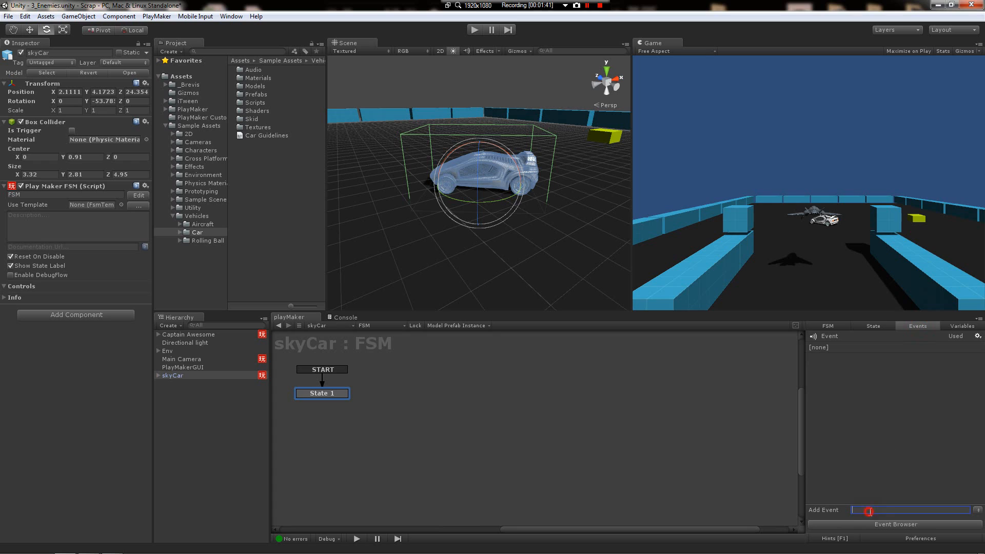
text(M)
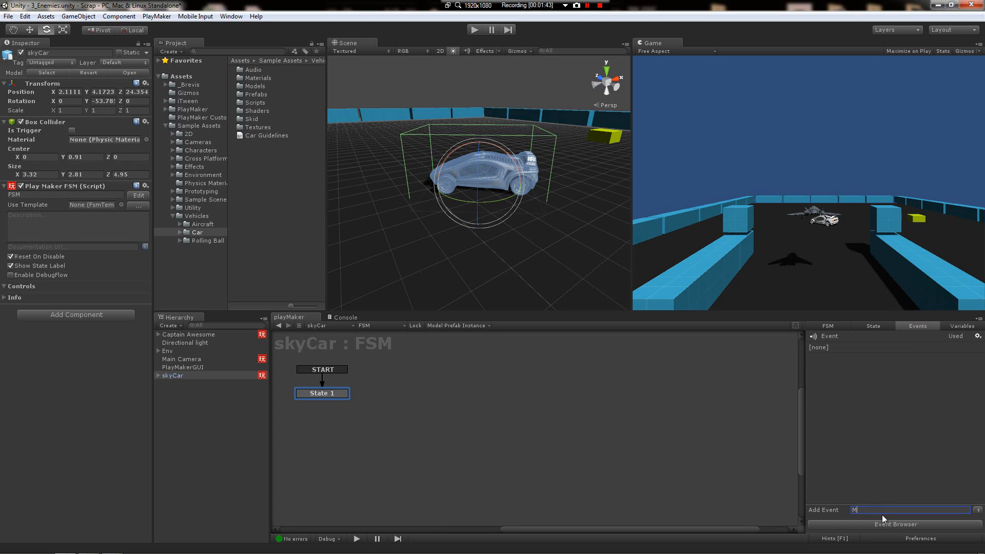
text(issileHit)
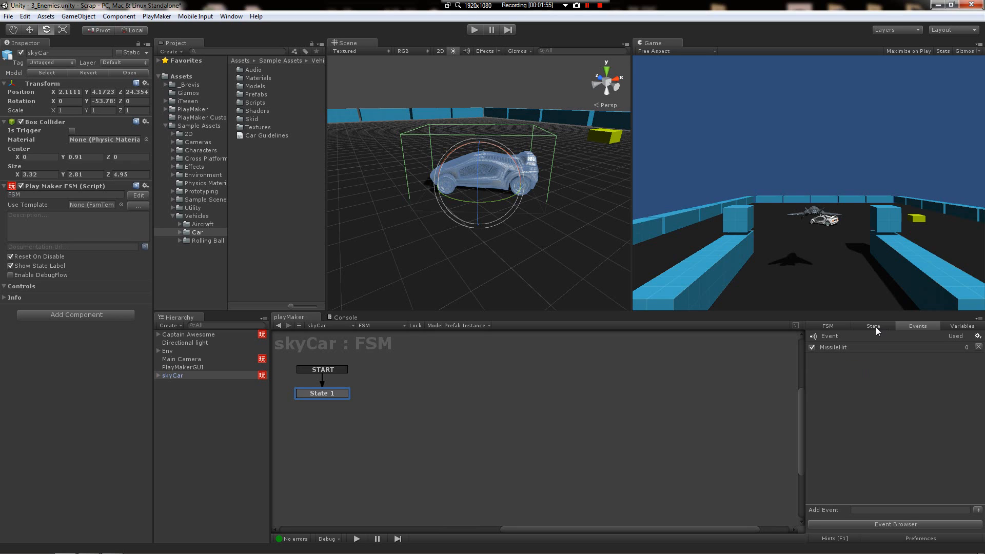
Step: Create a float variable Health with value 100 and expose it in the Inspector
click(960, 326)
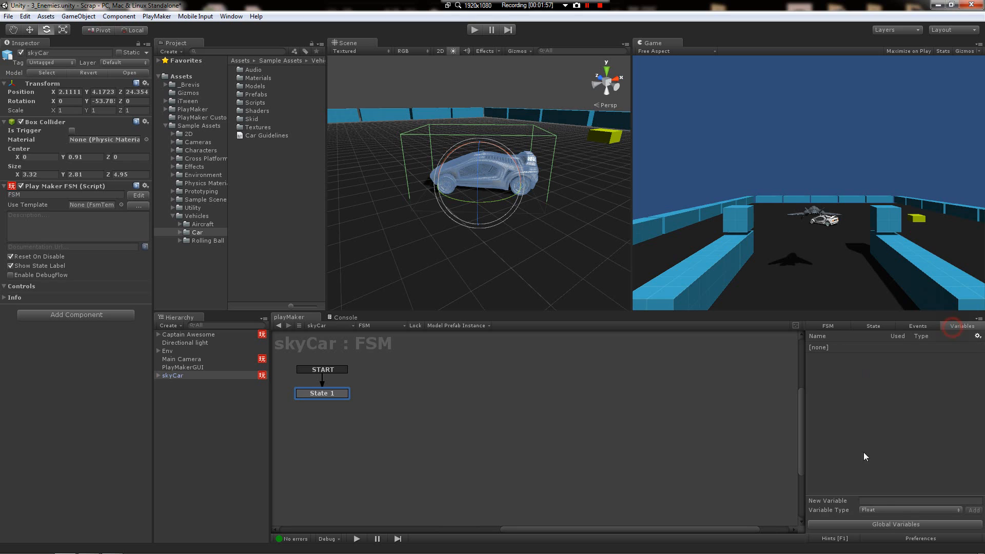
text(H)
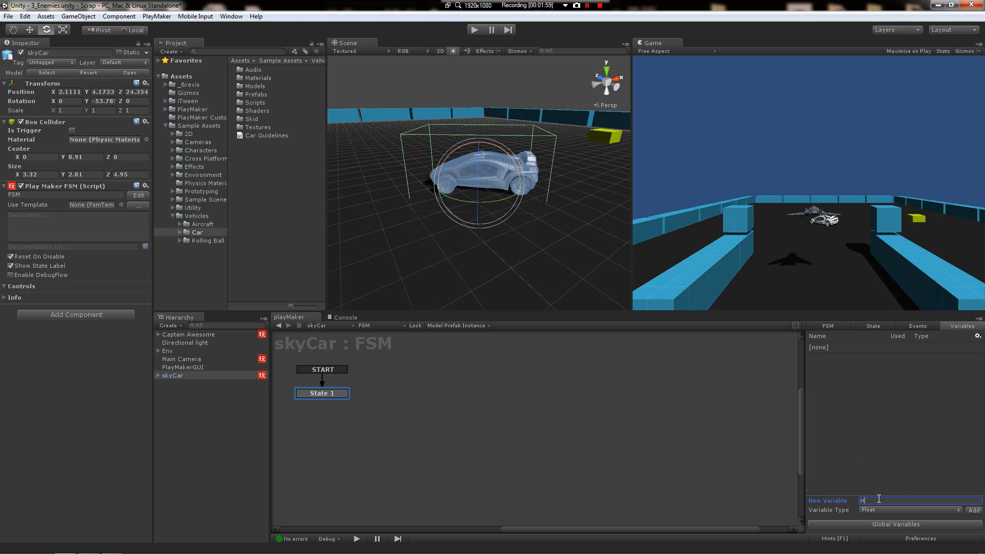
text(ealth)
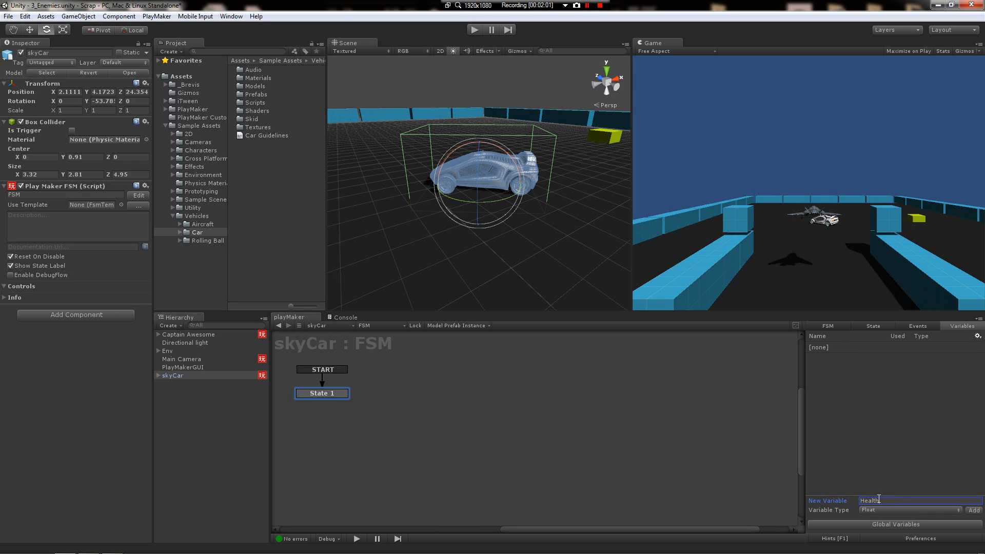
click(974, 510)
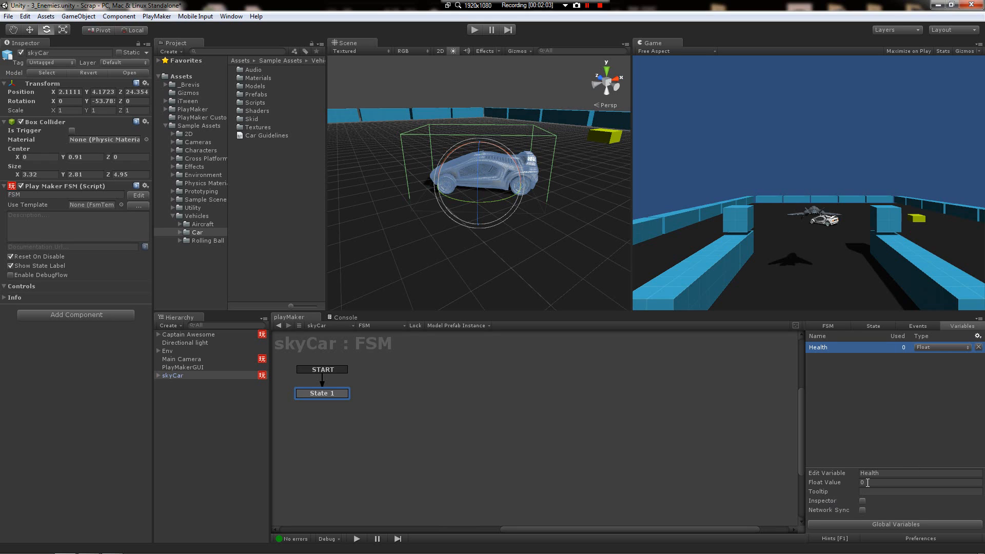
text(100)
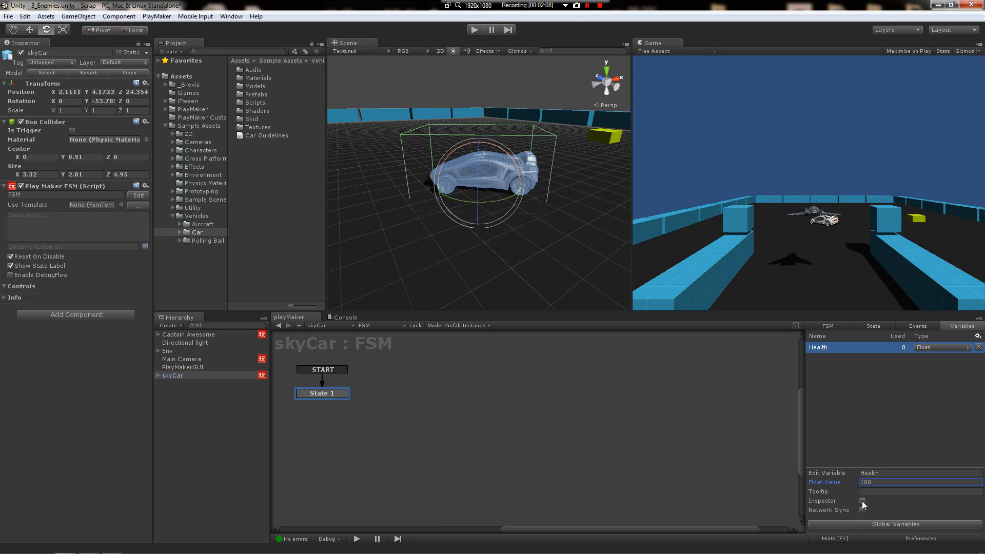
click(862, 501)
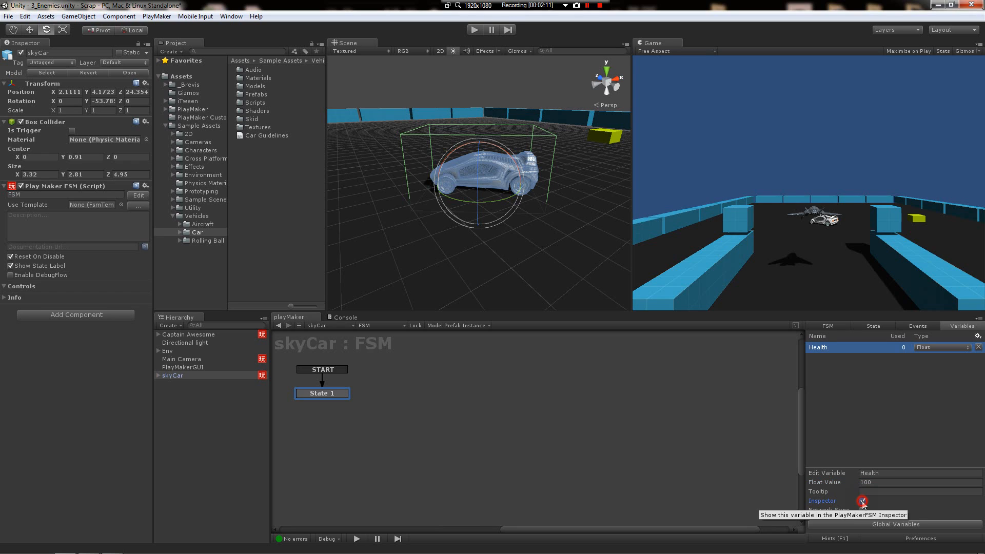
click(862, 501)
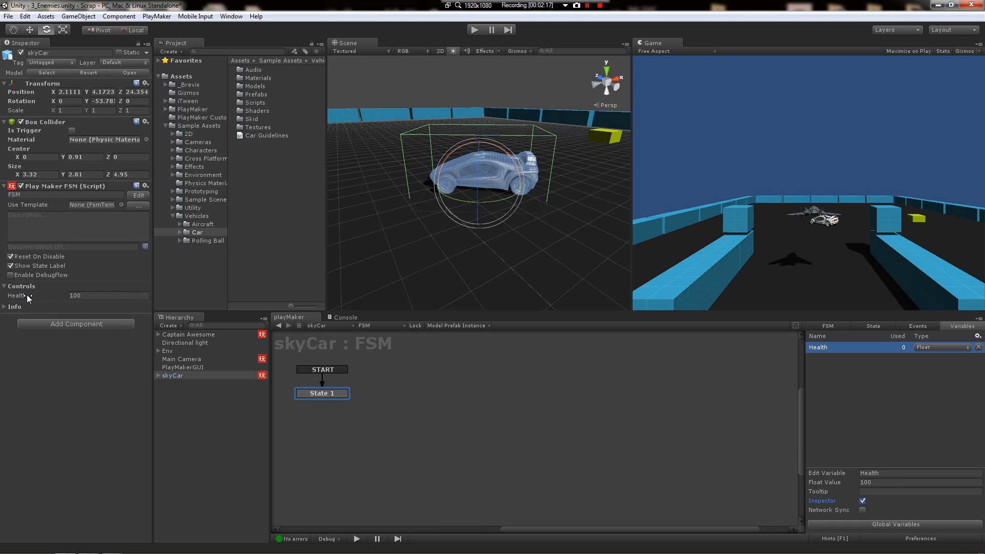
Step: Edit the exposed Health value on the skyCar object to 80
click(74, 296)
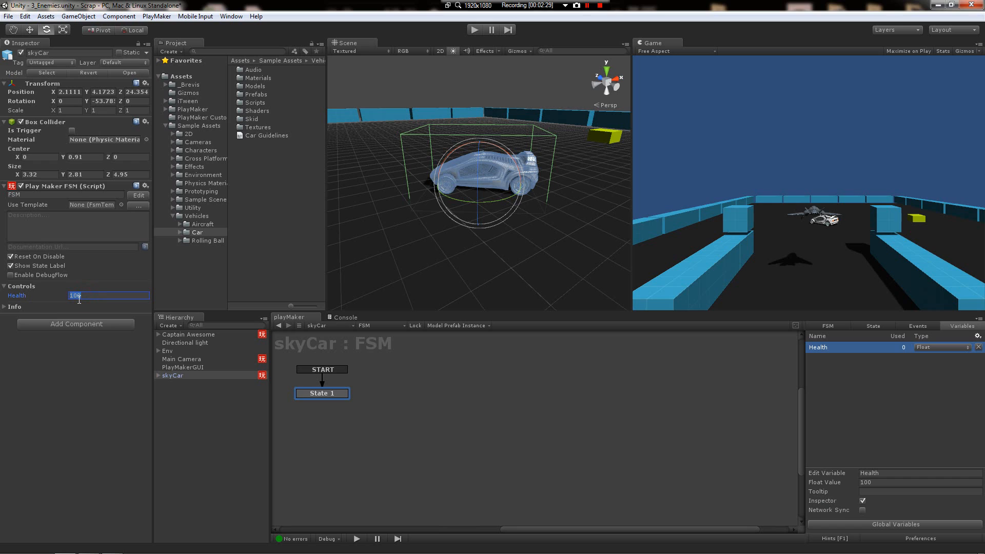
text(80)
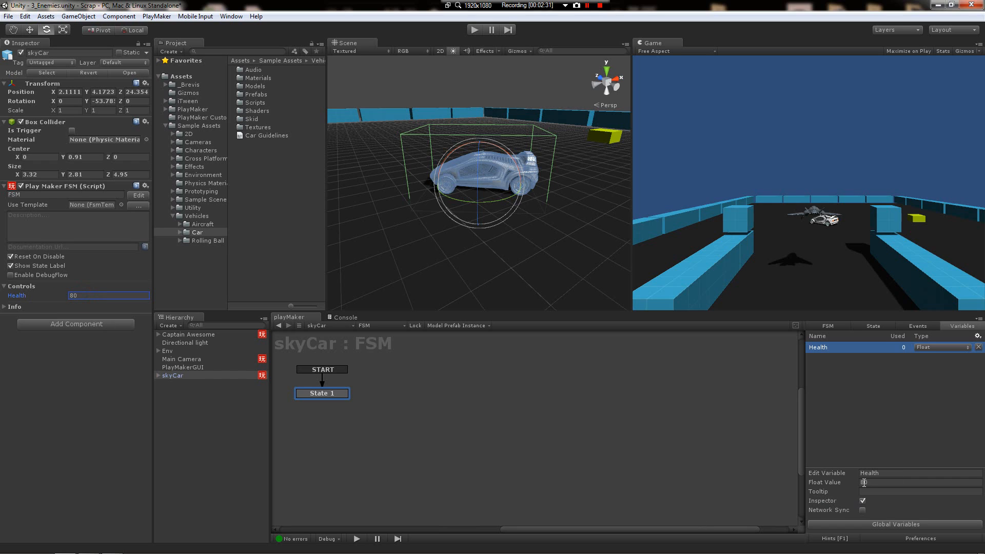
click(107, 295)
text(100)
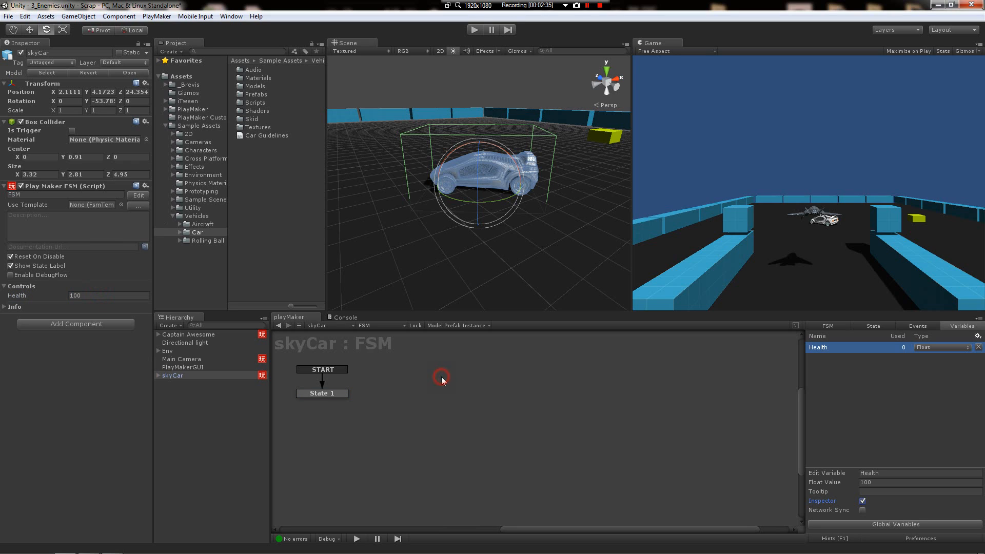
Step: Select State 1 and begin adding a NoMoreHealth event in the Events list
click(321, 393)
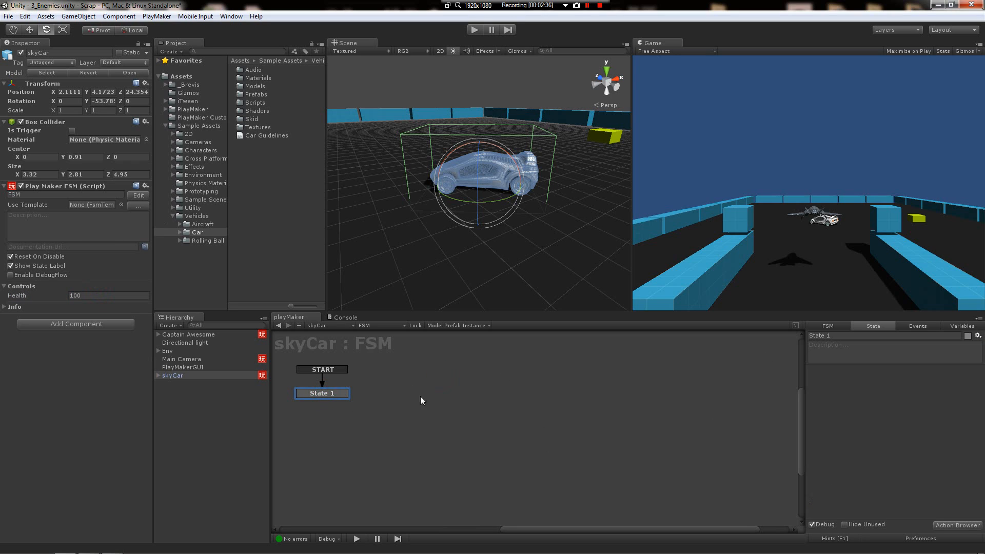
mouse_move(680, 375)
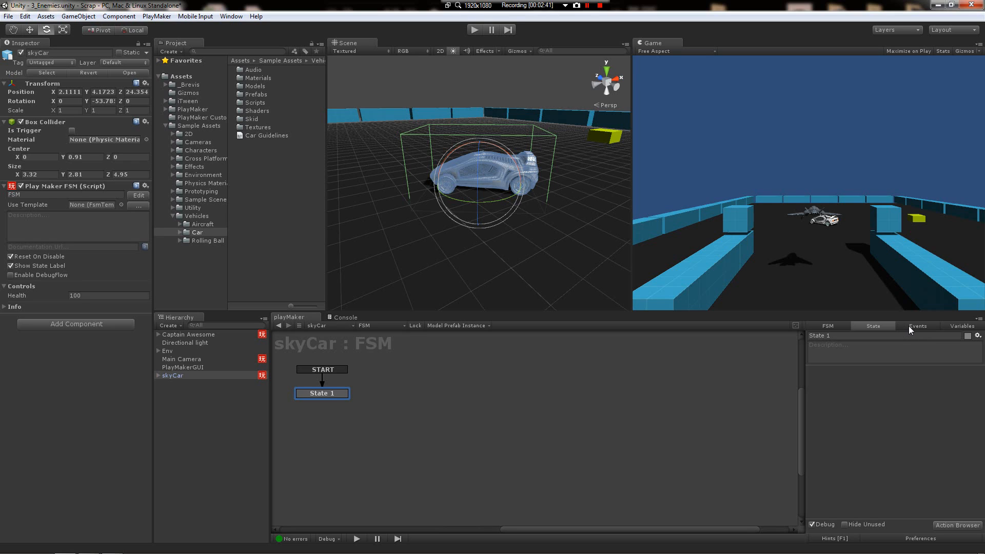
click(915, 325)
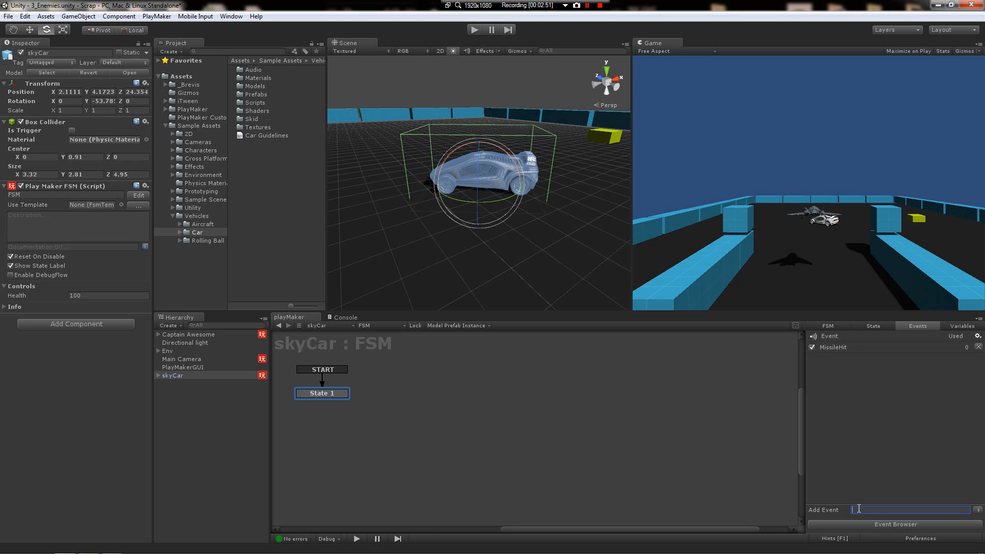
text(No)
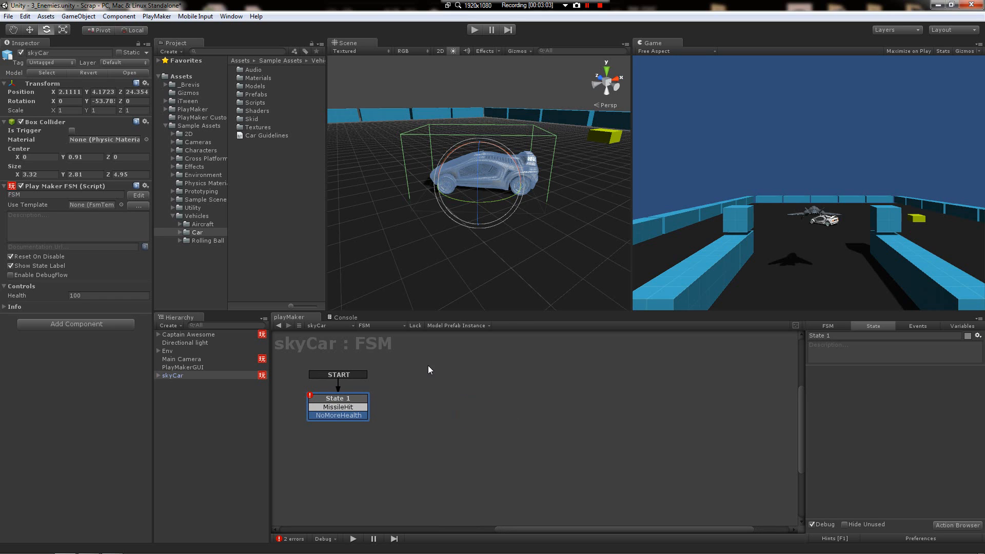
Step: Add new states and route MissileHit to State 2 and NoMoreHealth to State 3
right_click(429, 370)
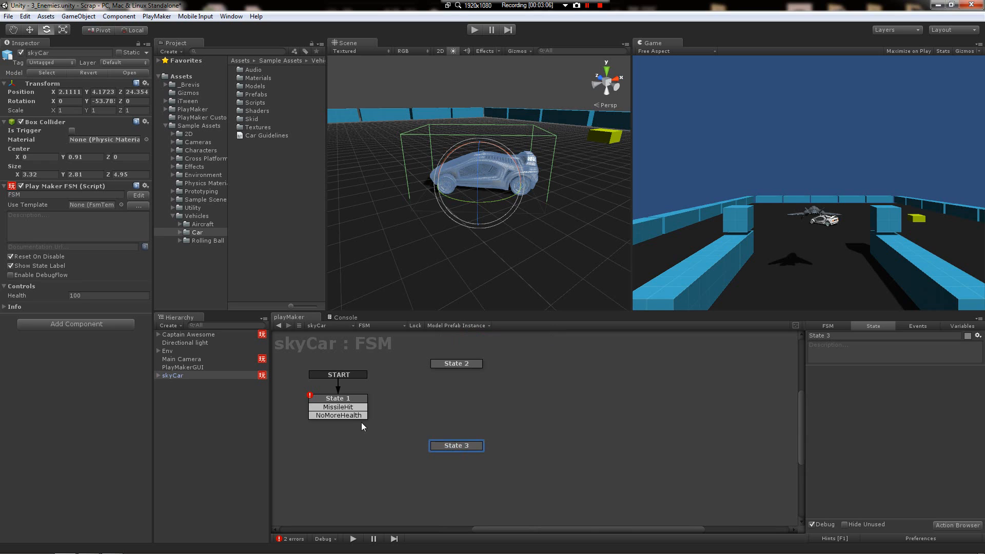
click(338, 398)
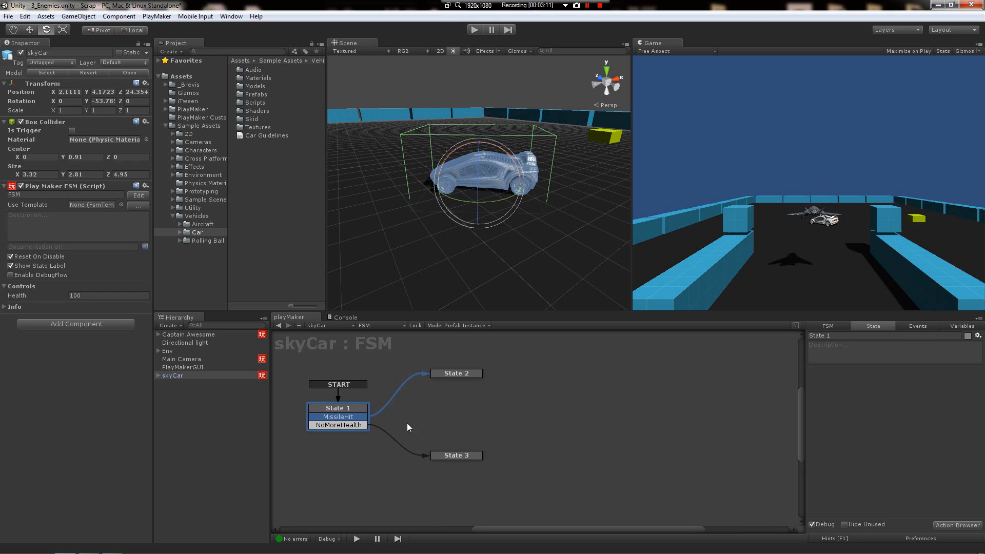
click(456, 373)
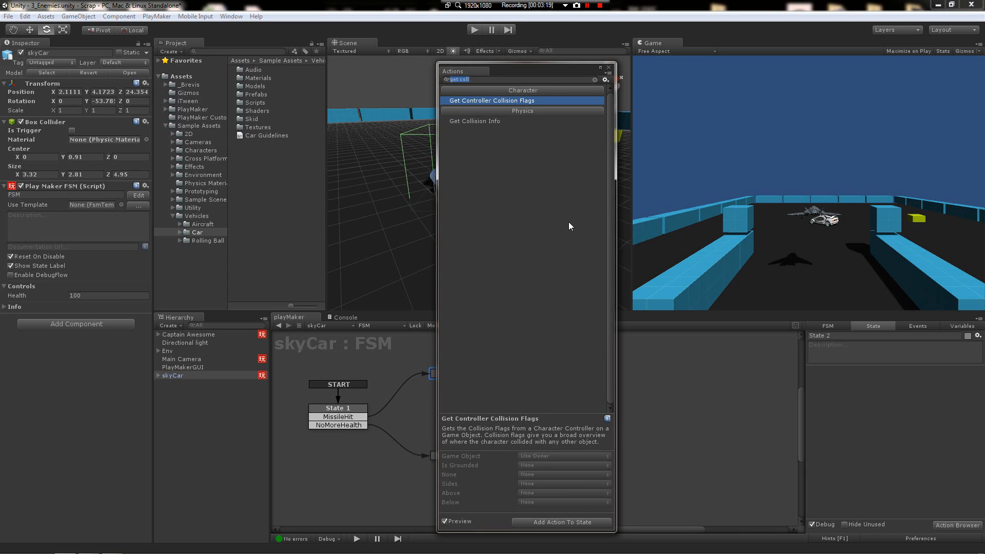
Step: Add a Float Subtract action in State 2 taking 20 from the Health variable
text(float sub)
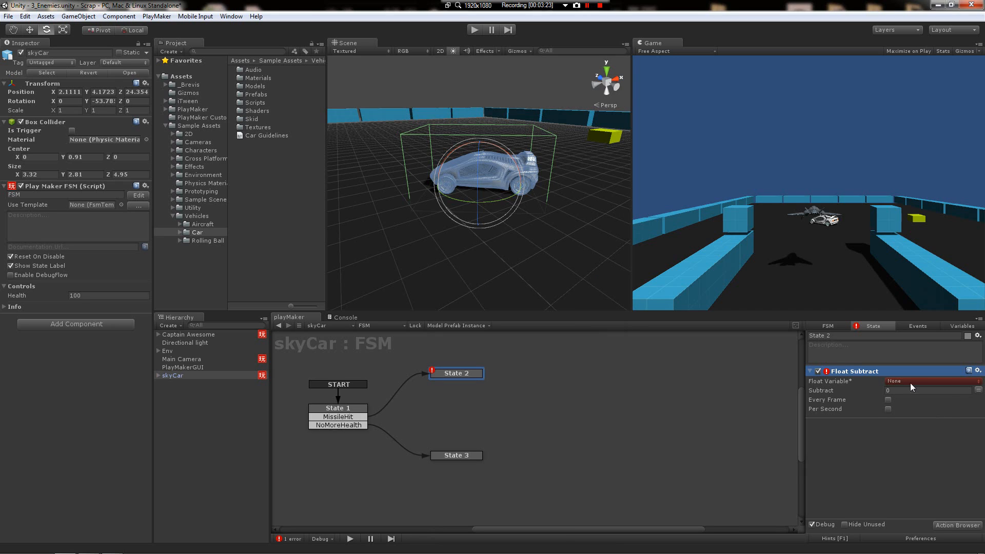
click(930, 382)
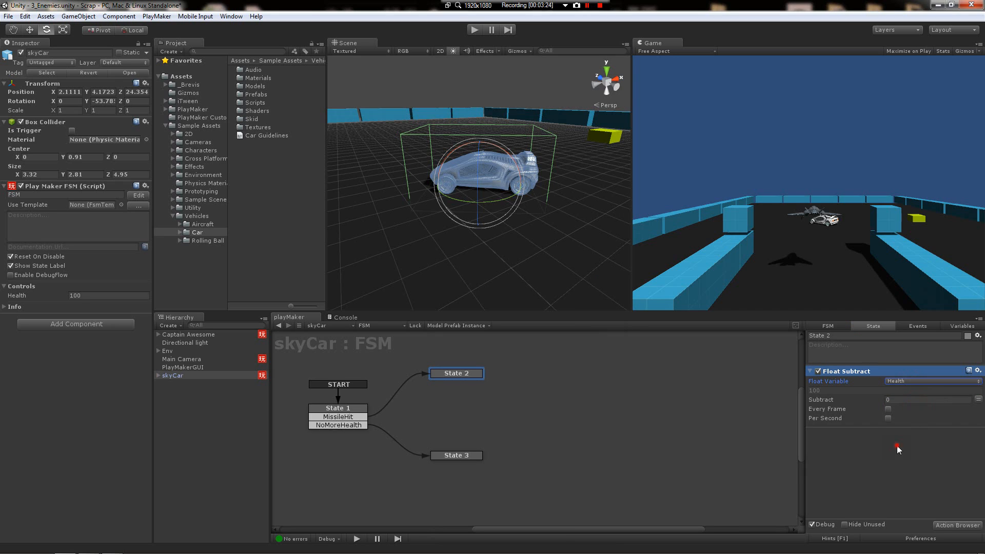
click(930, 399)
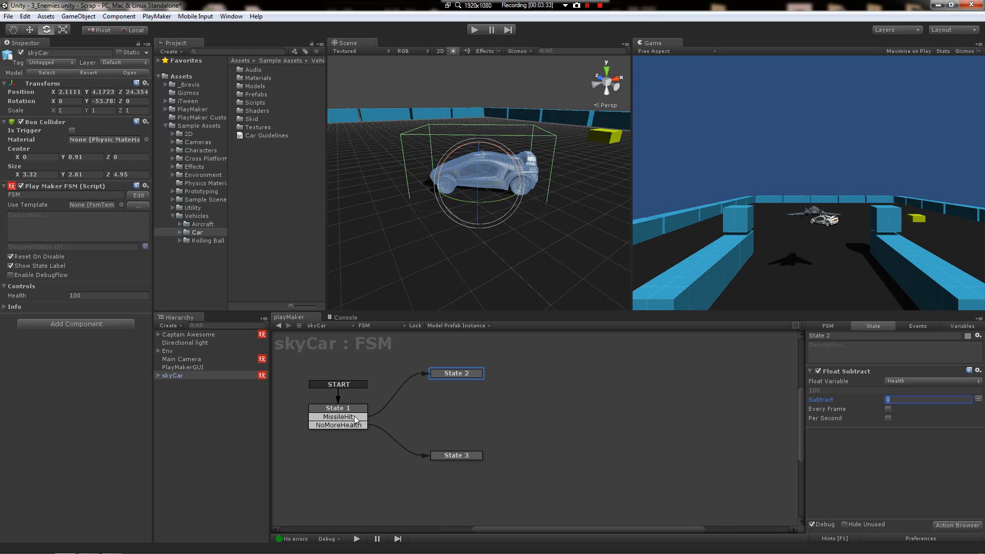
mouse_move(413, 425)
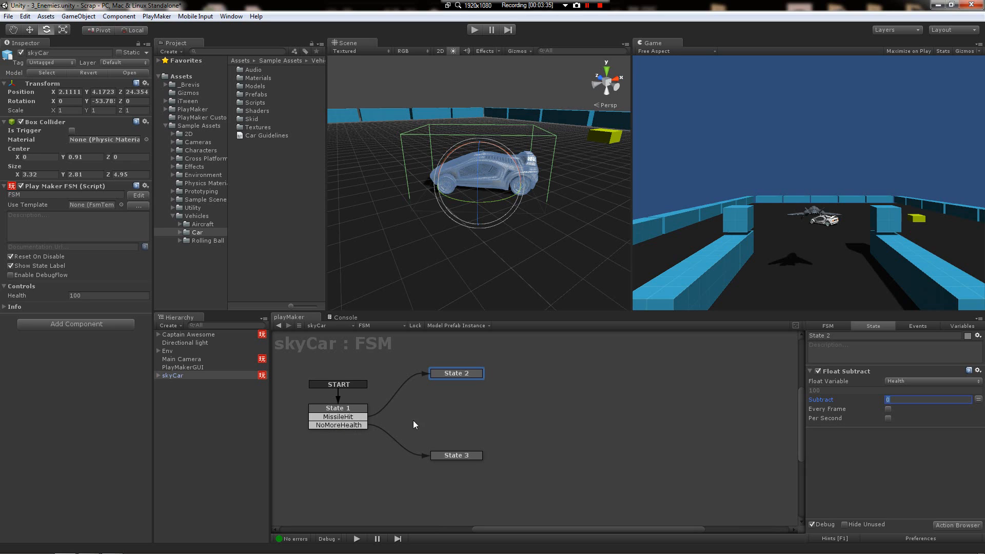
mouse_move(899, 423)
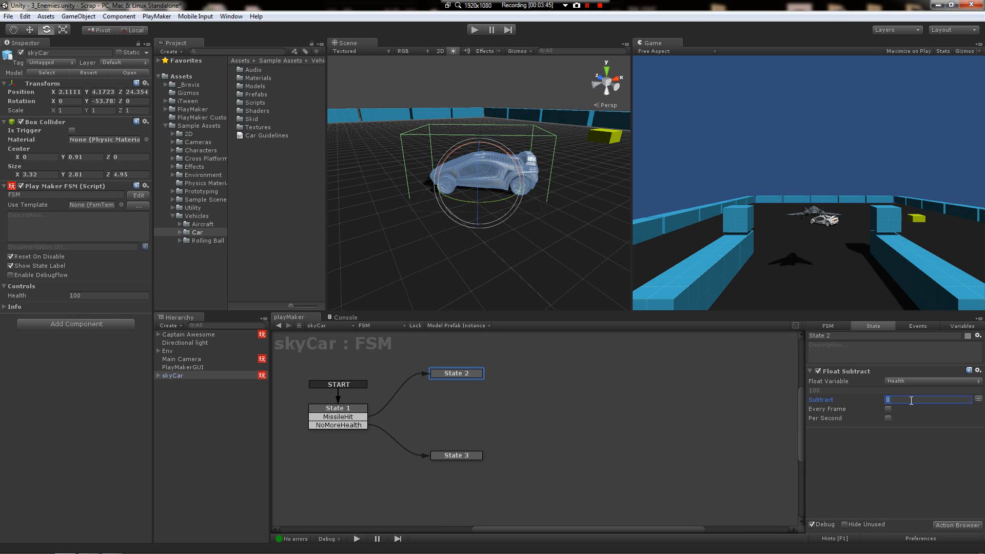
text(20)
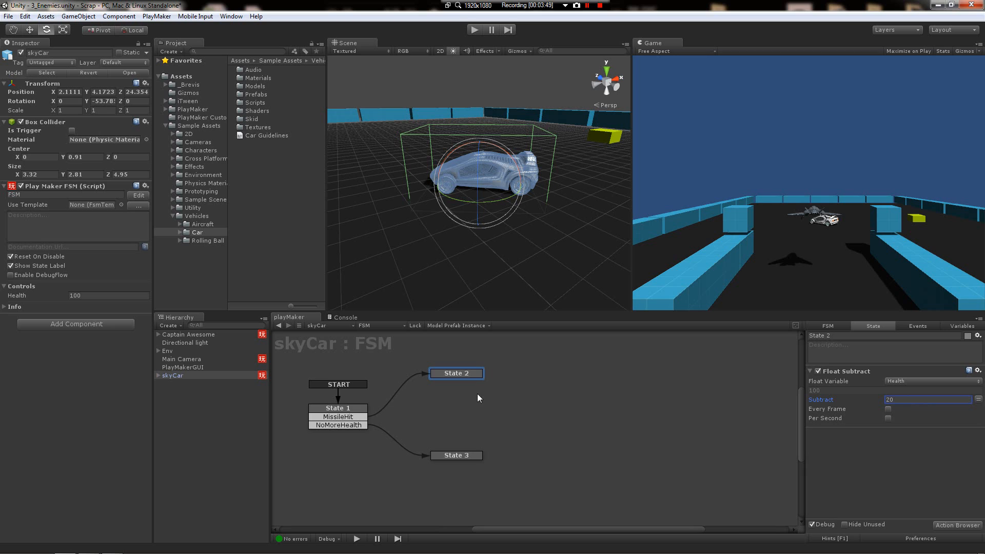
Step: Give State 2 a FINISHED transition and set State 1's Float Compare against 0 sending NoMoreHealth on Equal
right_click(456, 373)
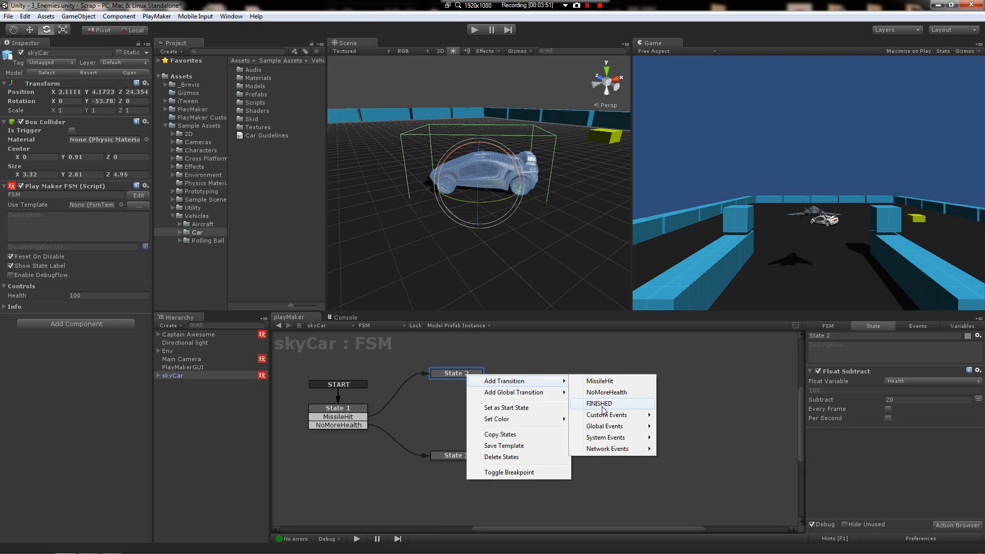
click(597, 403)
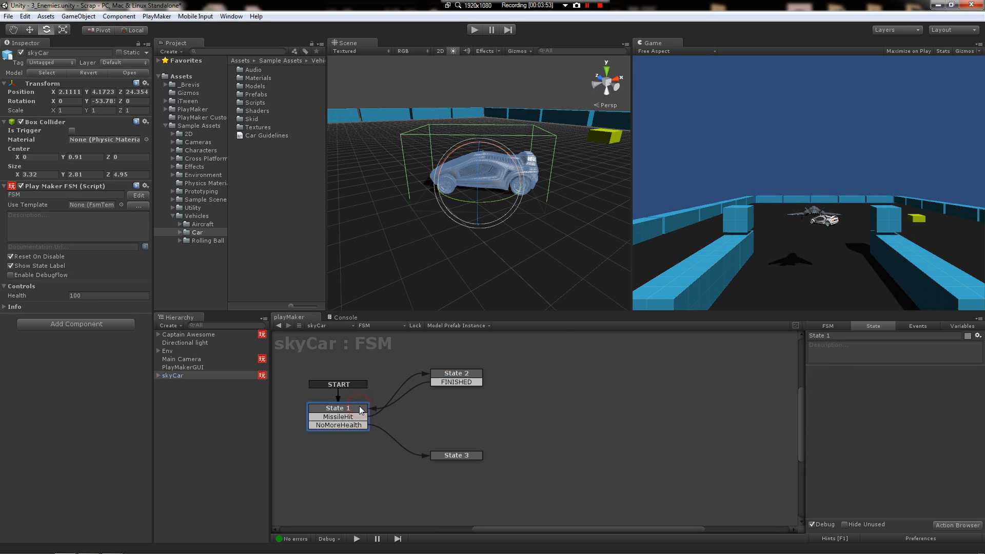
mouse_move(326, 446)
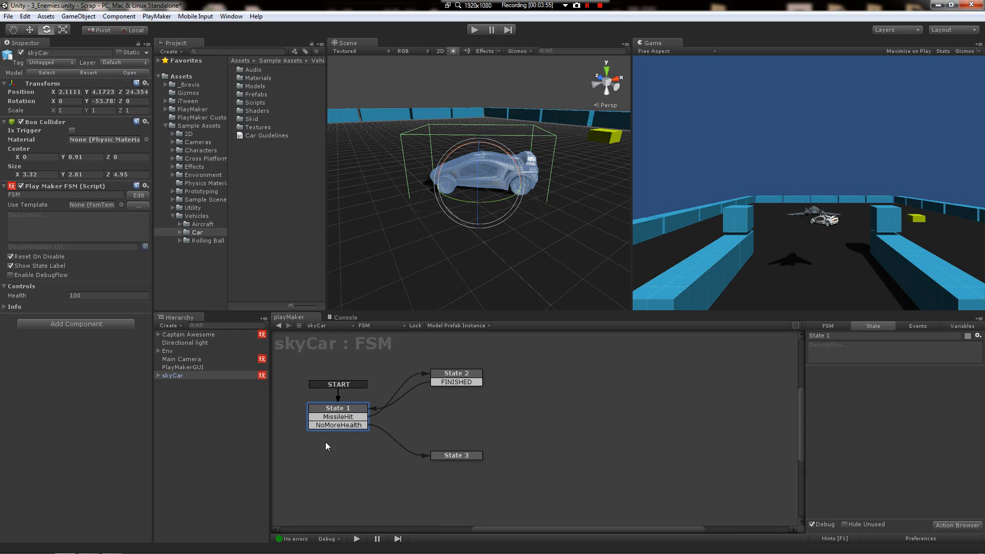
mouse_move(348, 415)
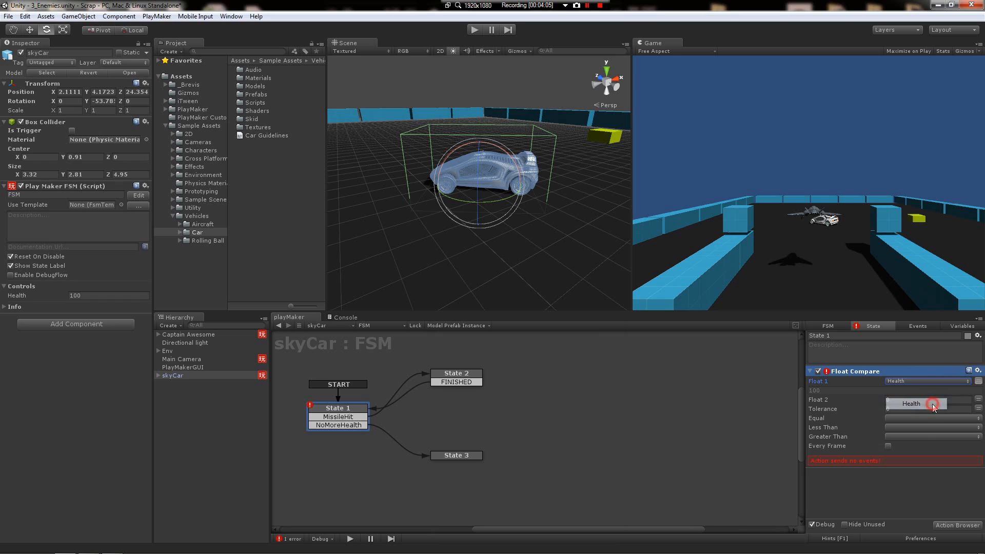
click(929, 403)
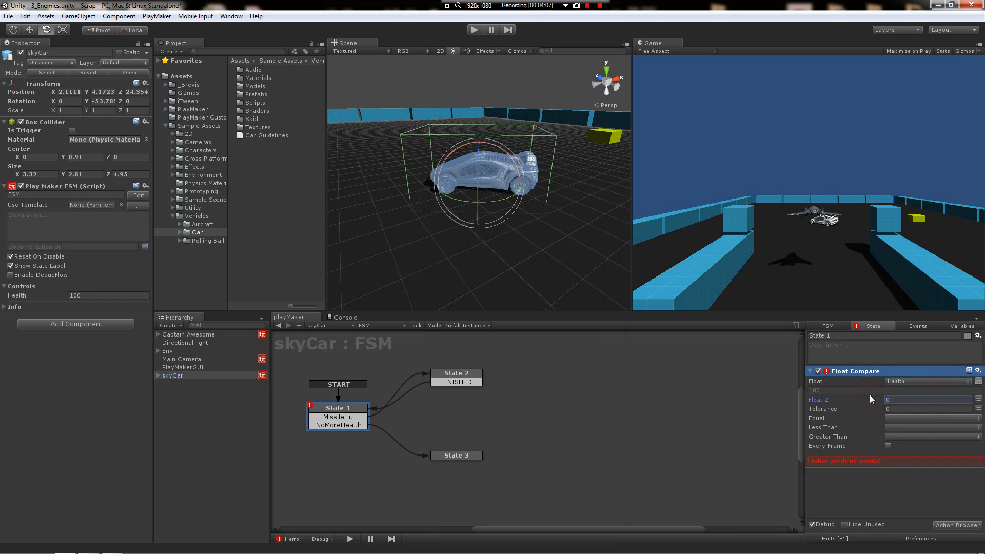
mouse_move(859, 417)
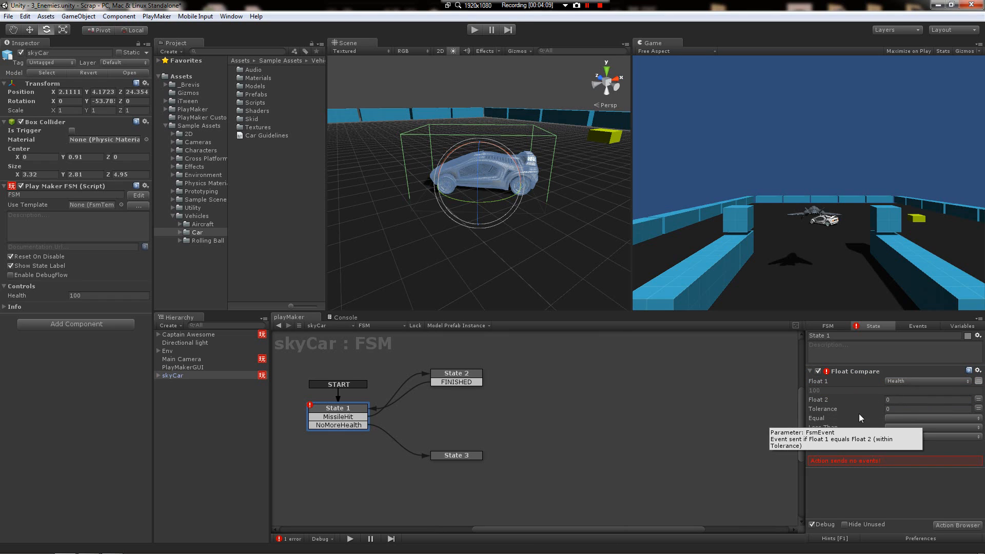
click(928, 409)
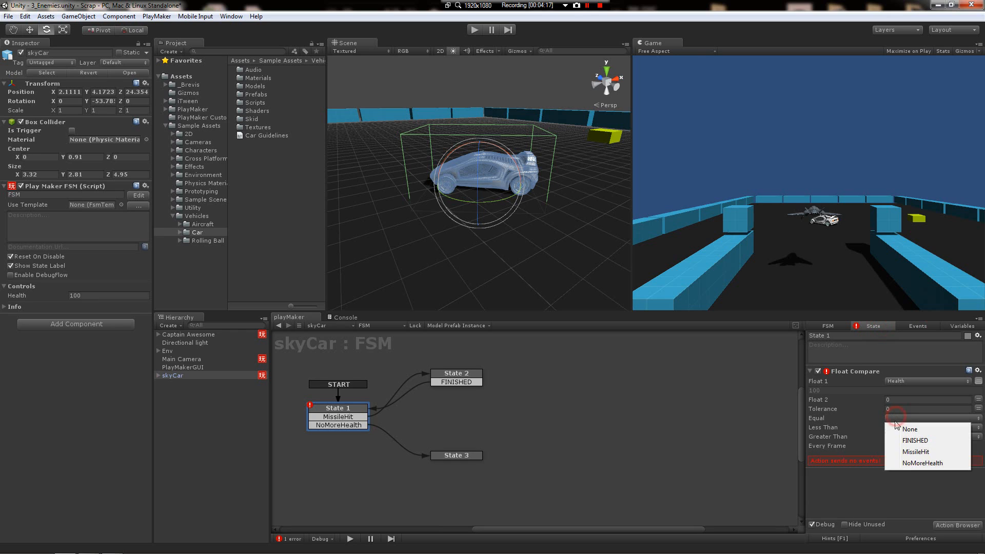
click(923, 463)
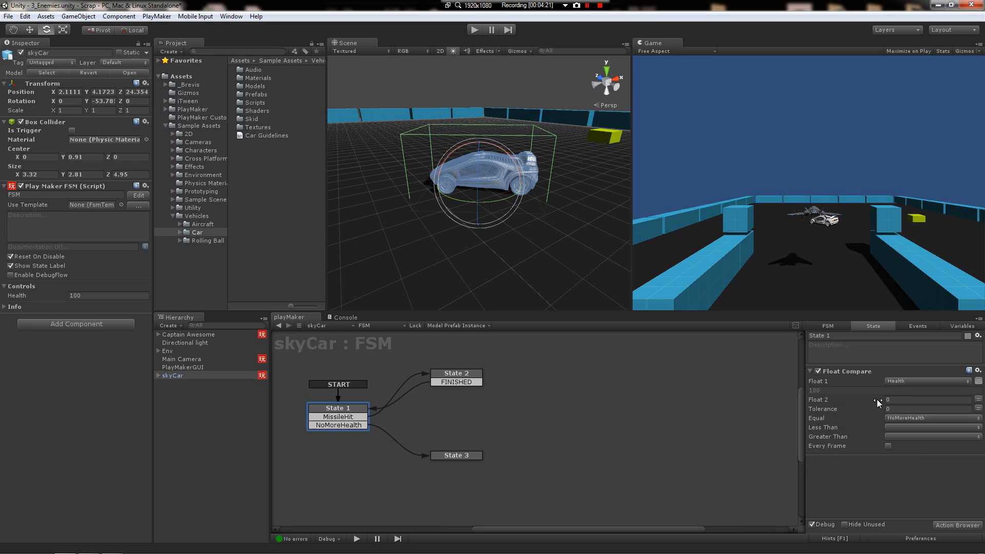
Step: Review State 2's subtract settings and set Float Compare's Less Than event to NoMoreHealth
click(927, 399)
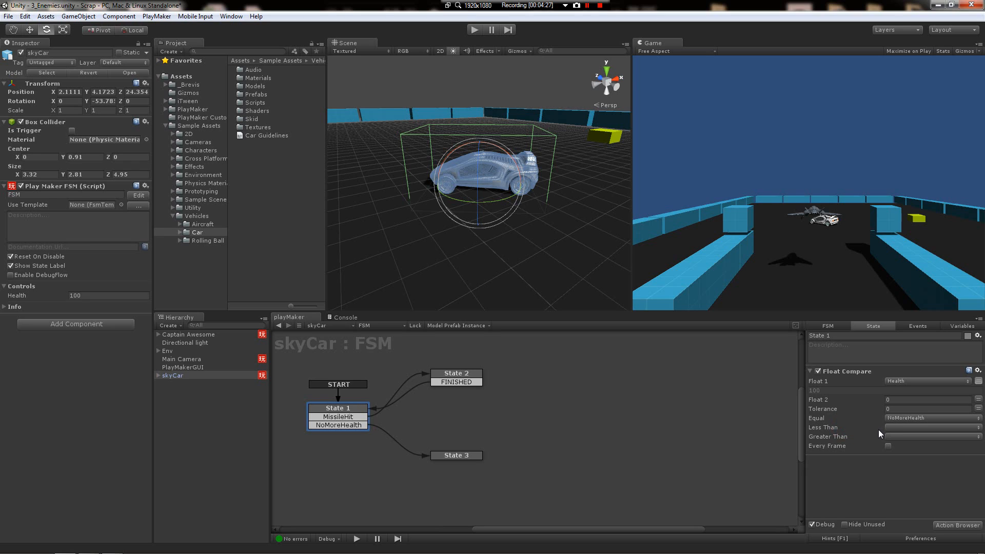
click(456, 373)
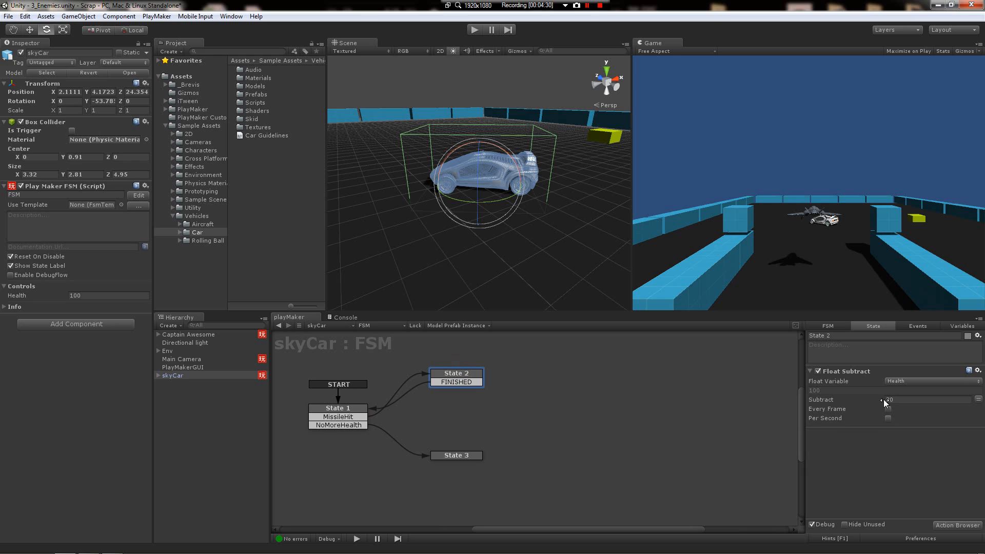
click(337, 407)
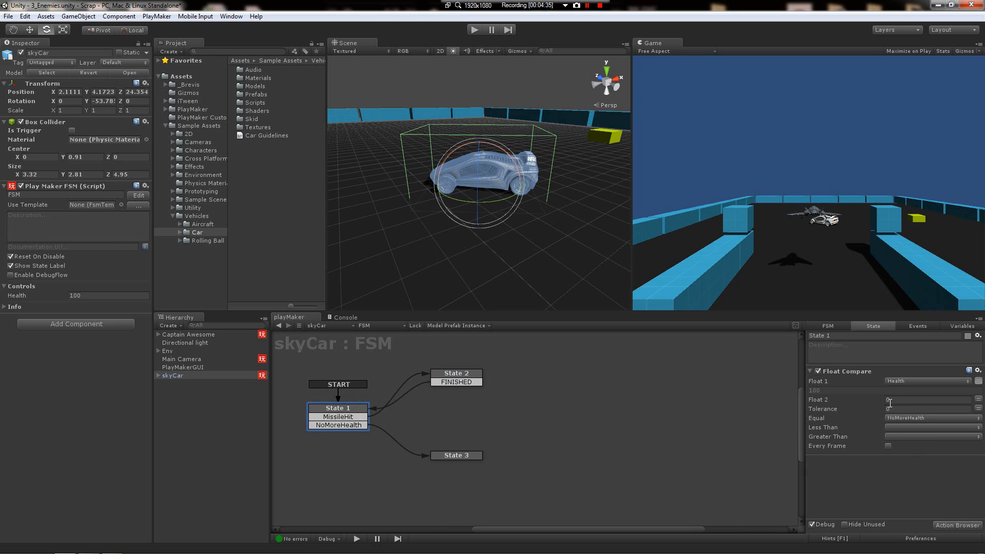
click(923, 399)
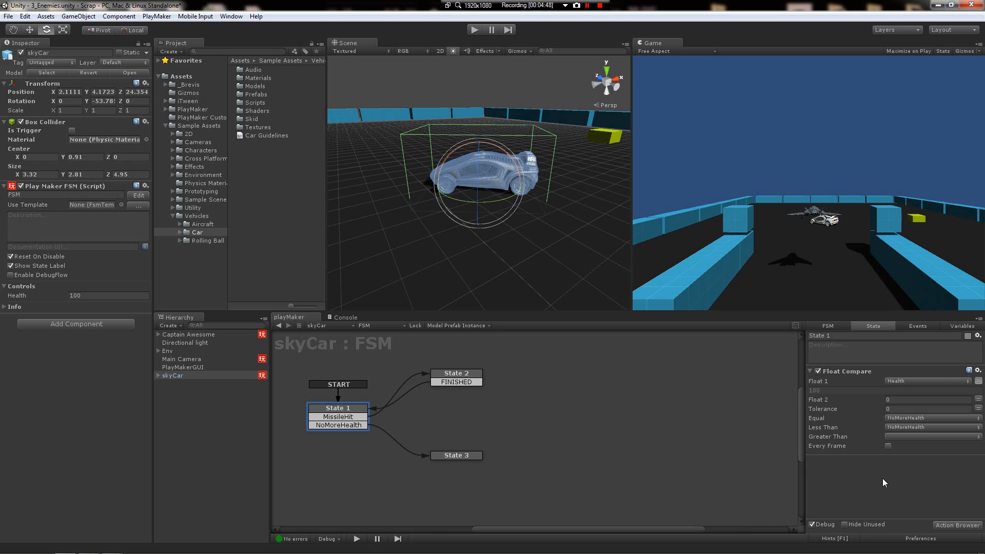
mouse_move(477, 486)
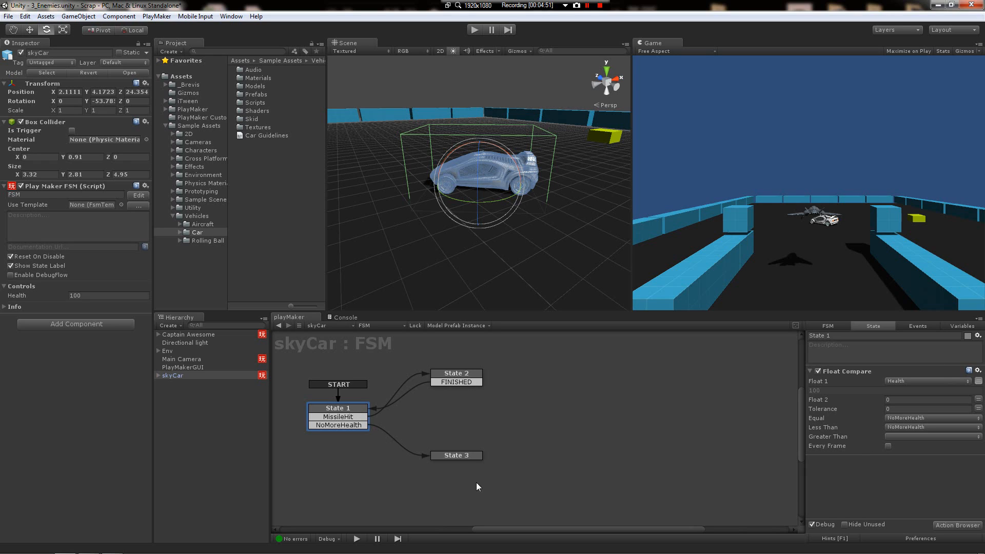
Step: Add a Create Object action to State 3 spawning the Explosion prefab at skyCar's position
click(455, 455)
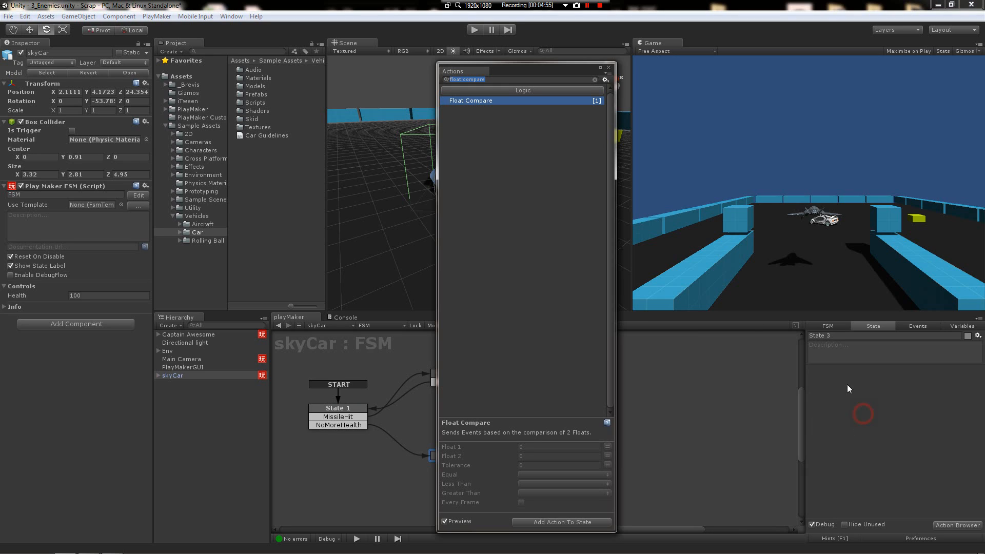
mouse_move(382, 176)
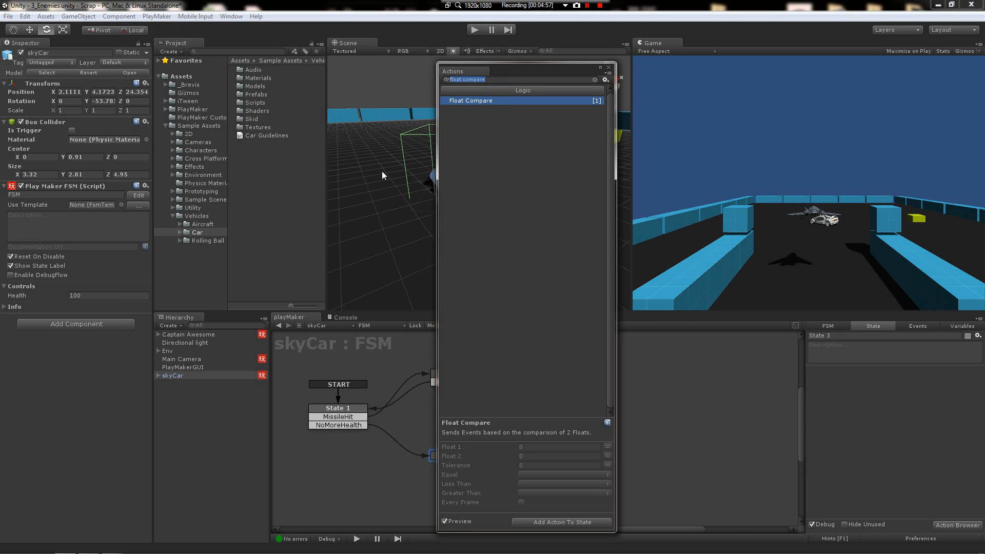
text(creat)
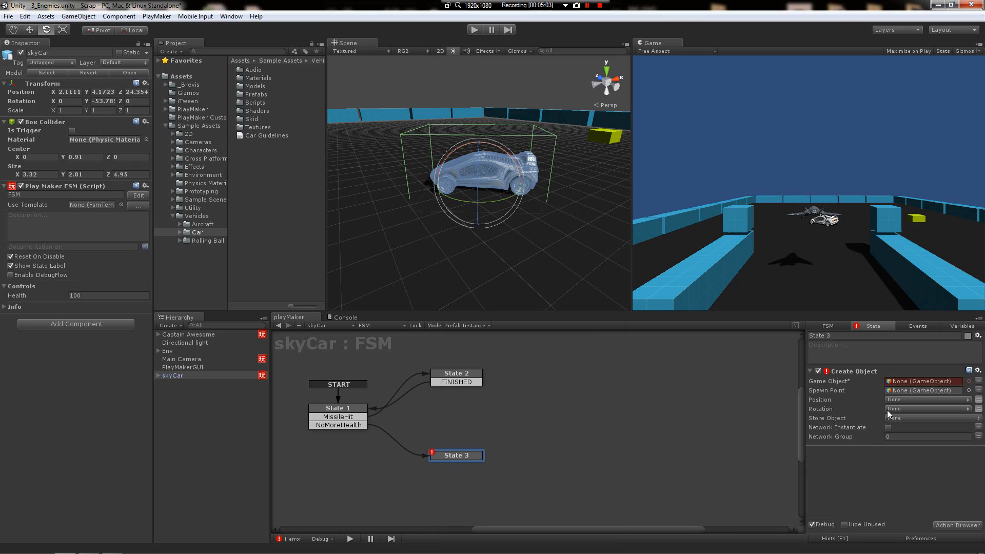
click(178, 166)
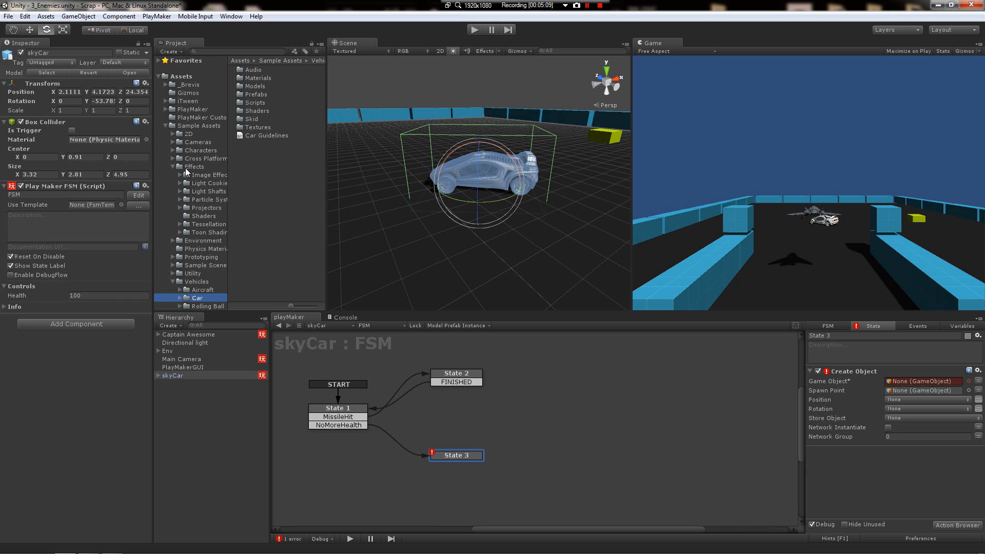
click(175, 200)
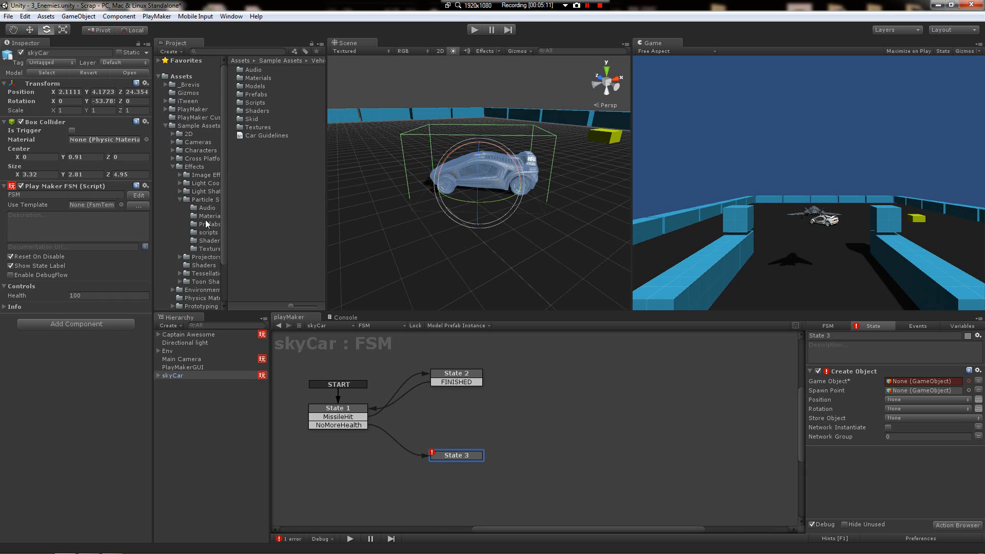
click(209, 224)
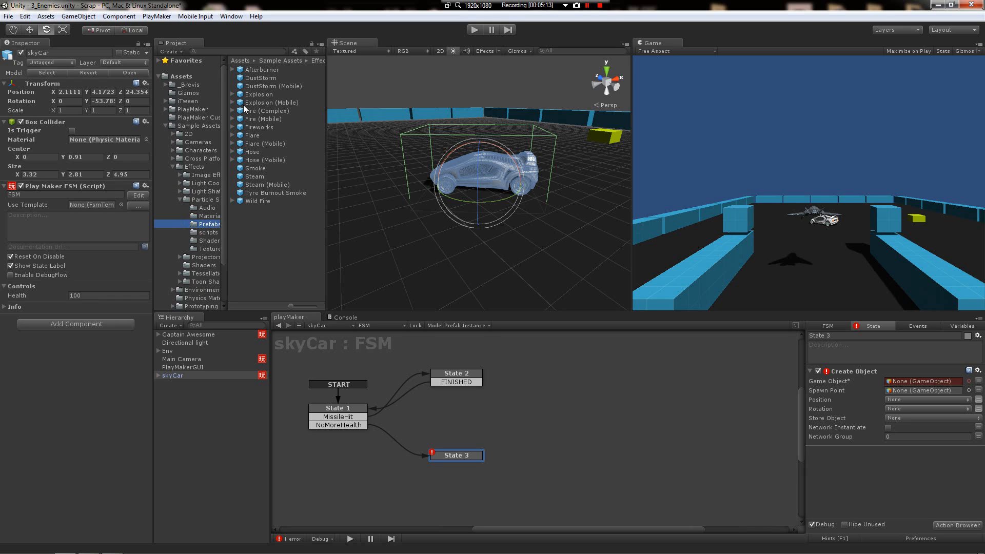
click(258, 94)
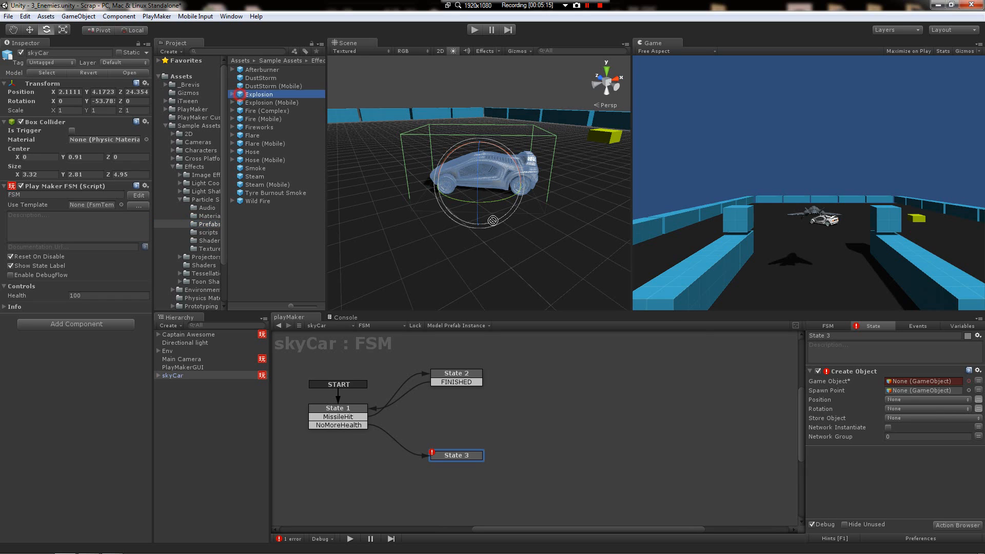
drag(259, 93, 922, 381)
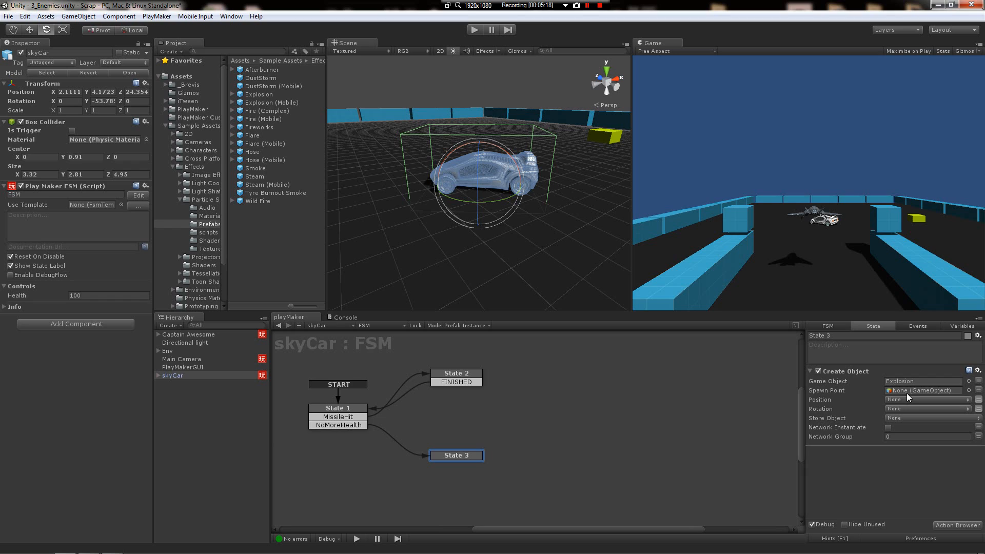
click(923, 390)
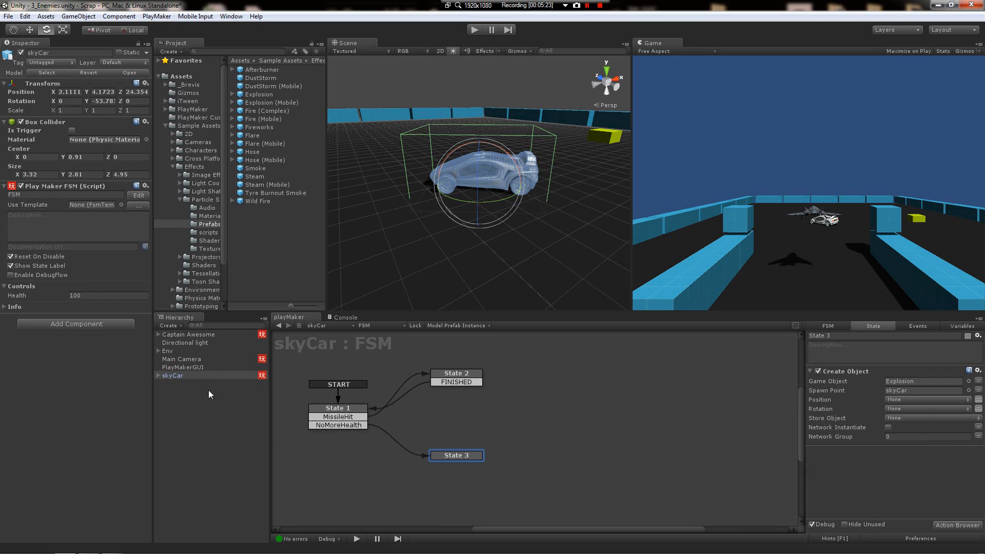
mouse_move(426, 156)
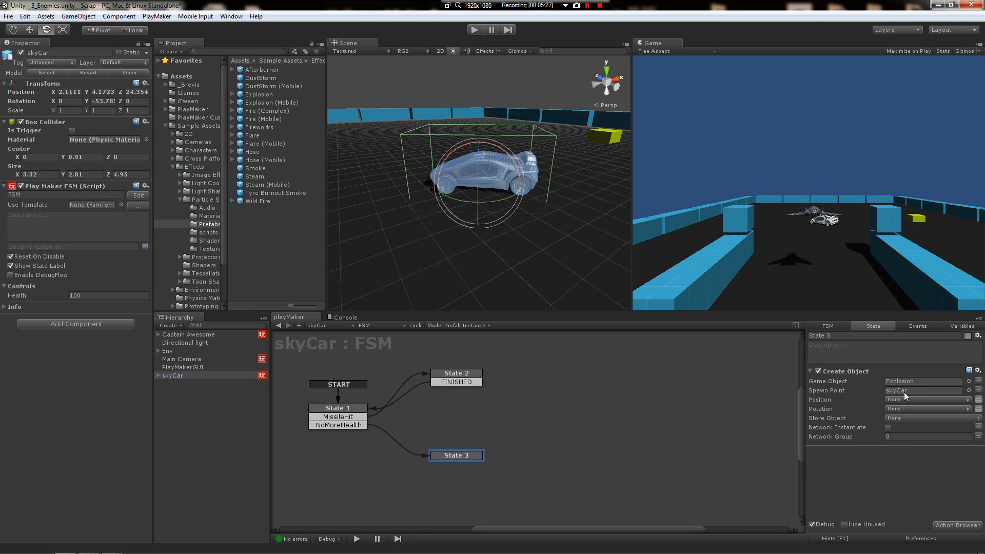
mouse_move(793, 444)
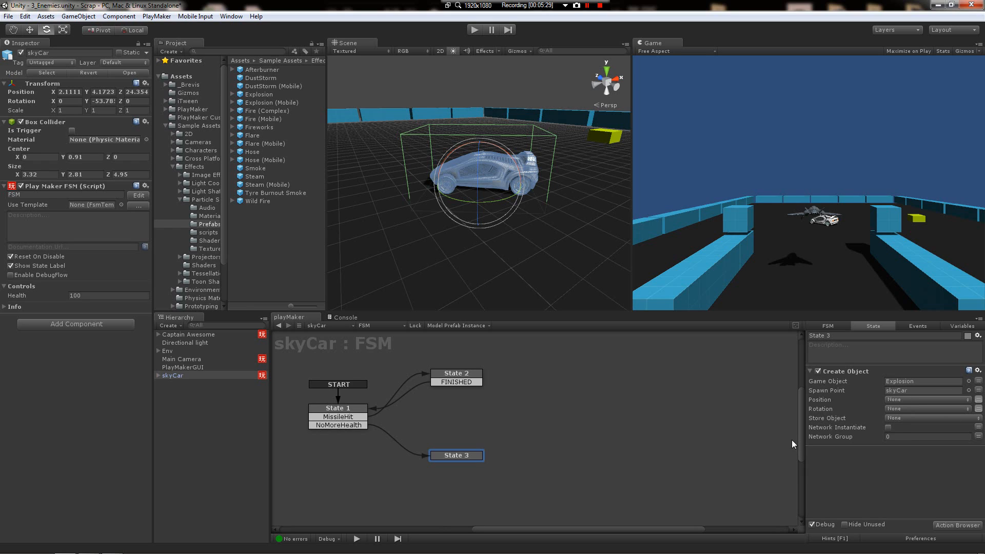
mouse_move(534, 458)
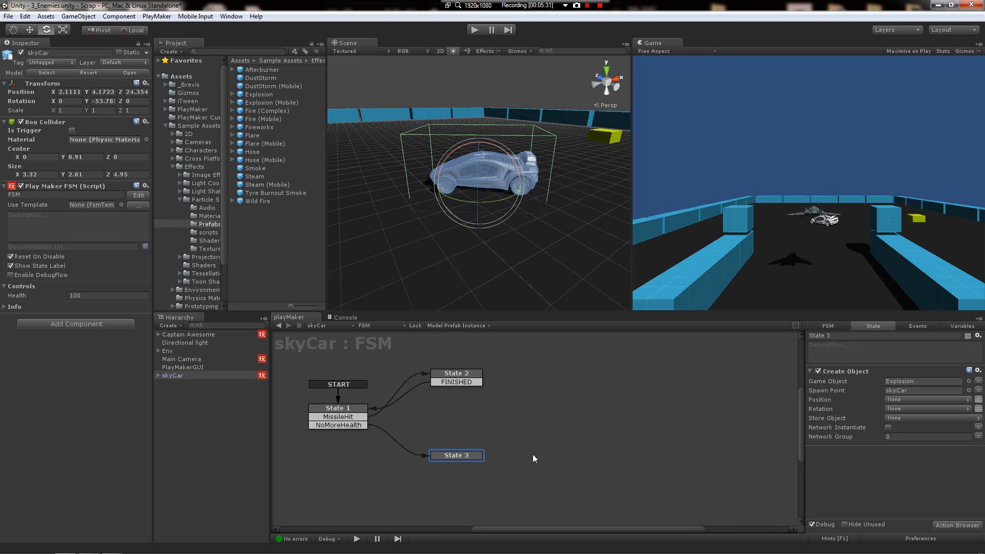
Step: Add an 'Im dead' state with a Destroy Self action following State 3, then review both states
right_click(533, 458)
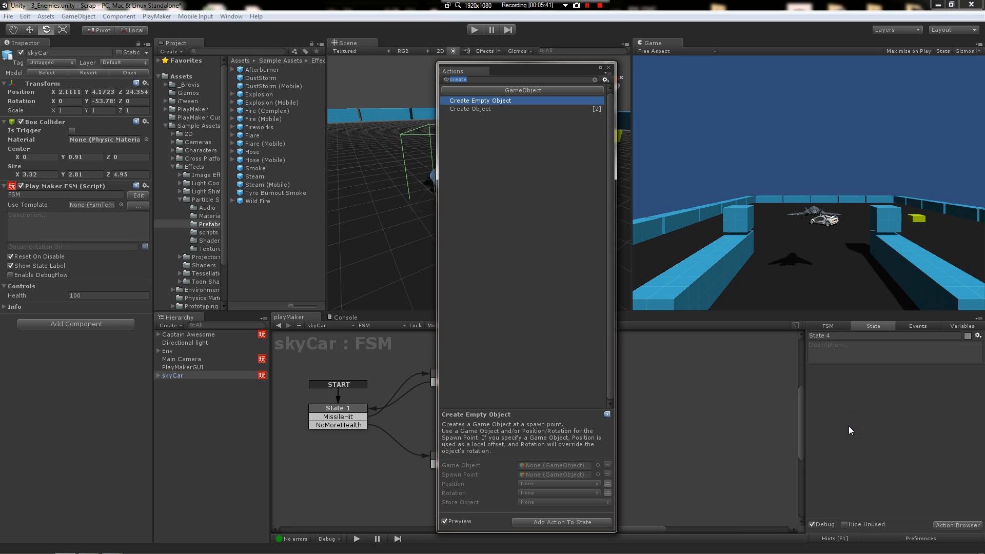
text(destri)
click(884, 336)
text(Im)
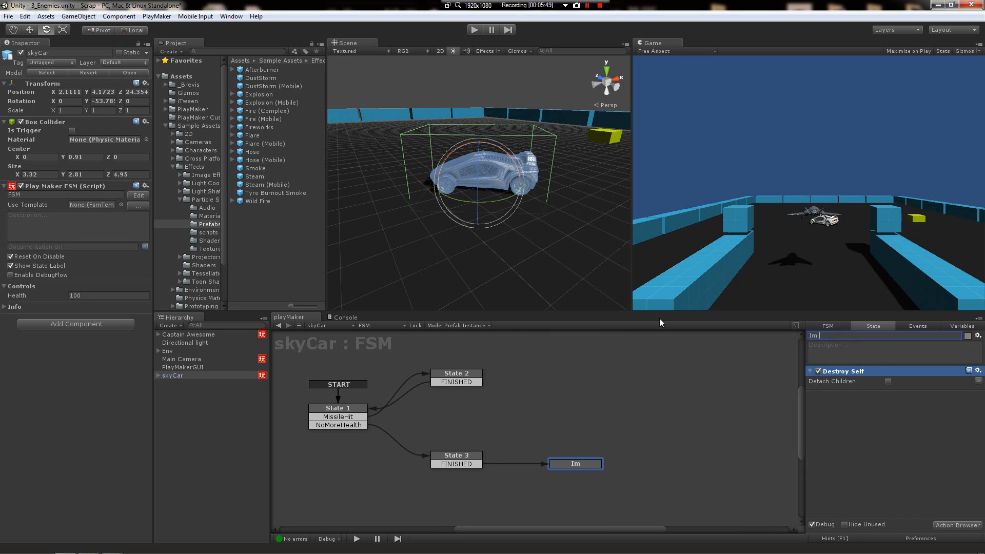
text(dead)
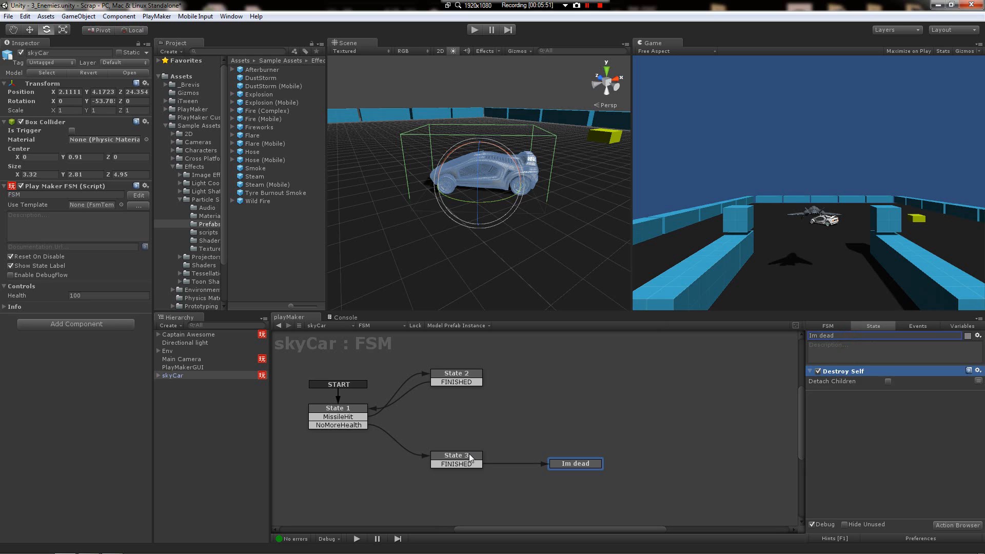
click(337, 415)
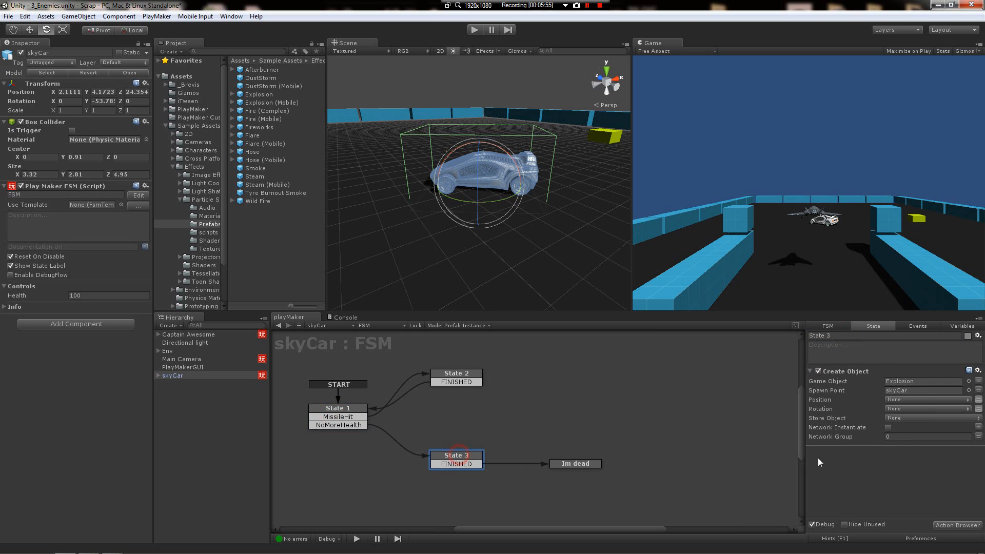
click(573, 463)
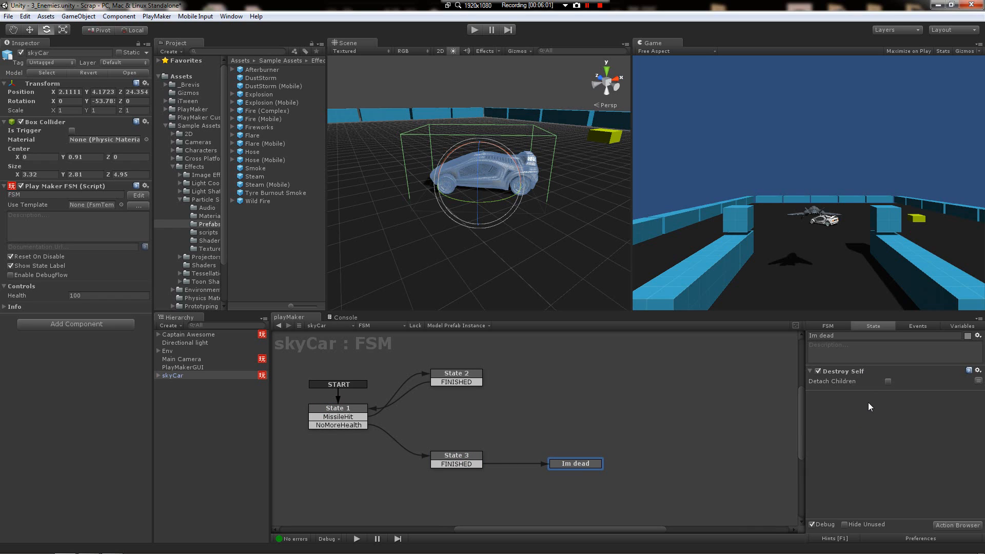
mouse_move(435, 387)
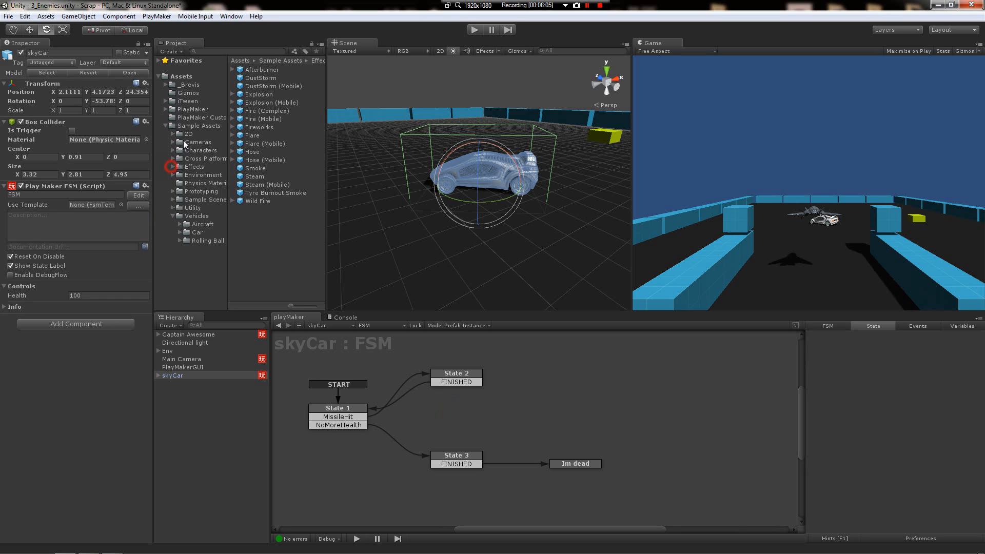
click(262, 160)
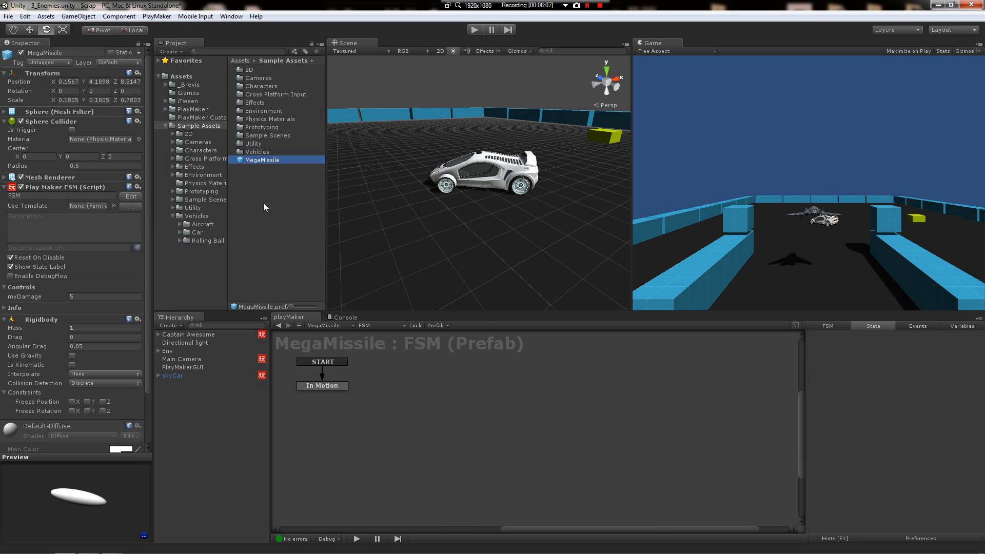
click(321, 385)
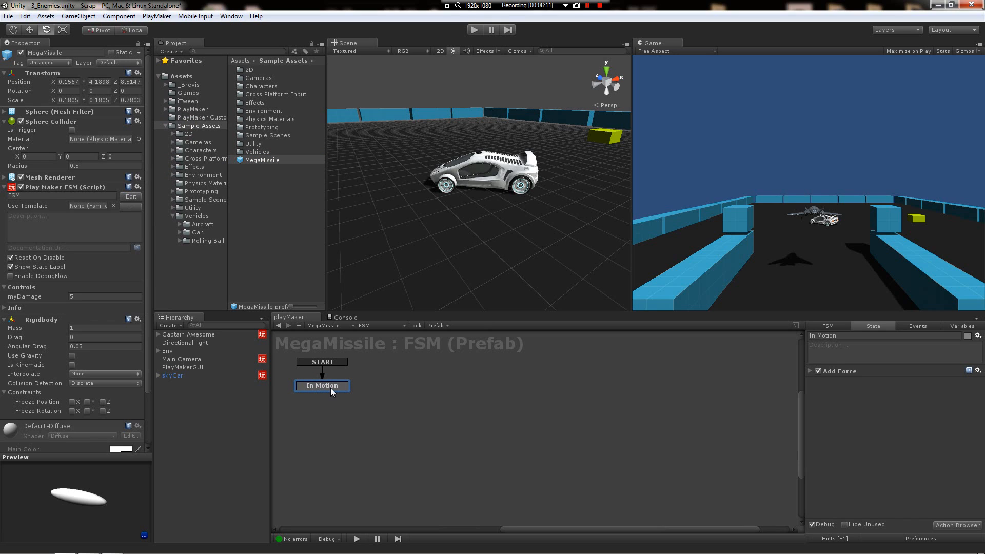
mouse_move(341, 390)
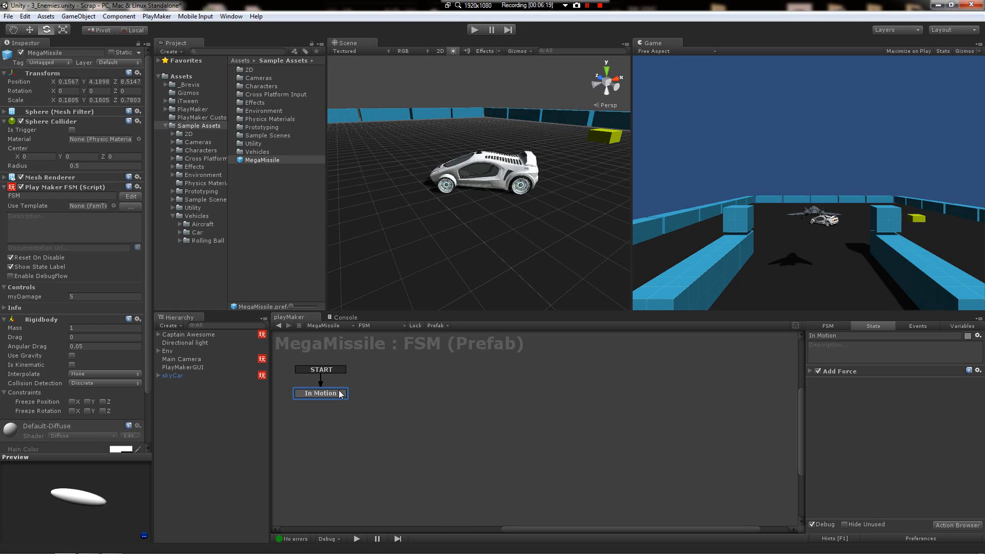
click(172, 375)
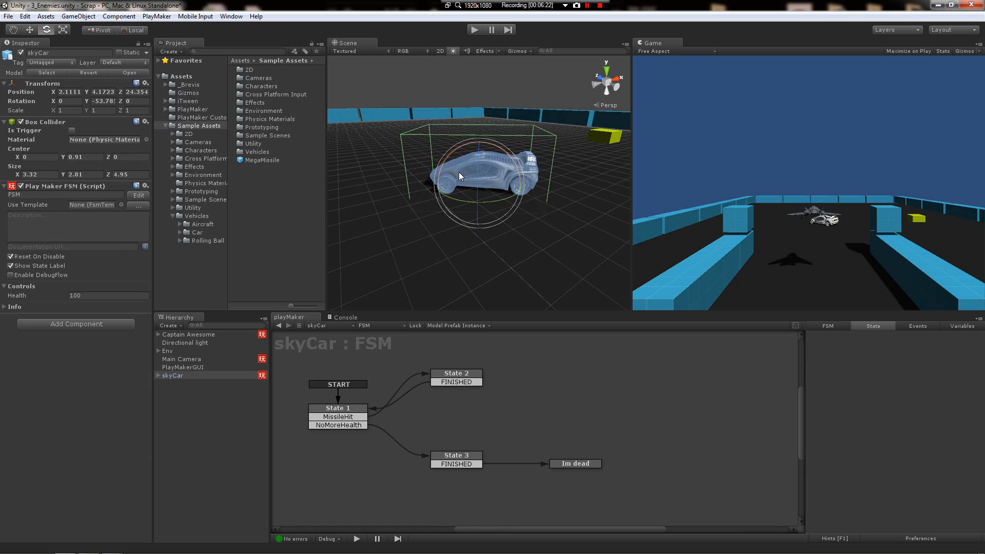
click(50, 62)
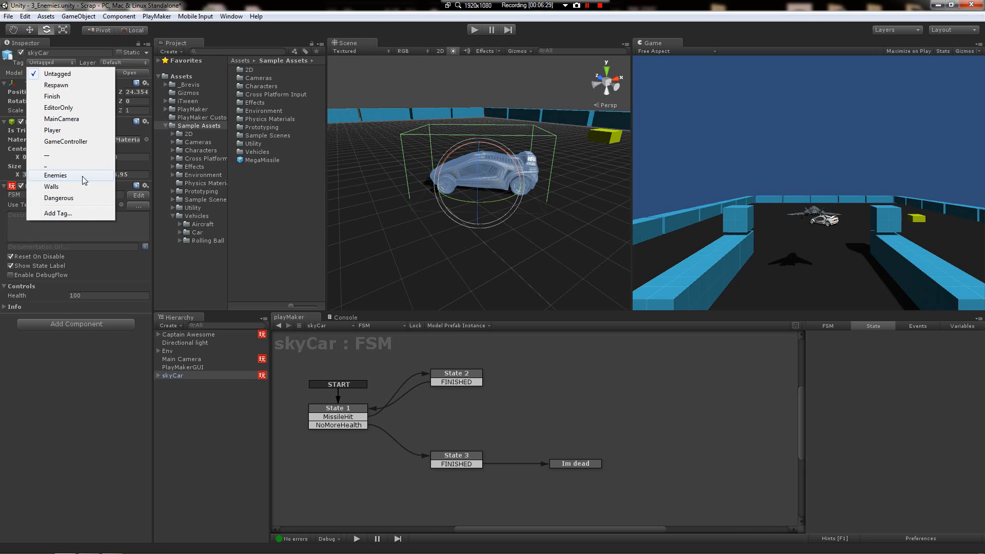
mouse_move(101, 175)
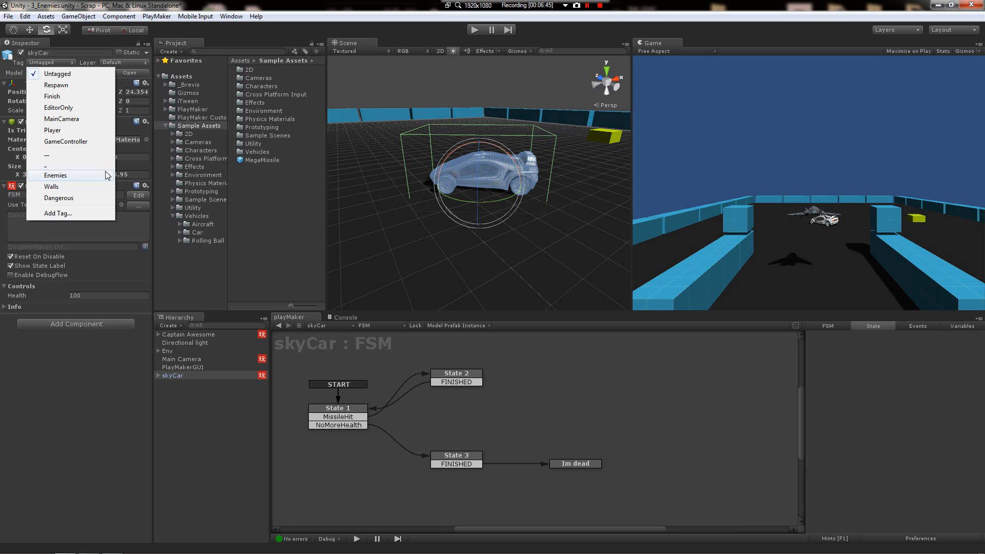
mouse_move(70, 186)
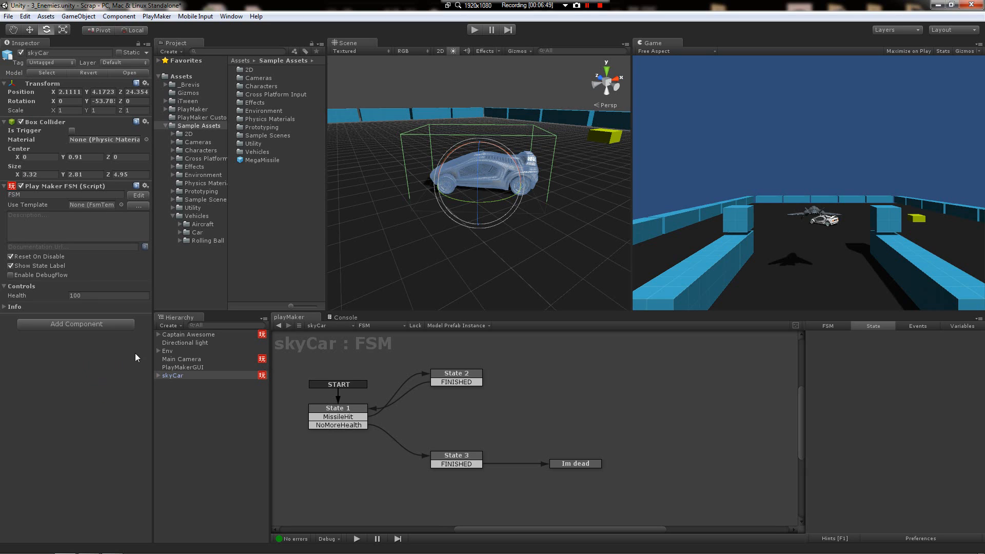
mouse_move(263, 164)
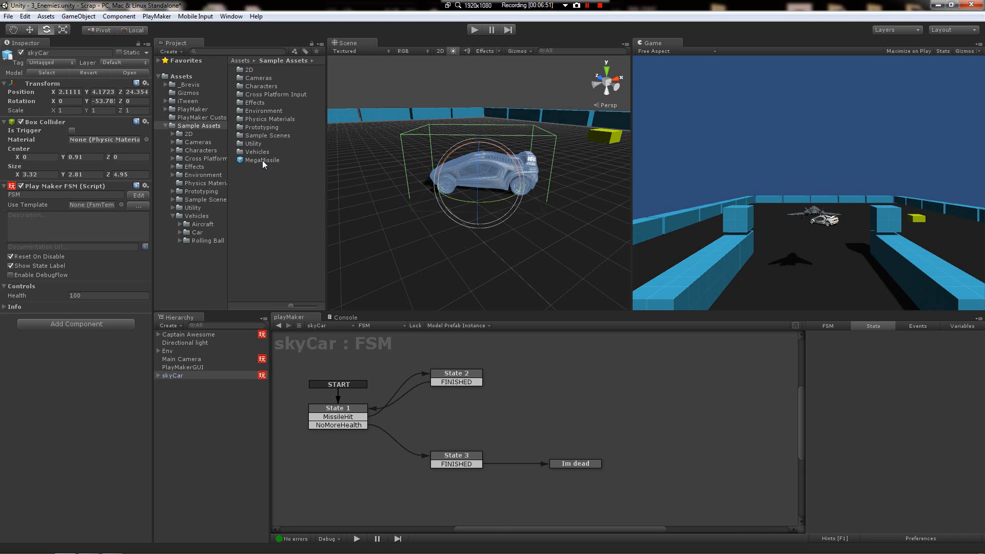
Step: Select MegaMissile, give In Motion a COLLISION ENTER transition and add a new State 1
click(261, 160)
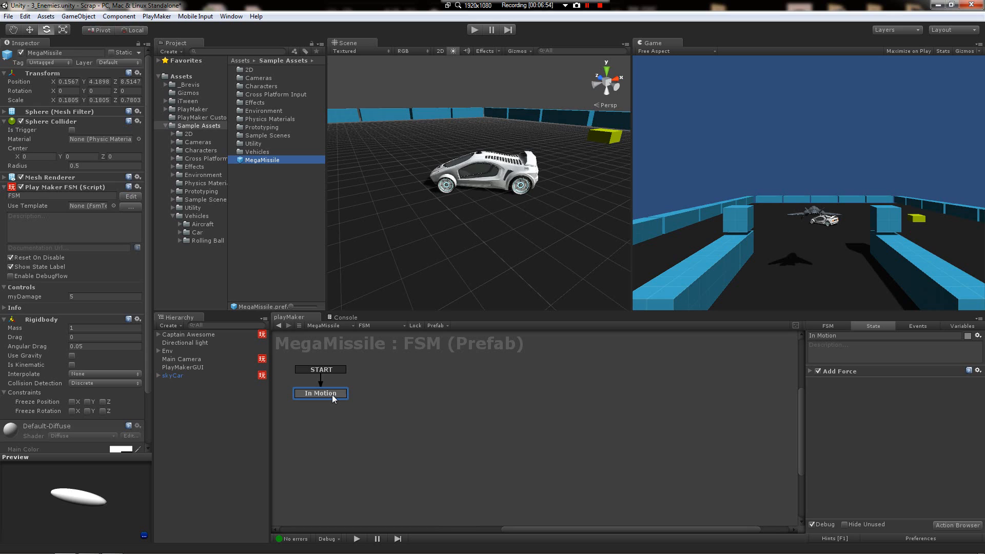
right_click(320, 393)
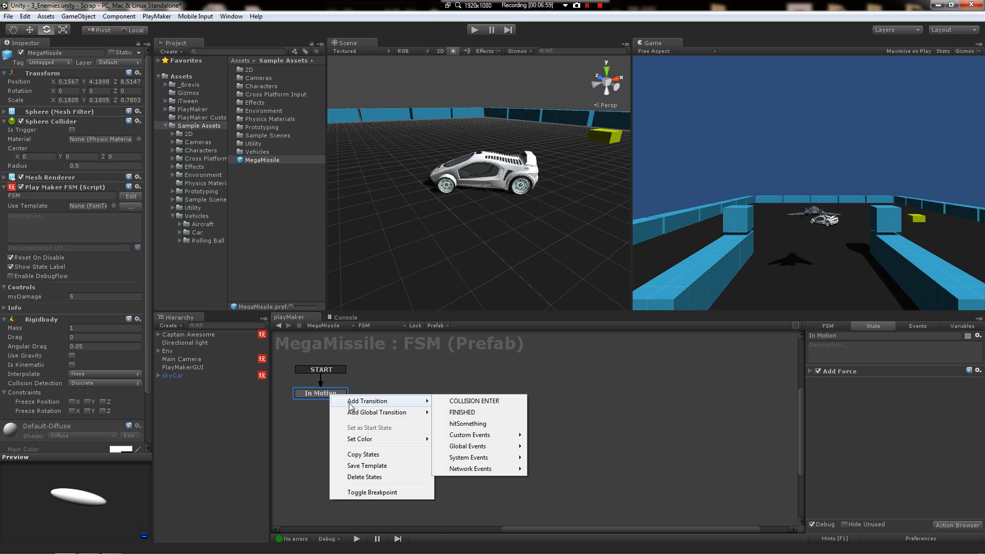
mouse_move(467, 457)
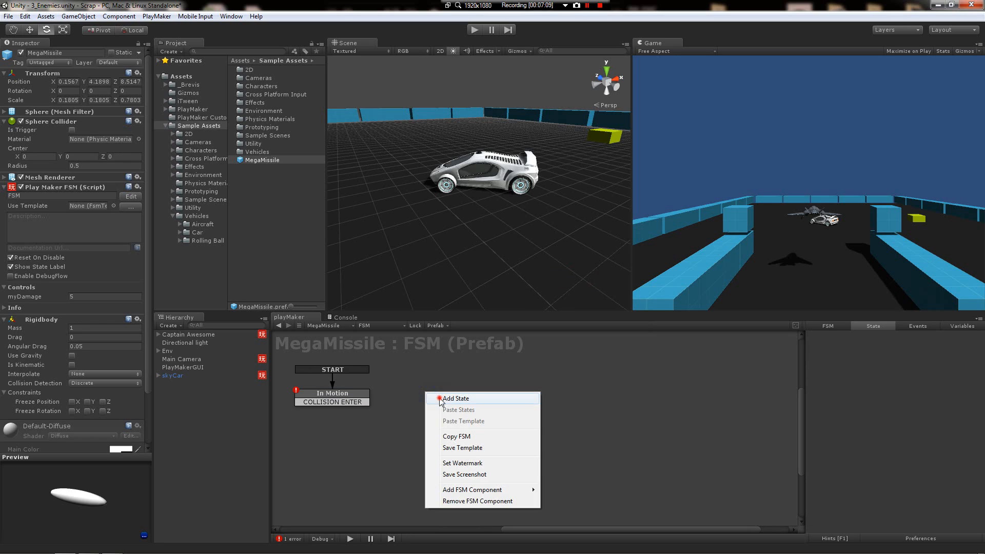
click(454, 398)
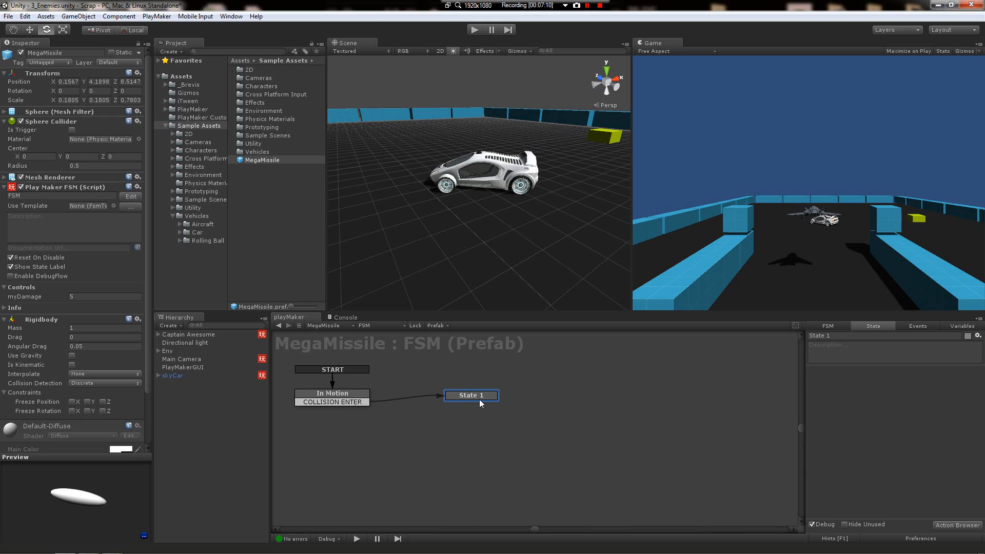
Step: Link the COLLISION ENTER transition to State 1 and review the In Motion state
click(331, 393)
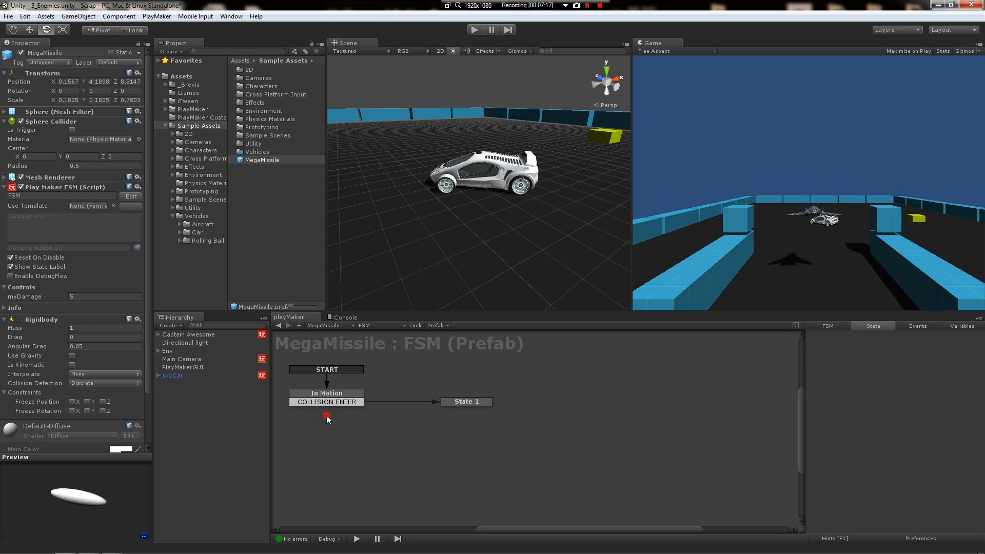
click(466, 401)
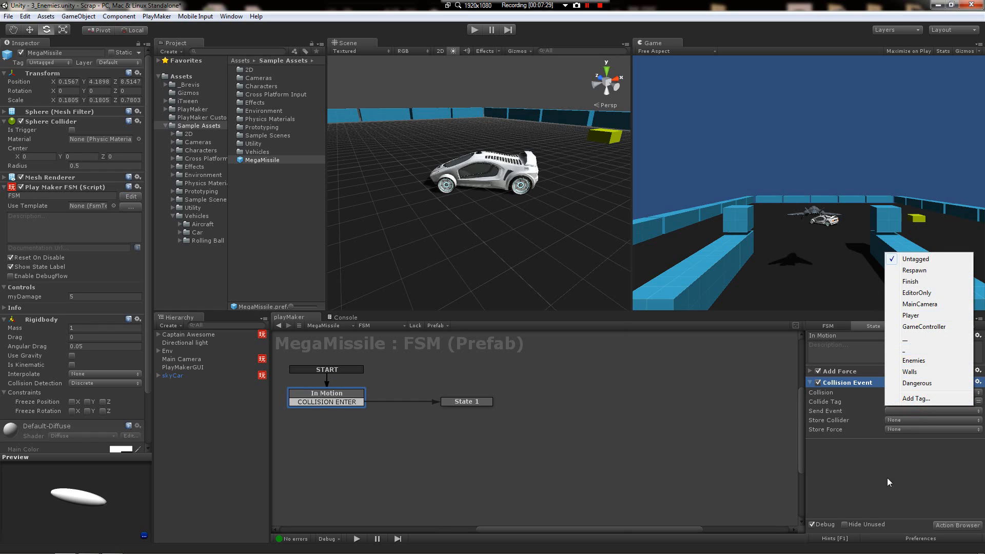
mouse_move(925, 372)
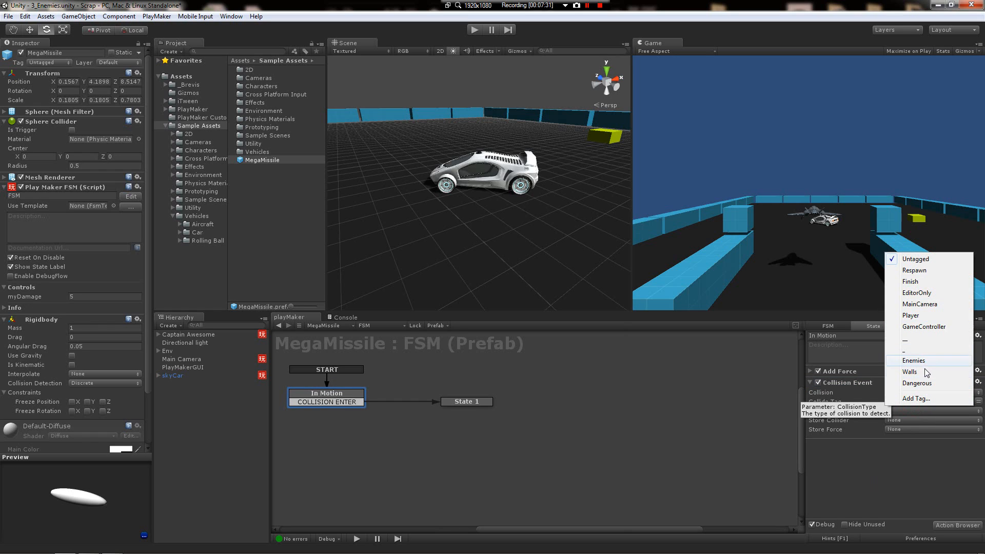
mouse_move(942, 359)
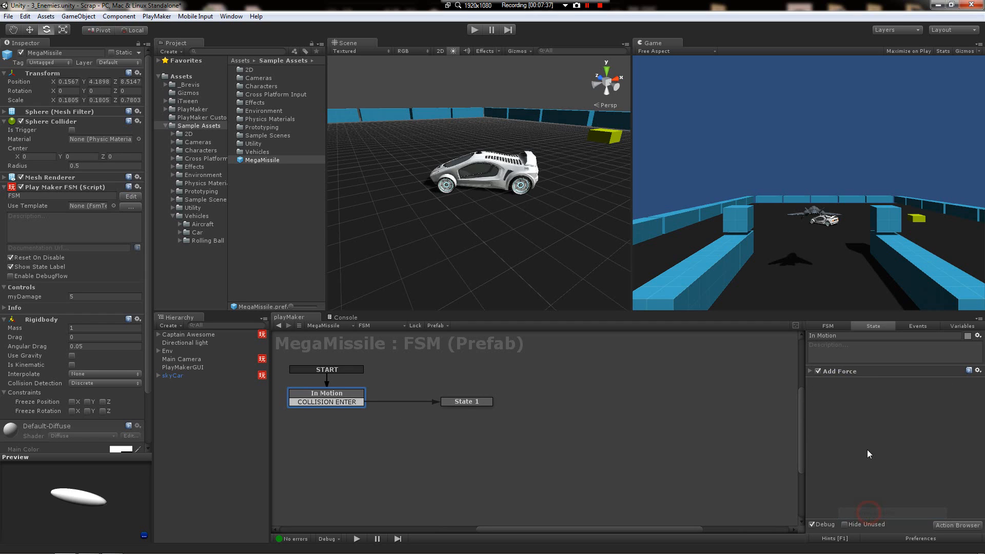
click(465, 401)
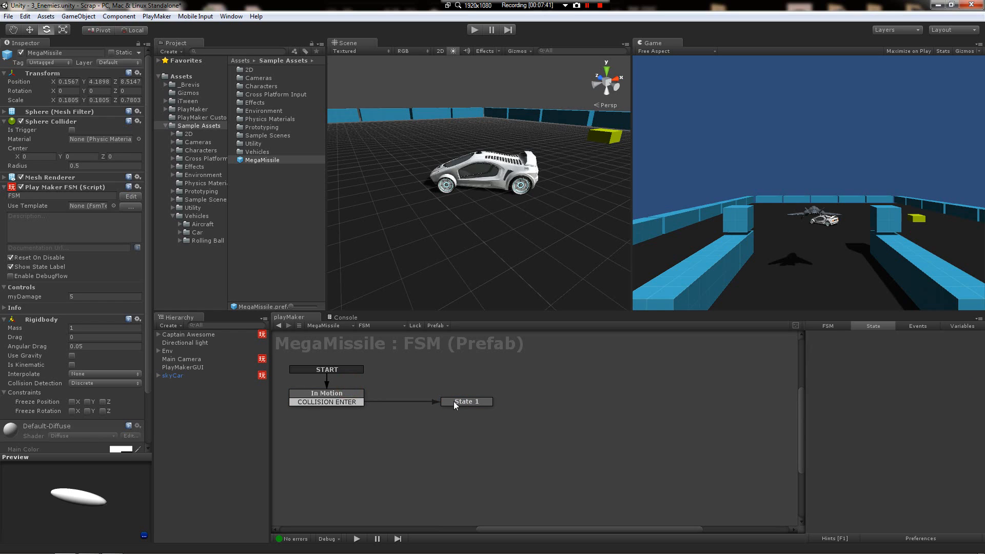
Step: Add a Send Event action to State 1, found by searching 'sen'
click(466, 401)
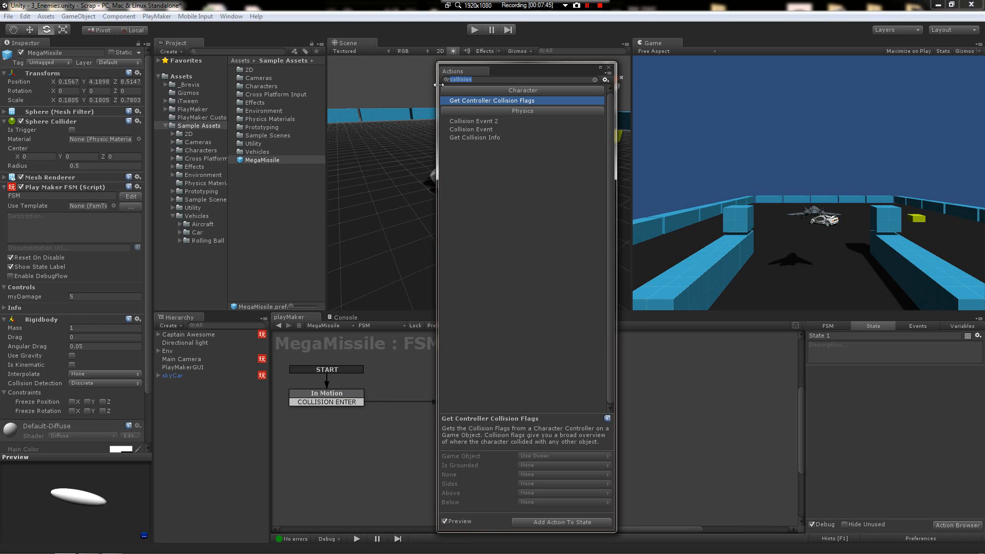
text(sen)
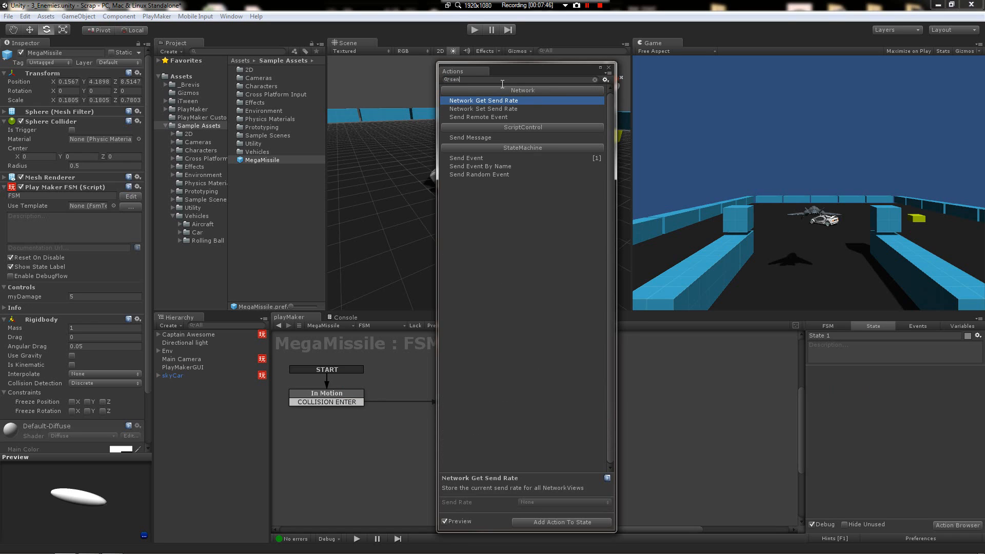
click(480, 117)
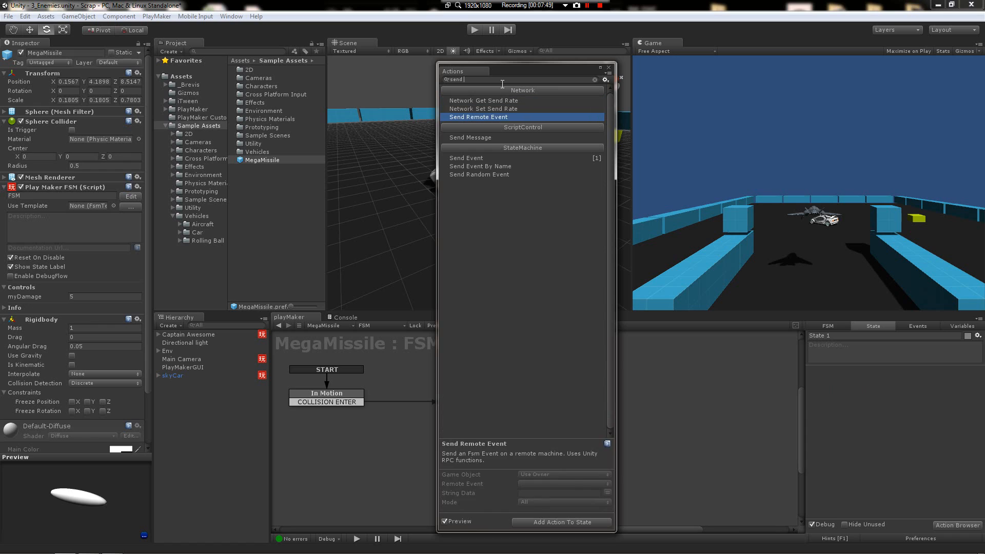
click(465, 158)
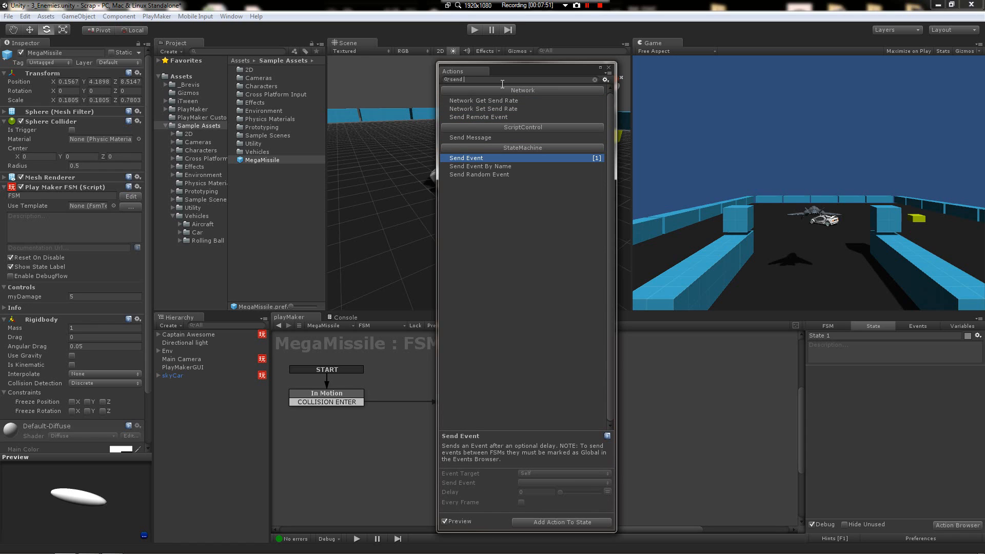
double_click(465, 158)
text(@calls)
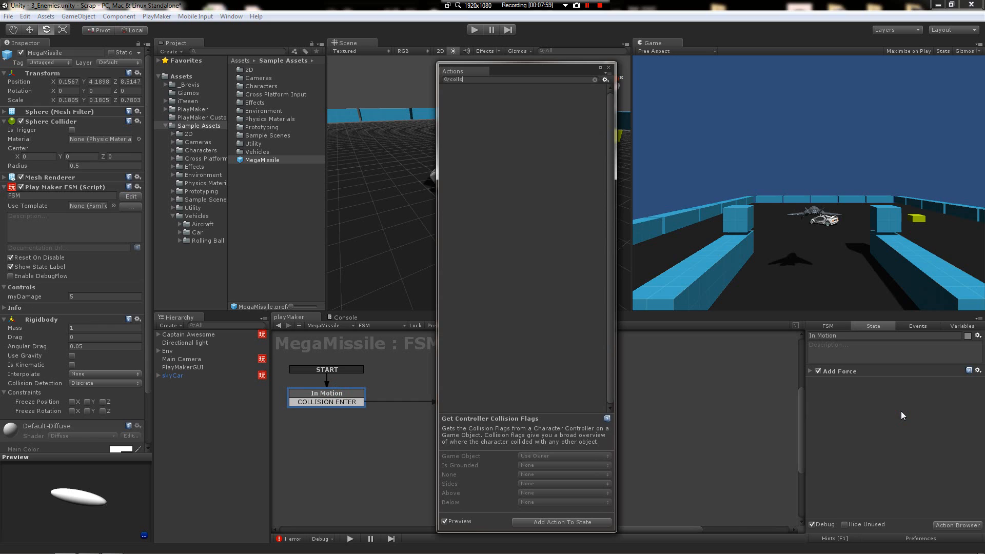
Step: Add the collision action and store the Game Object Hit in the WeHitThis variable
click(470, 129)
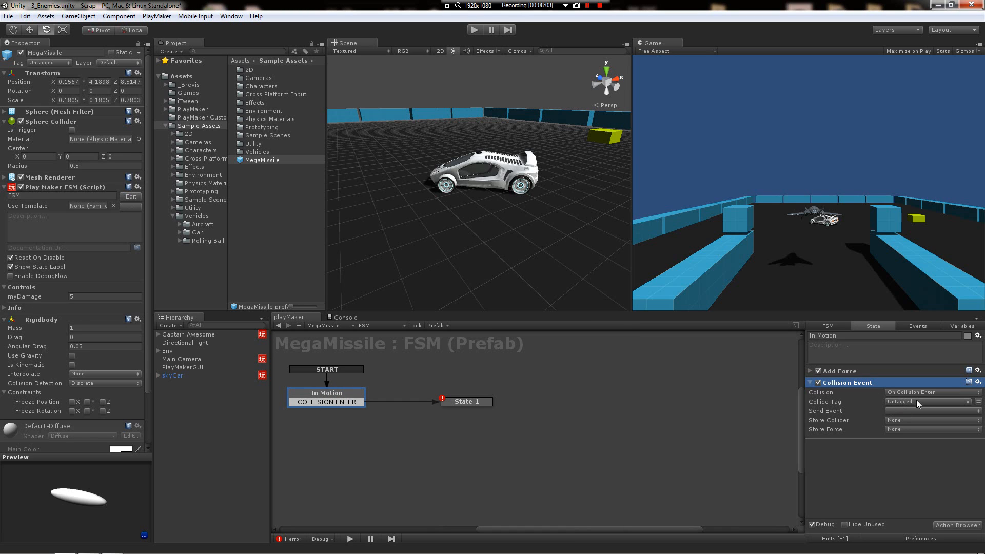
click(929, 410)
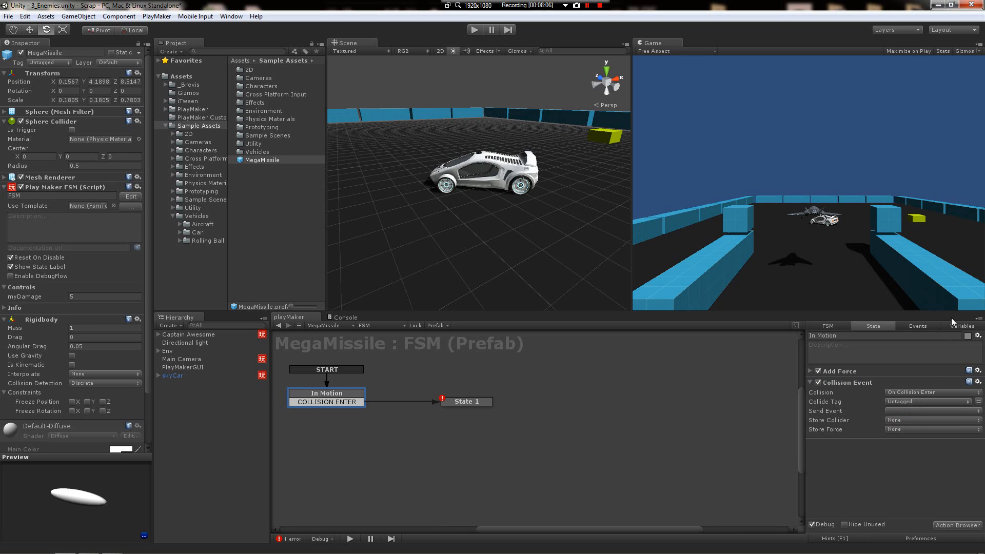
click(961, 326)
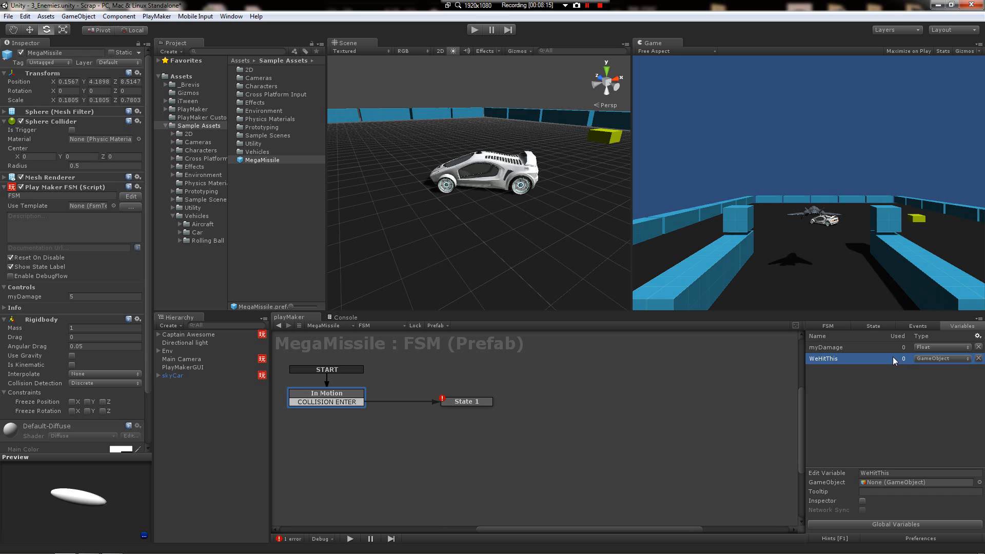
click(465, 401)
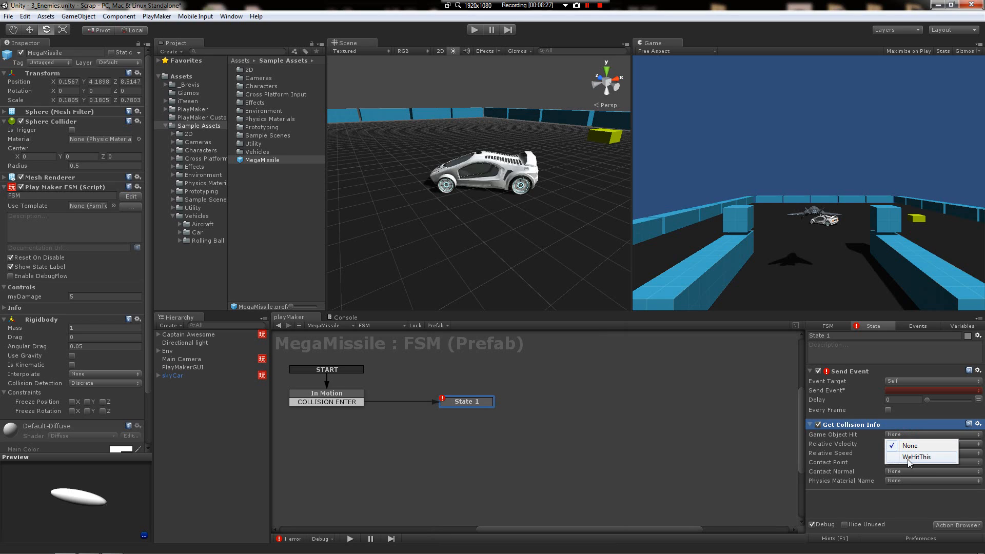
click(919, 457)
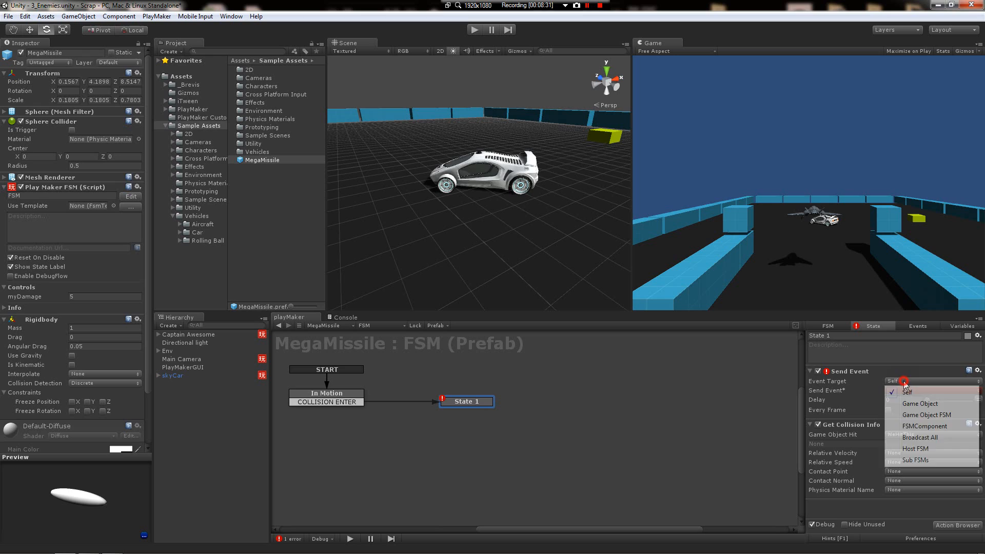
Step: Target Send Event at the WeHitThis game object and make it send MissileHit
click(920, 403)
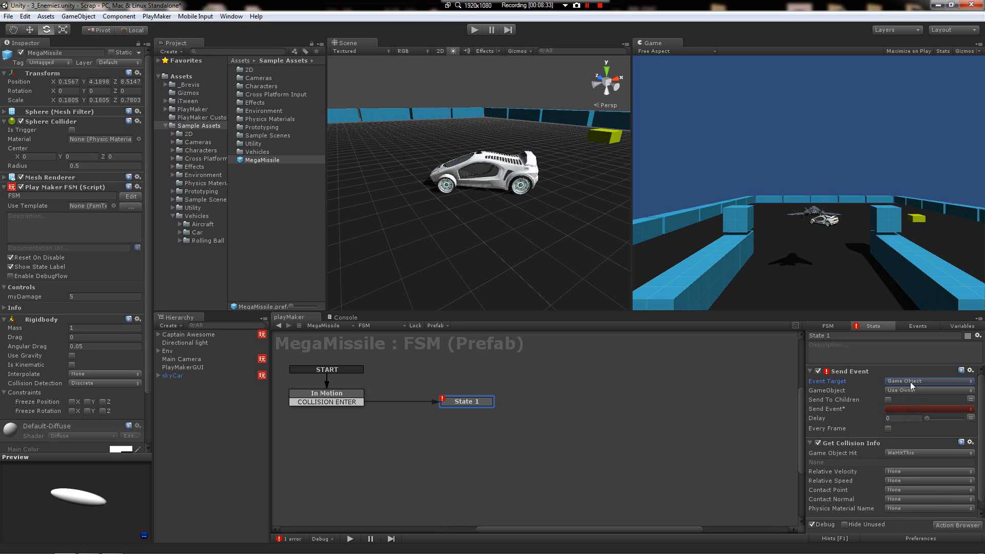
click(928, 389)
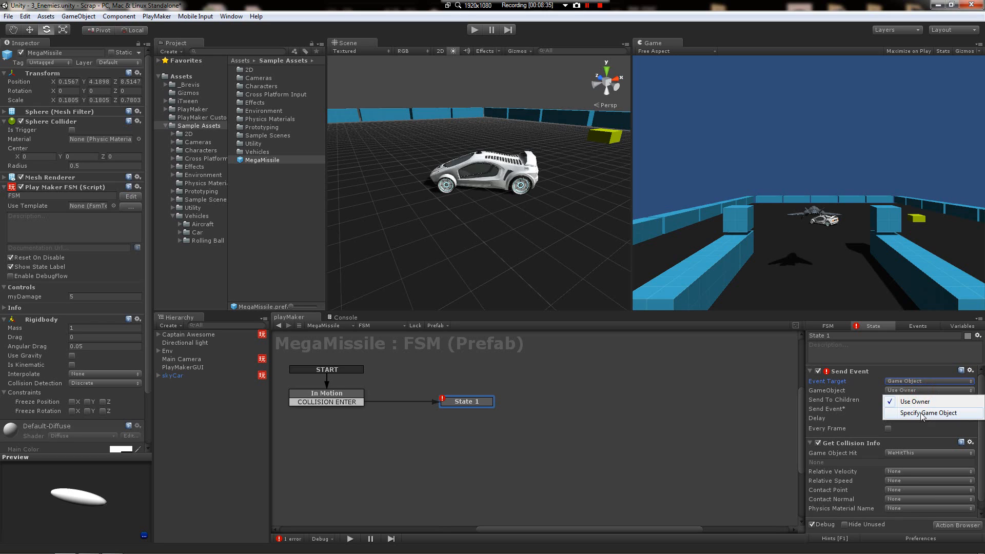
click(932, 412)
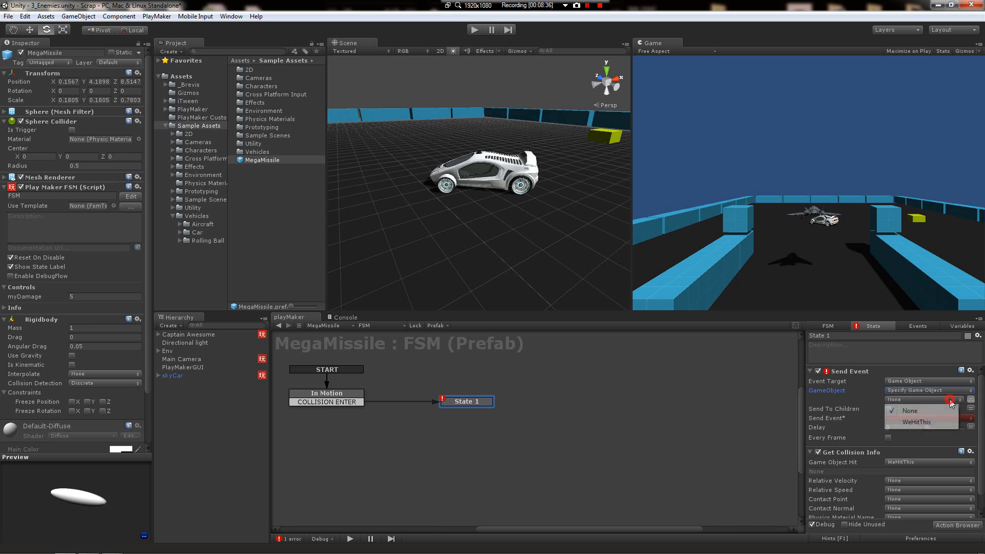
click(918, 422)
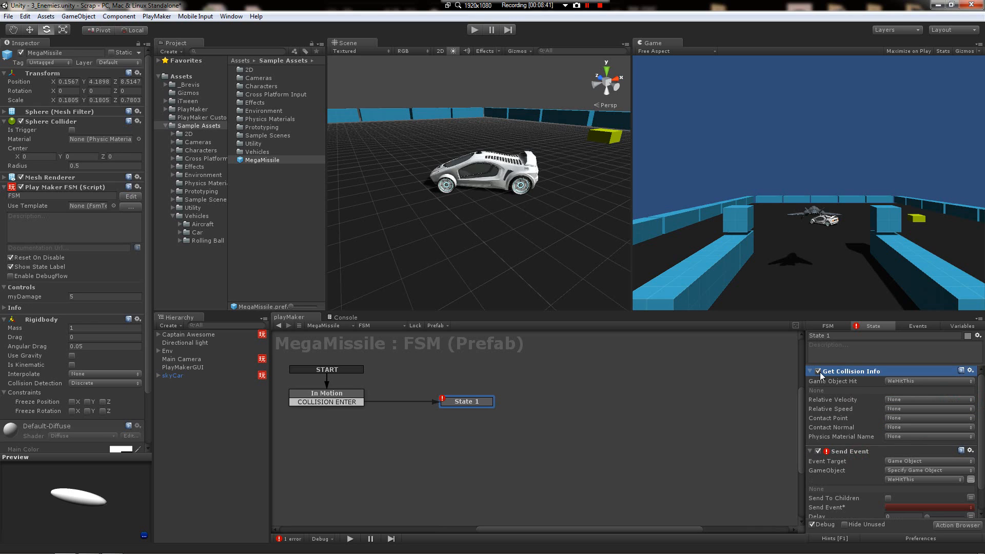
click(814, 370)
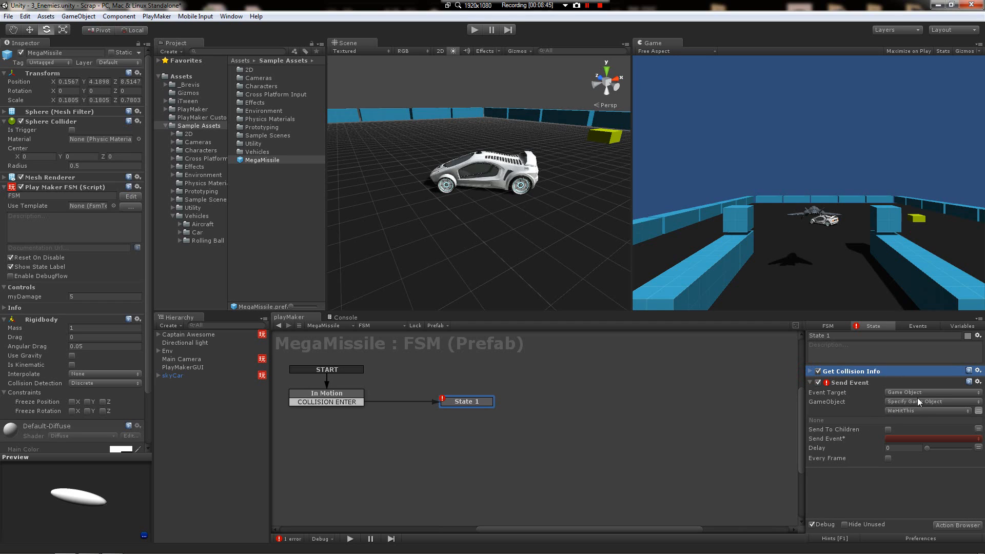
mouse_move(841, 435)
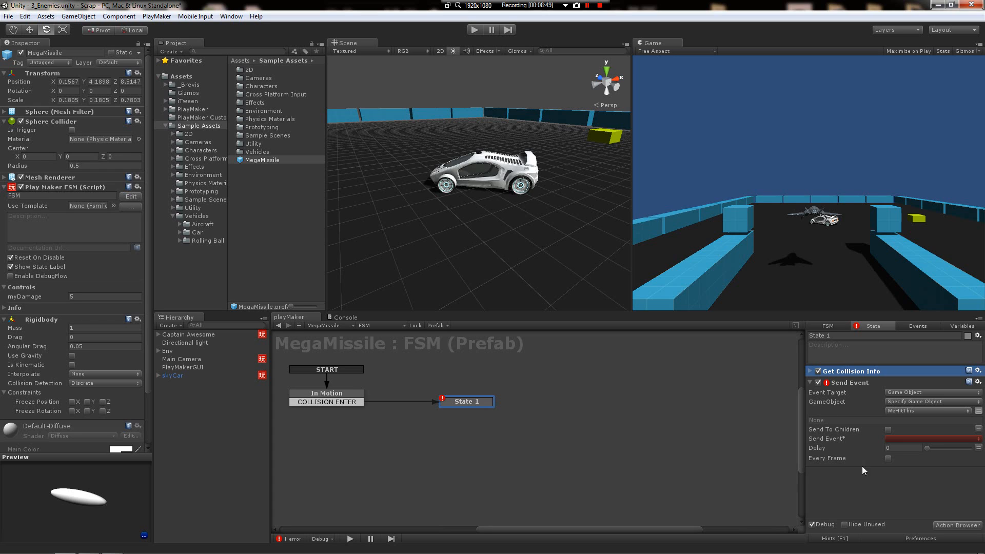
click(932, 410)
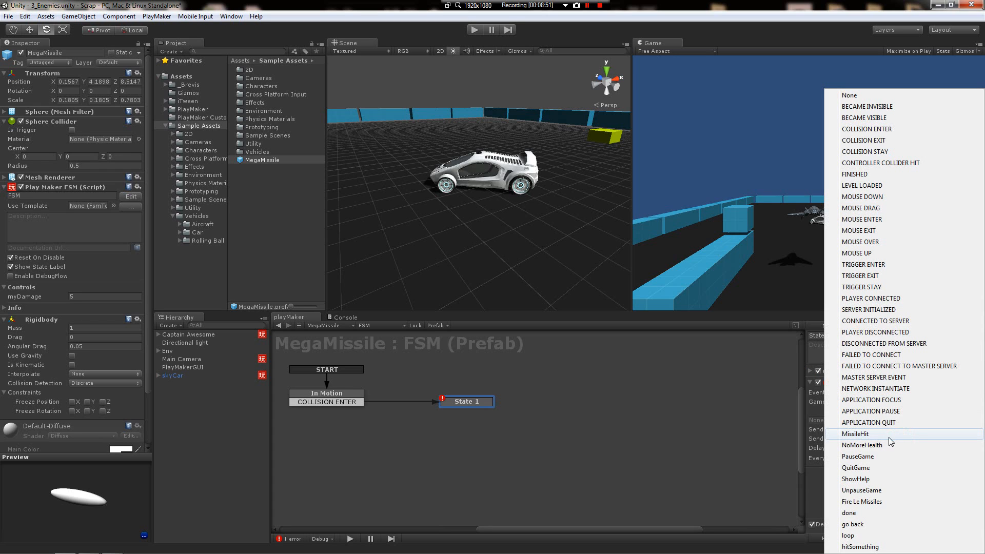
mouse_move(869, 421)
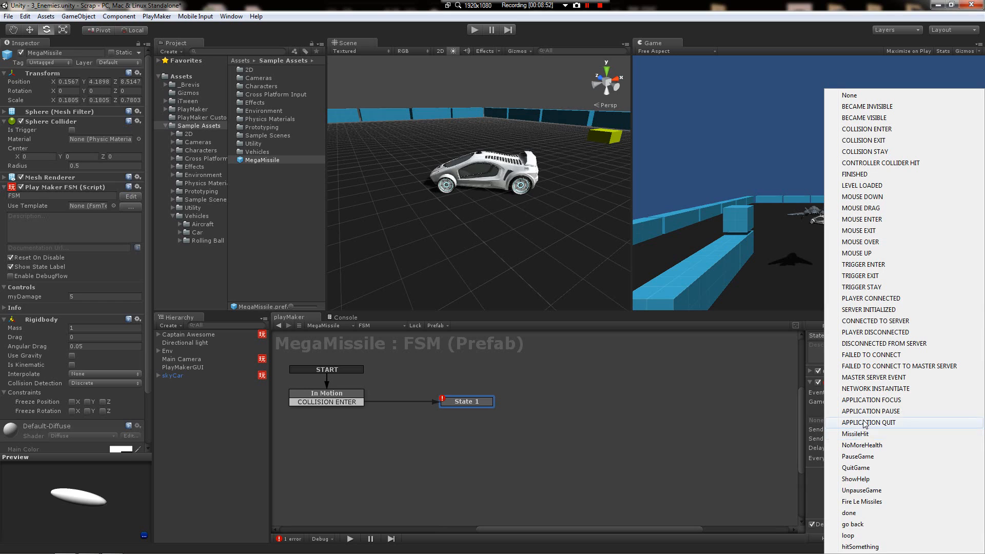
mouse_move(873, 433)
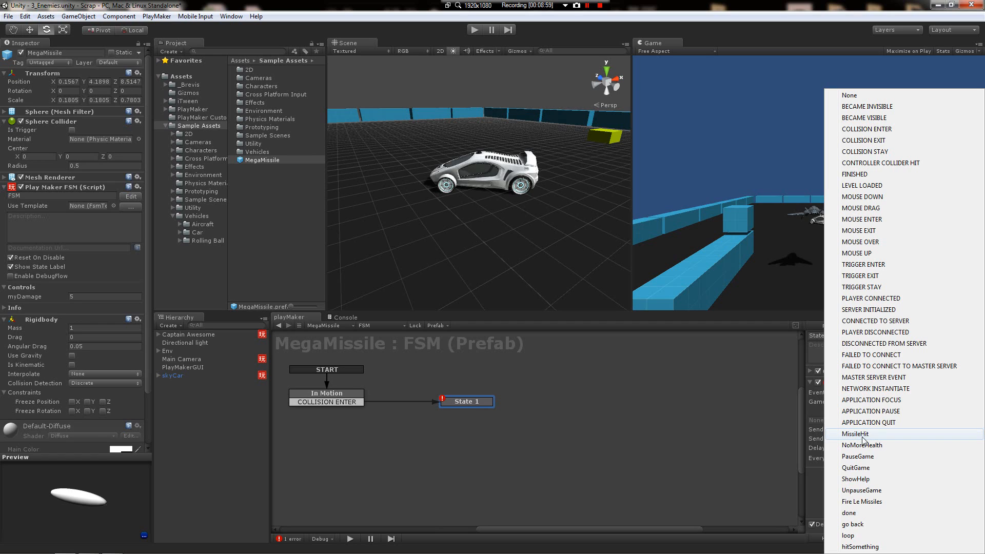
click(855, 432)
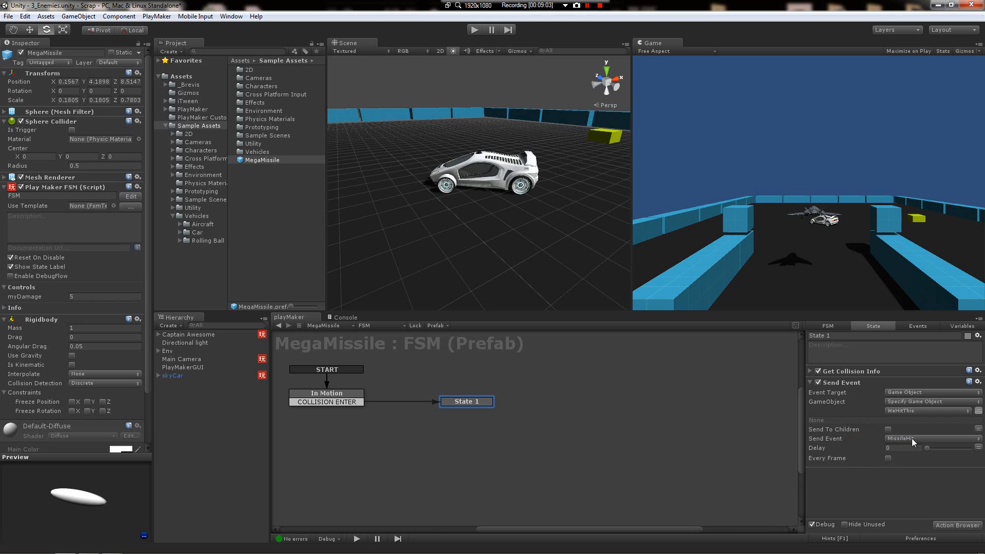
mouse_move(902, 498)
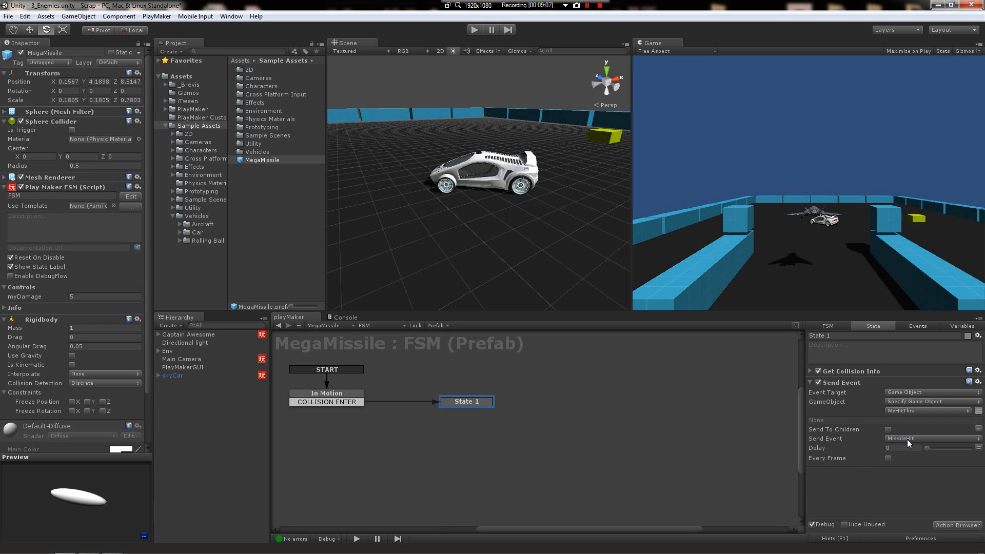
mouse_move(888, 491)
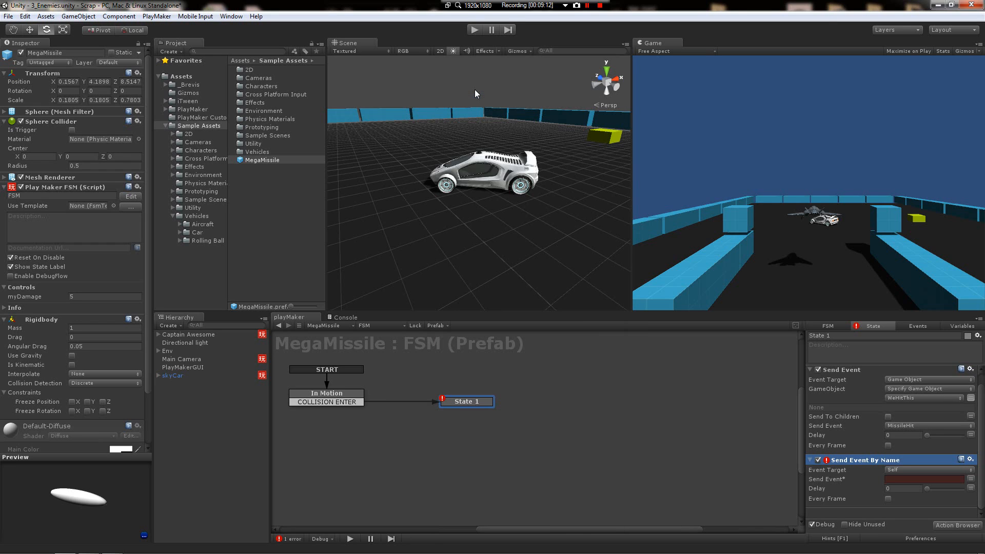
Step: Remove the extra Send Event By Name action from State 1
click(920, 479)
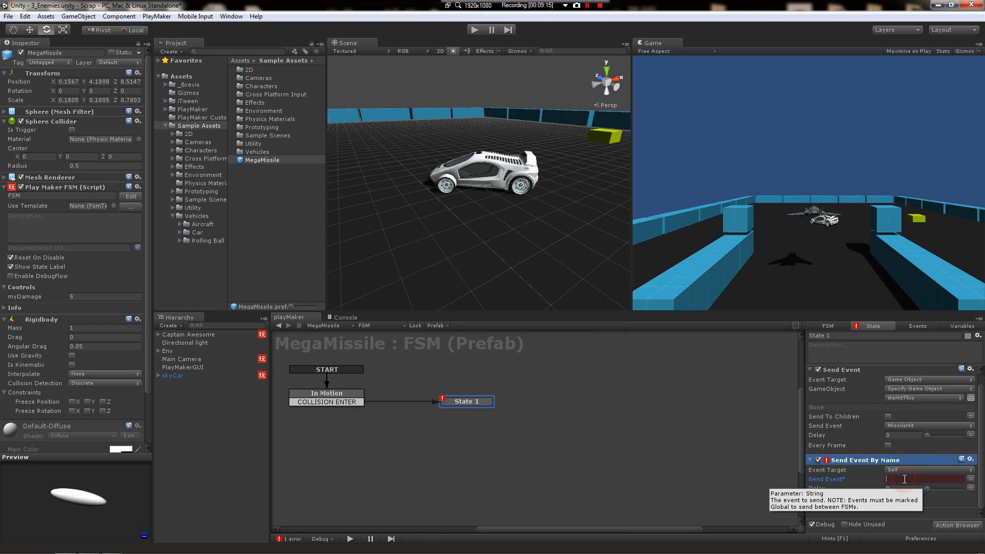
text(asdasd)
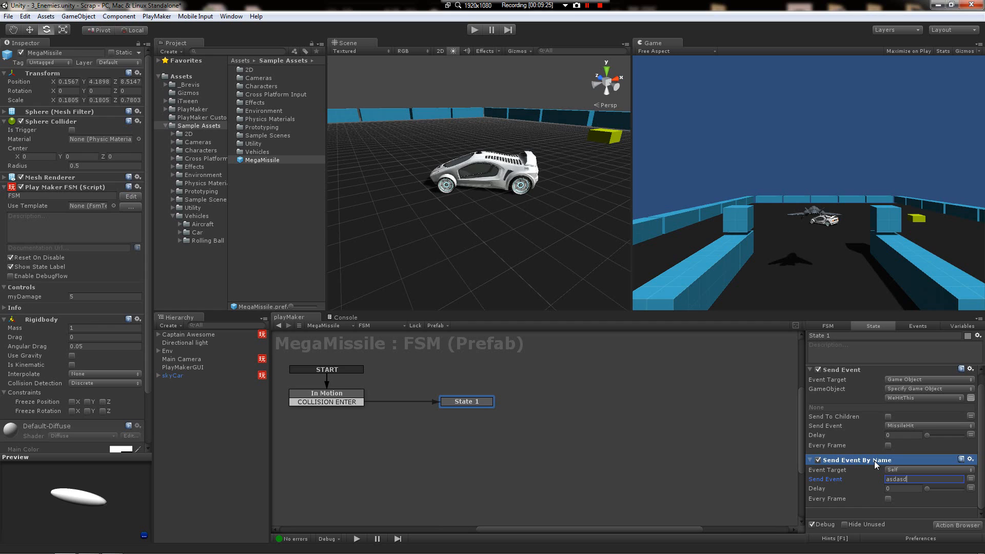
right_click(852, 459)
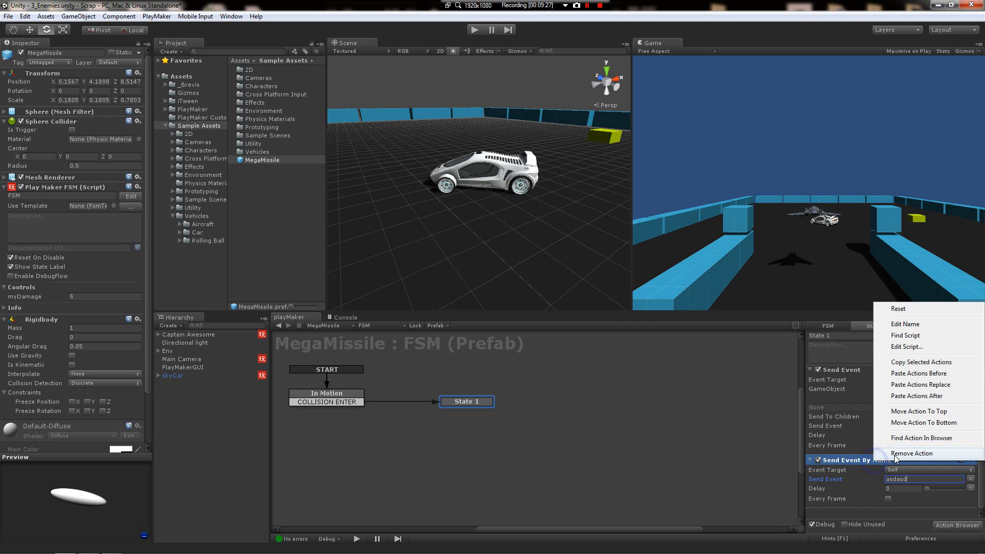
click(910, 452)
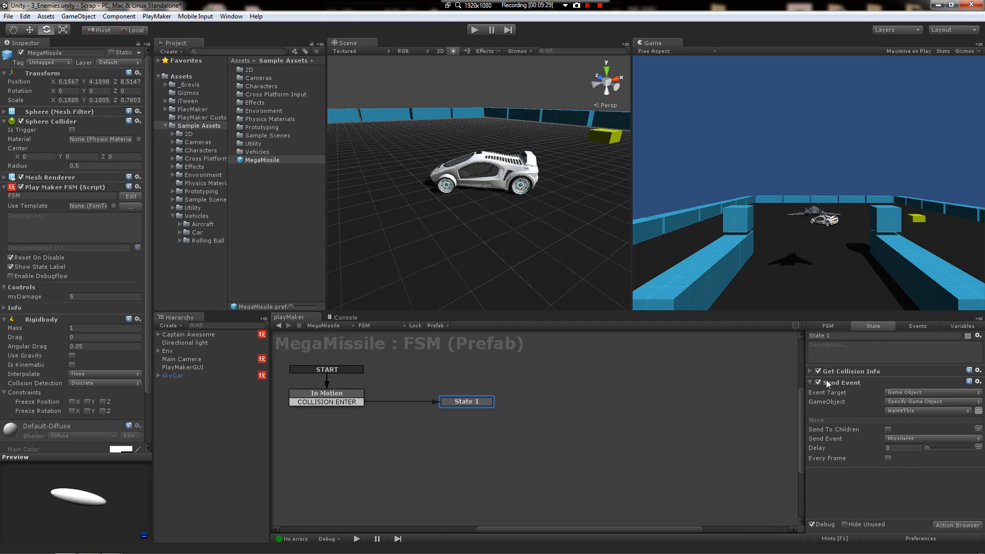
Step: Remove the Collision Event action from the In Motion state, leaving Add Force
click(325, 393)
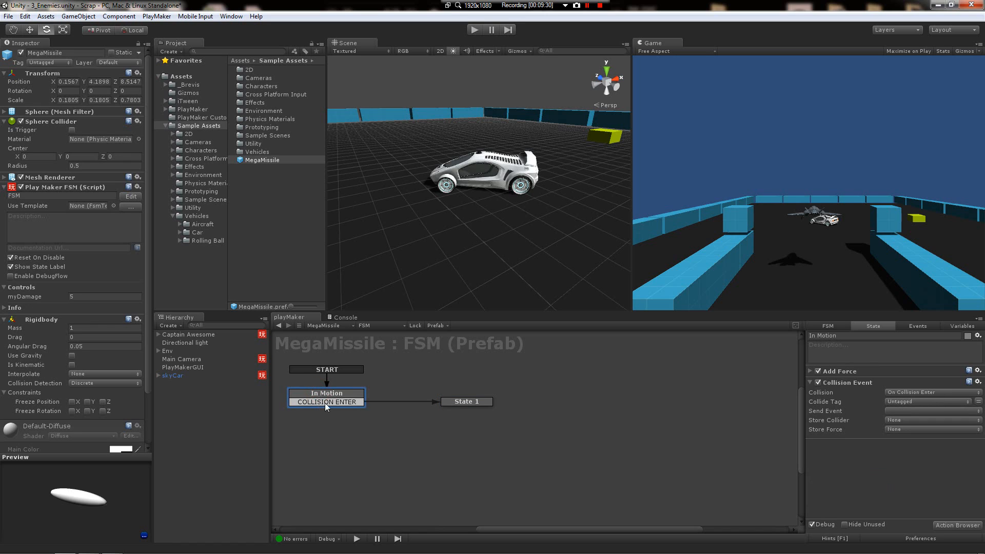
click(848, 382)
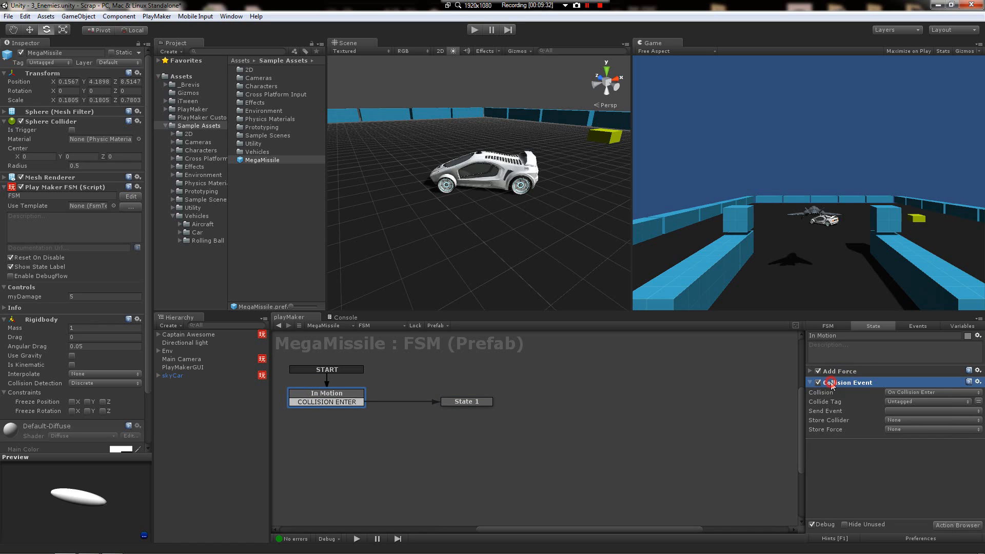
right_click(852, 381)
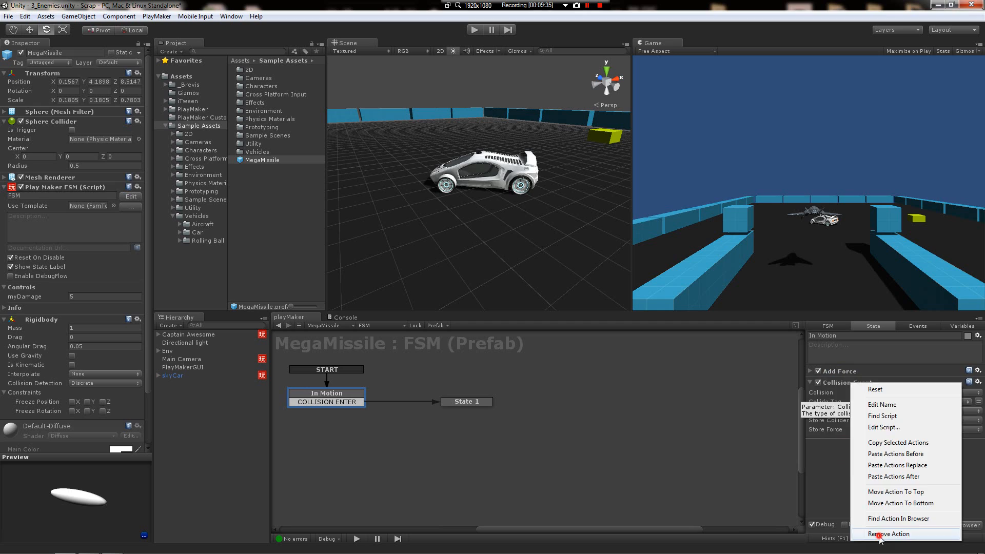
click(887, 533)
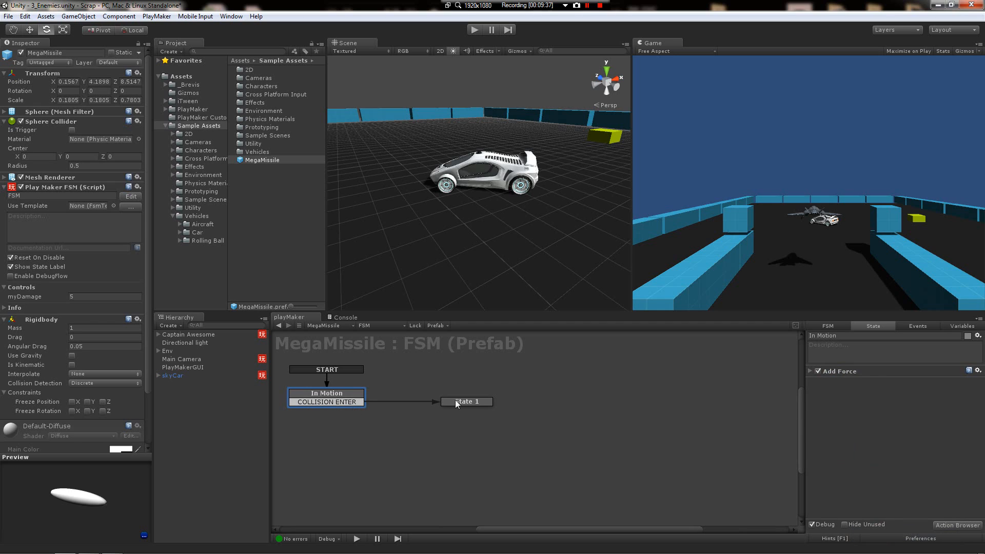
Step: Give the missile's State 1 a FINISHED transition leading to a new State 2
click(466, 401)
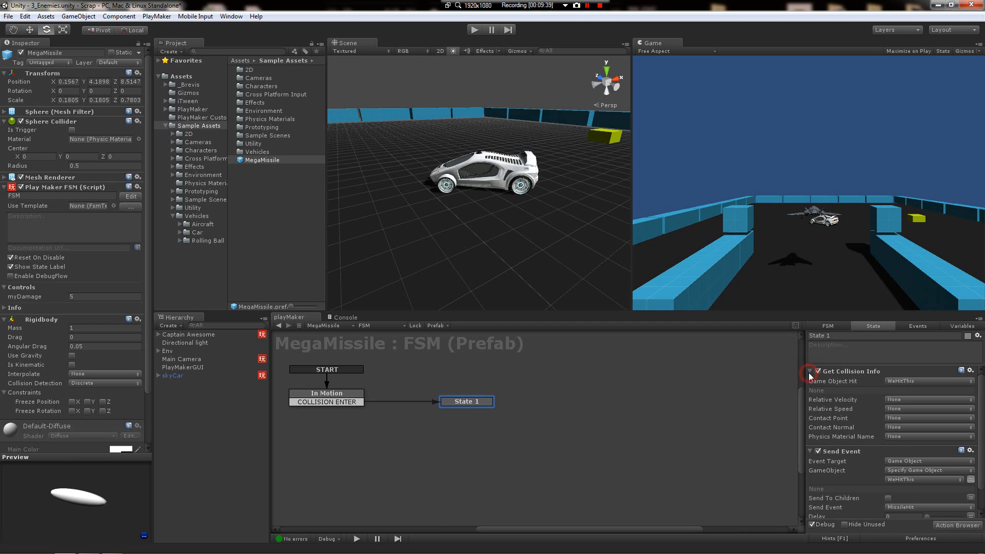
click(810, 371)
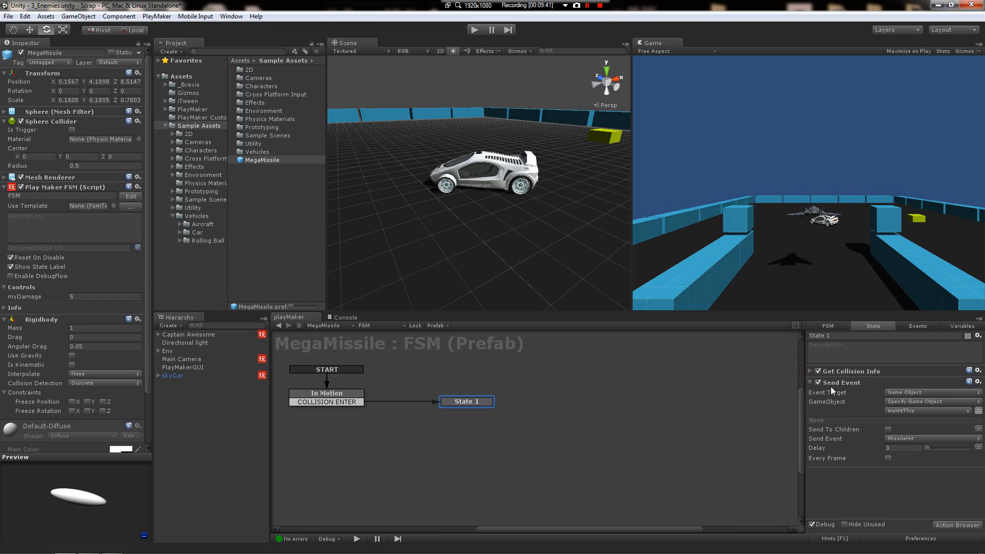
mouse_move(911, 416)
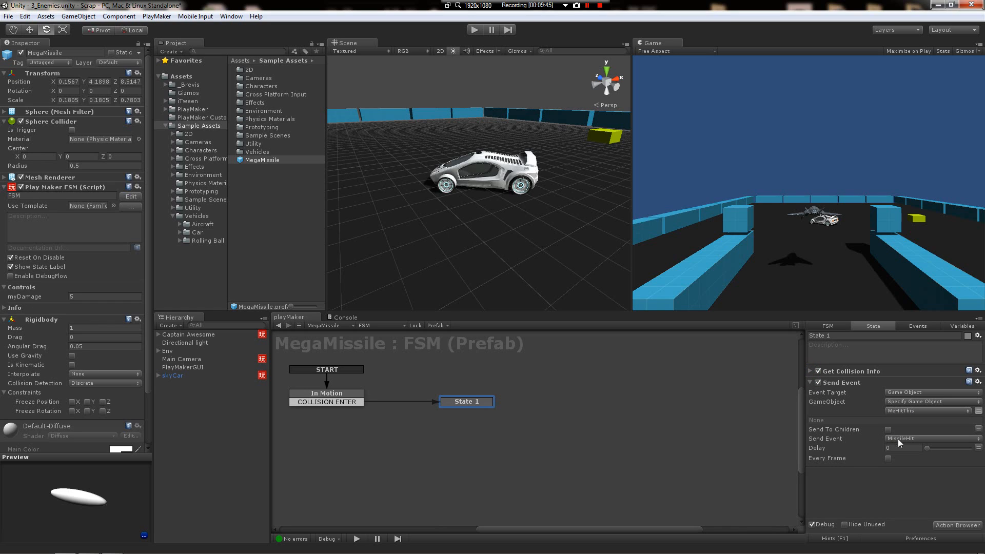
mouse_move(552, 402)
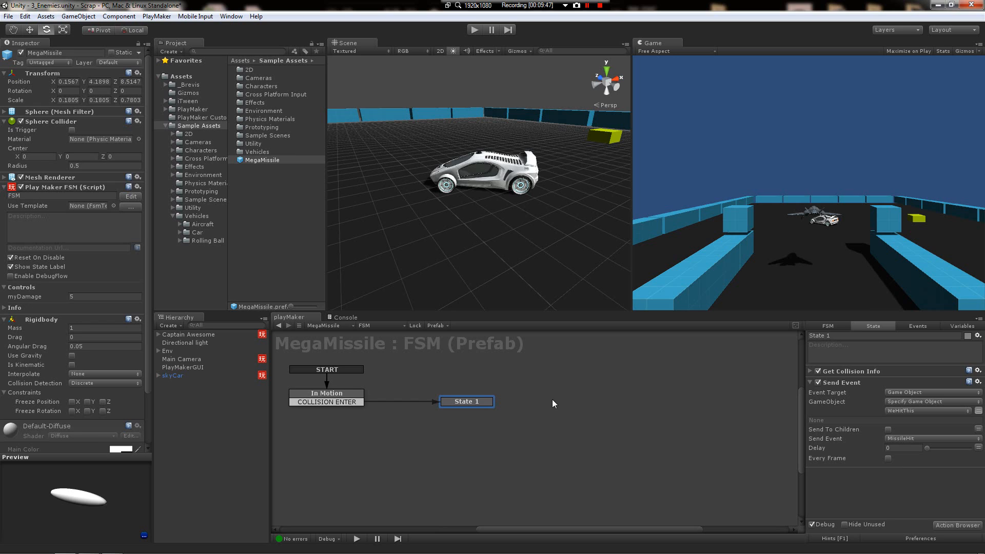
right_click(465, 401)
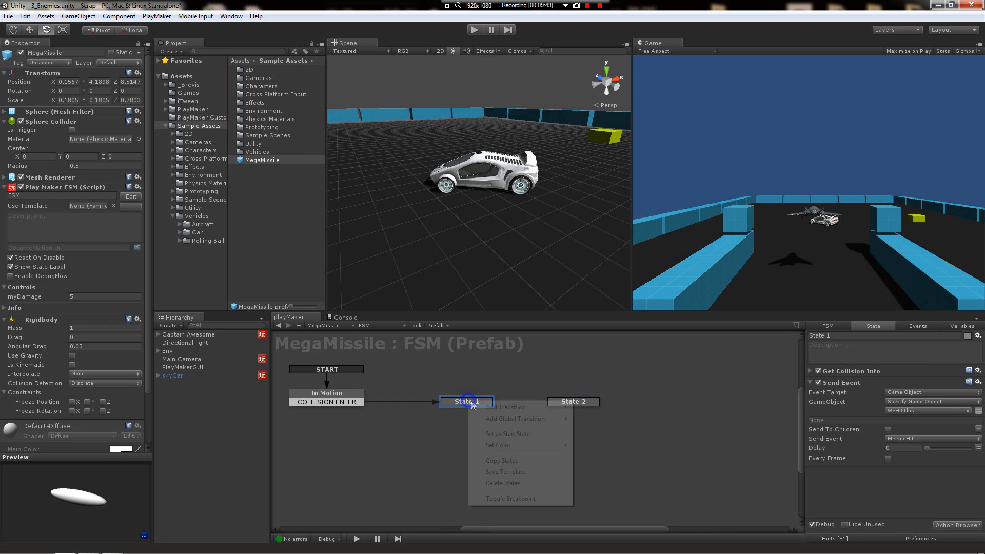
click(510, 407)
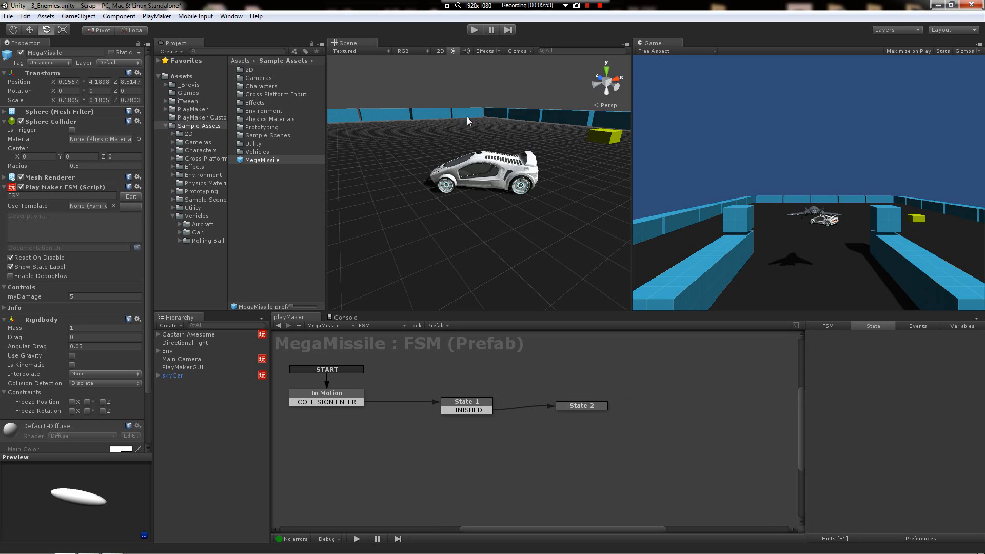
click(466, 401)
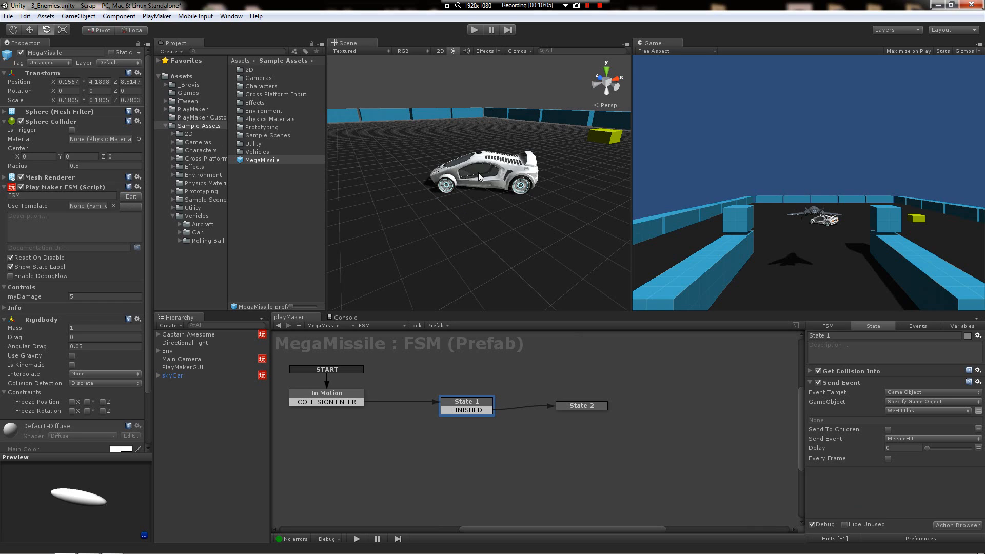
mouse_move(218, 348)
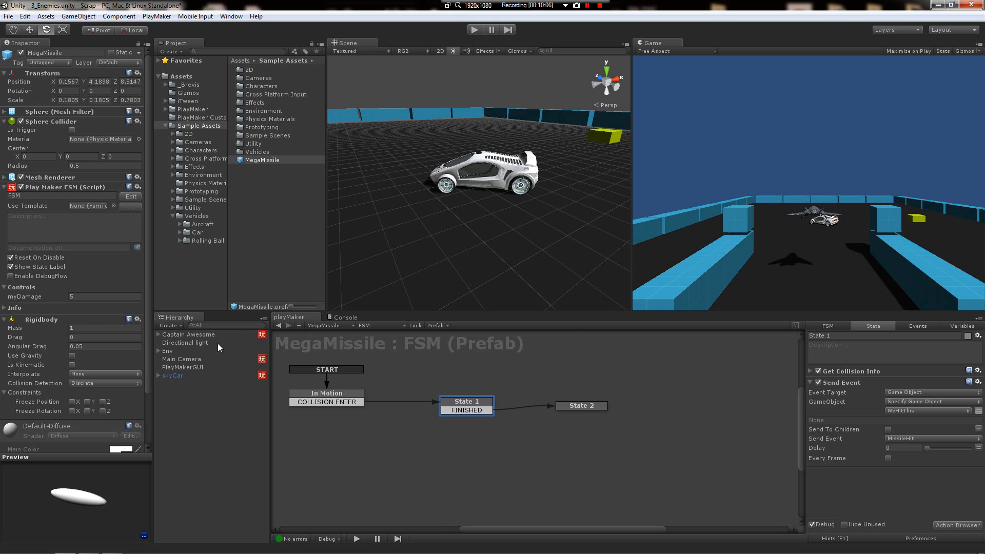
mouse_move(167, 360)
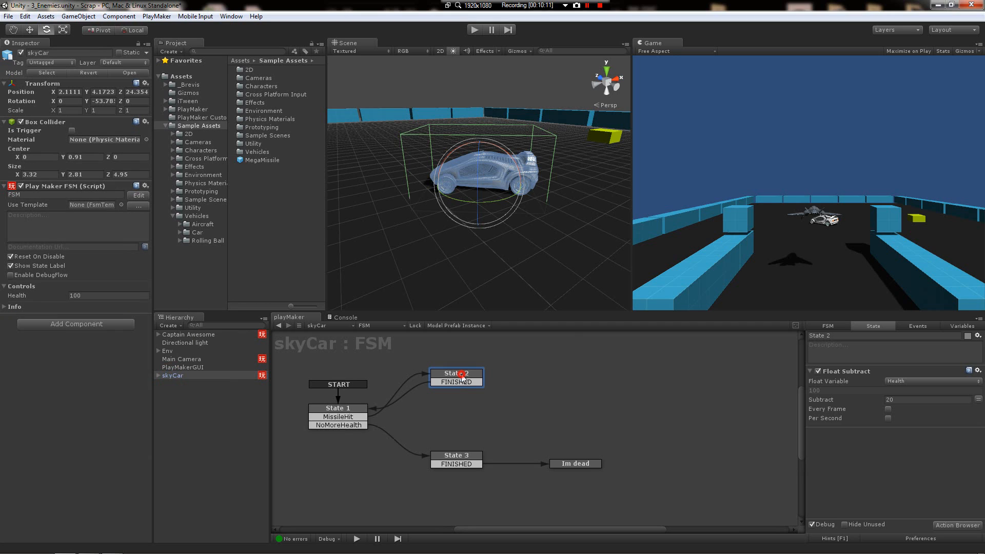
Step: Review the skyCar's health and explosion states, then play-test until the skyCar explodes and stop
click(454, 455)
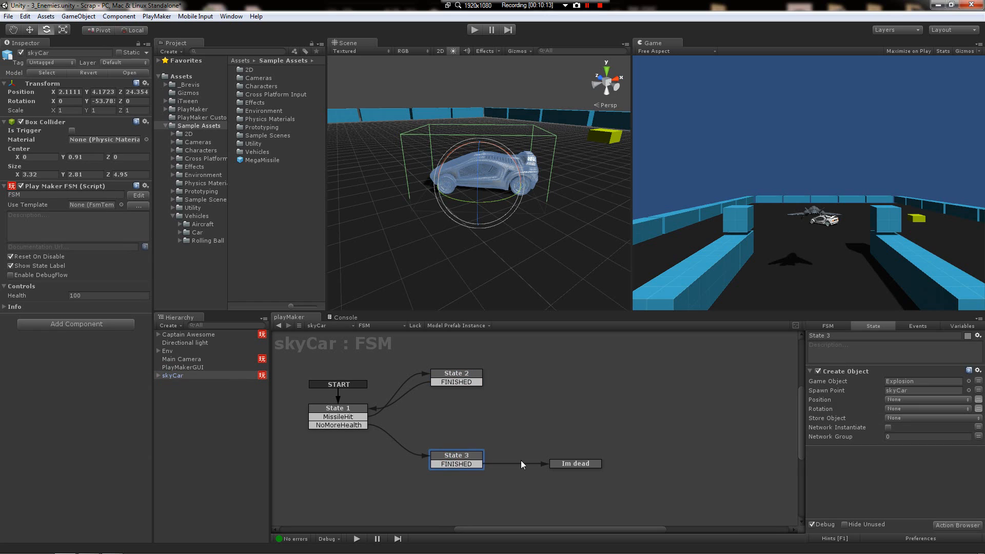
click(338, 408)
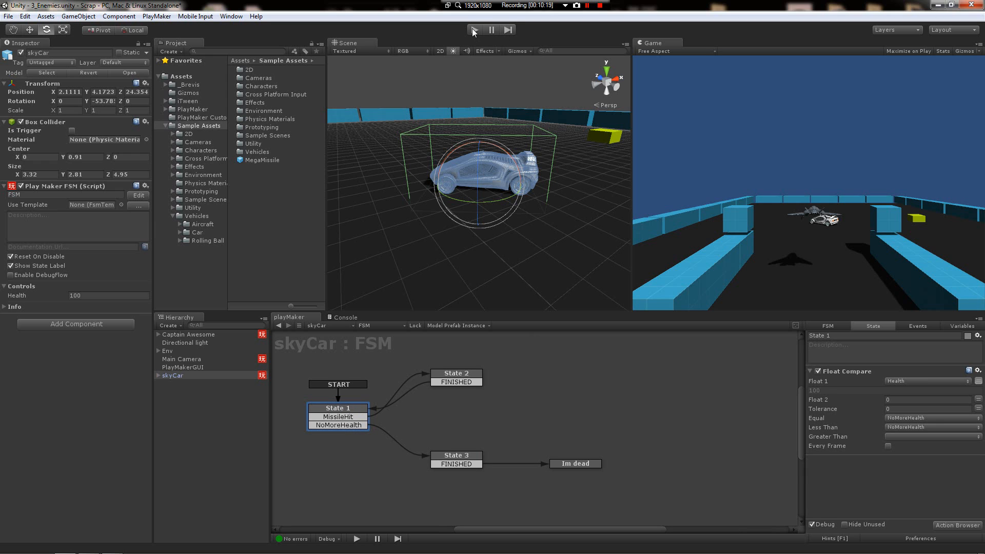
click(472, 30)
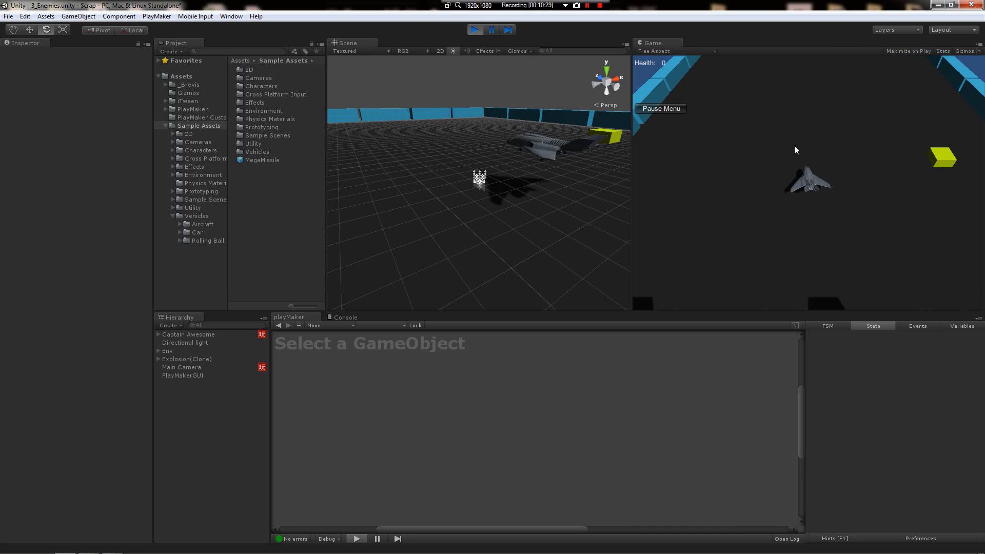
click(475, 30)
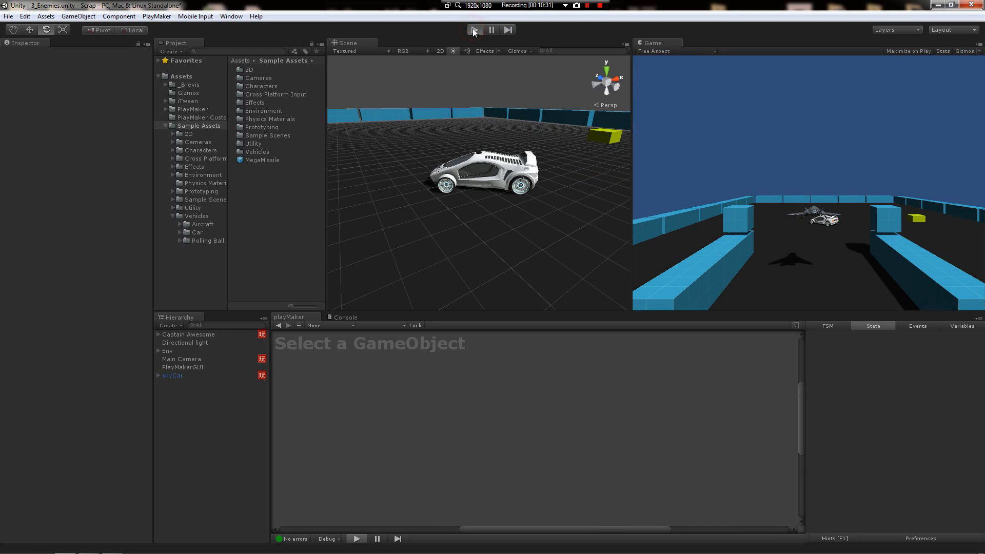
click(474, 30)
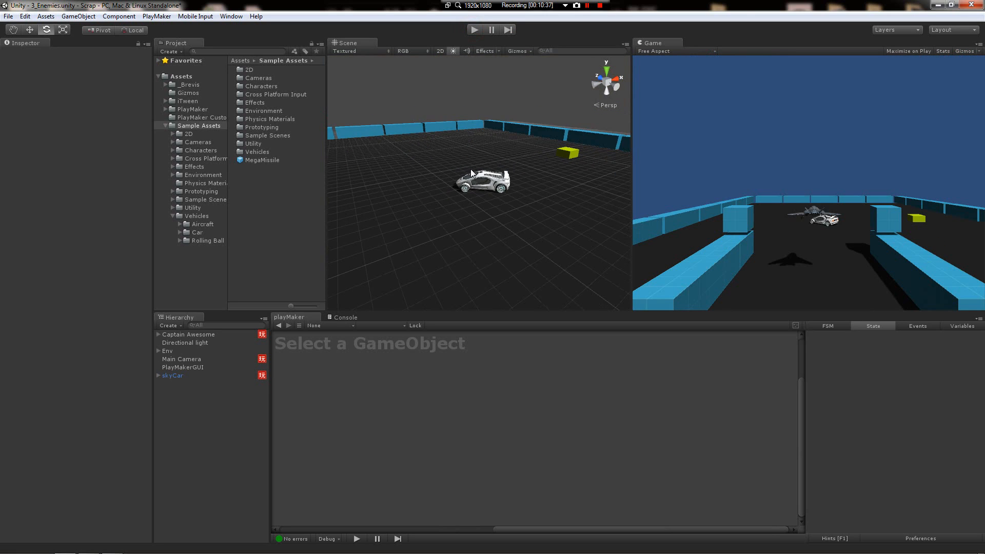
Step: Duplicate skyCar into four copies and play-test missiles exploding all of them
click(172, 376)
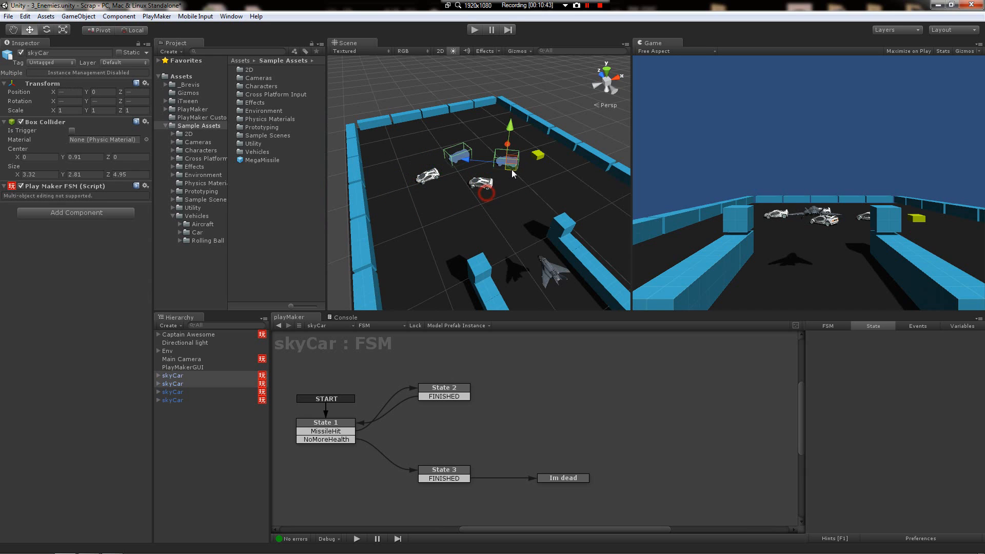
click(475, 30)
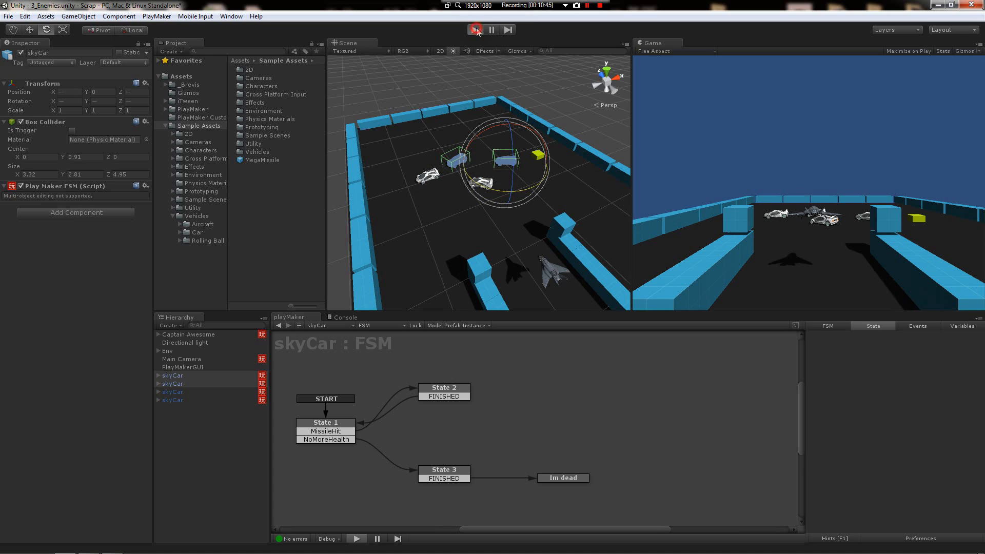
click(476, 30)
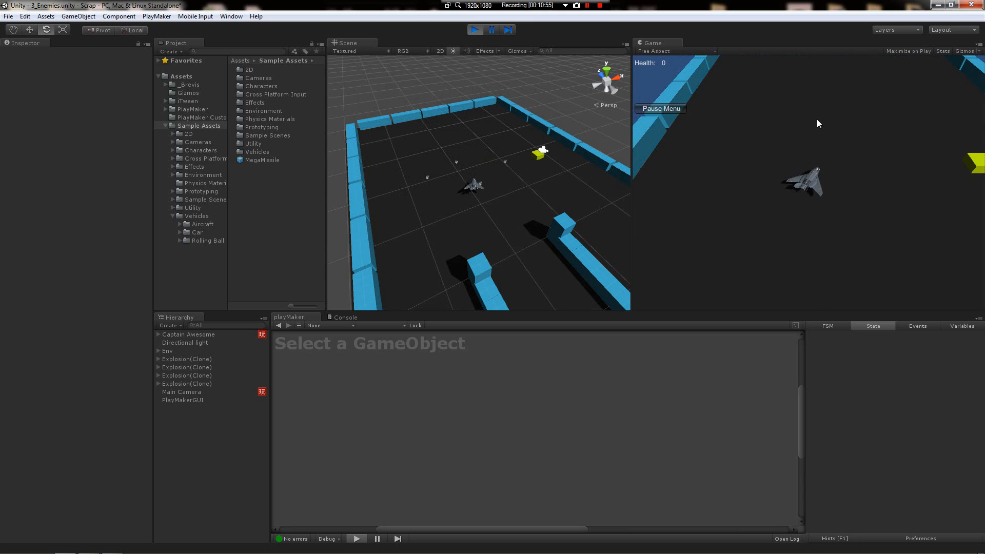
click(475, 30)
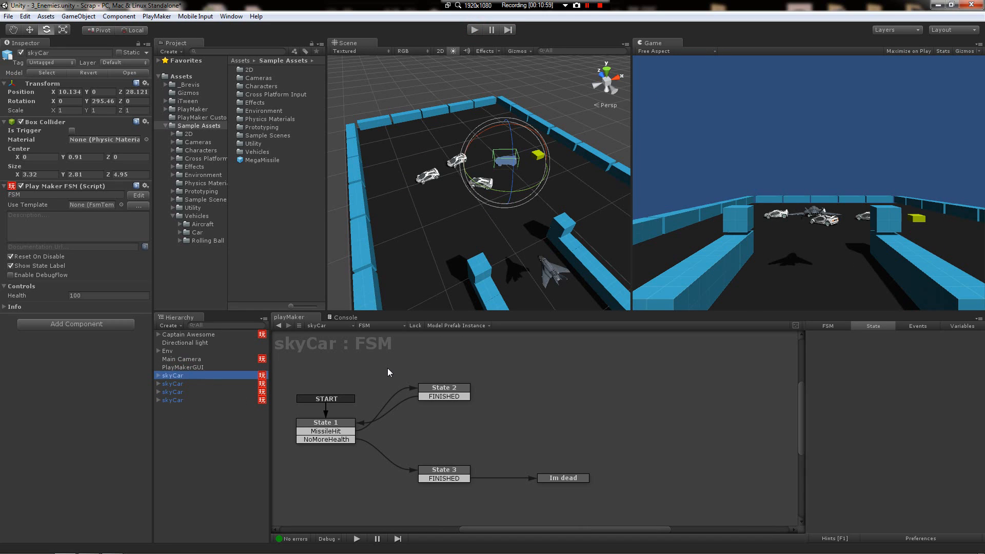
Step: Trace the skyCar's MissileHit transition from State 1 to State 2's Float Subtract, then start another test
click(325, 421)
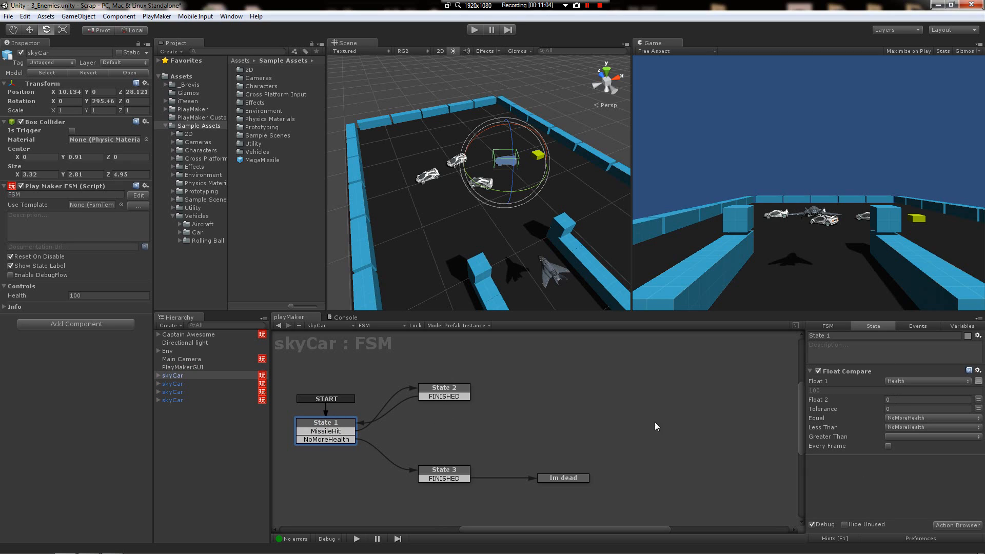
mouse_move(421, 440)
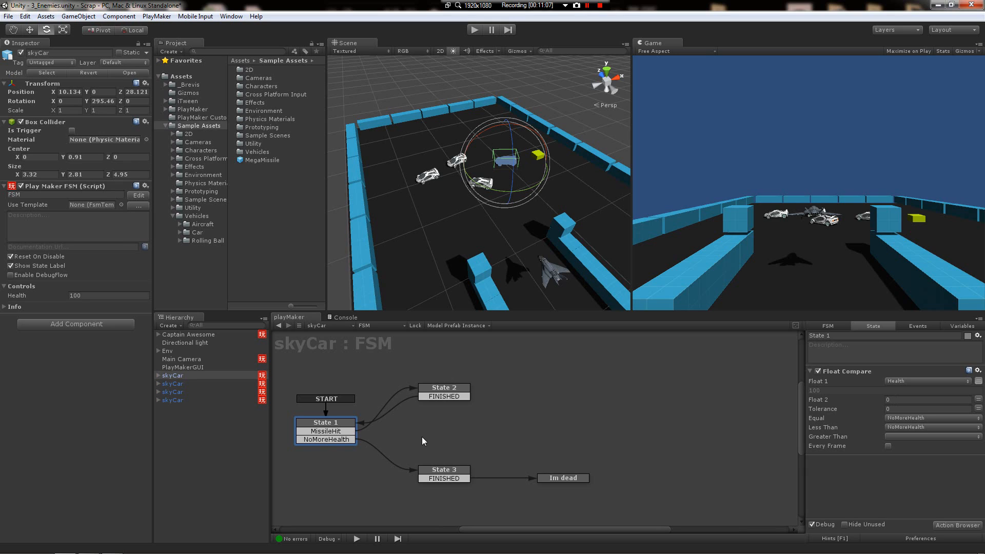
click(443, 470)
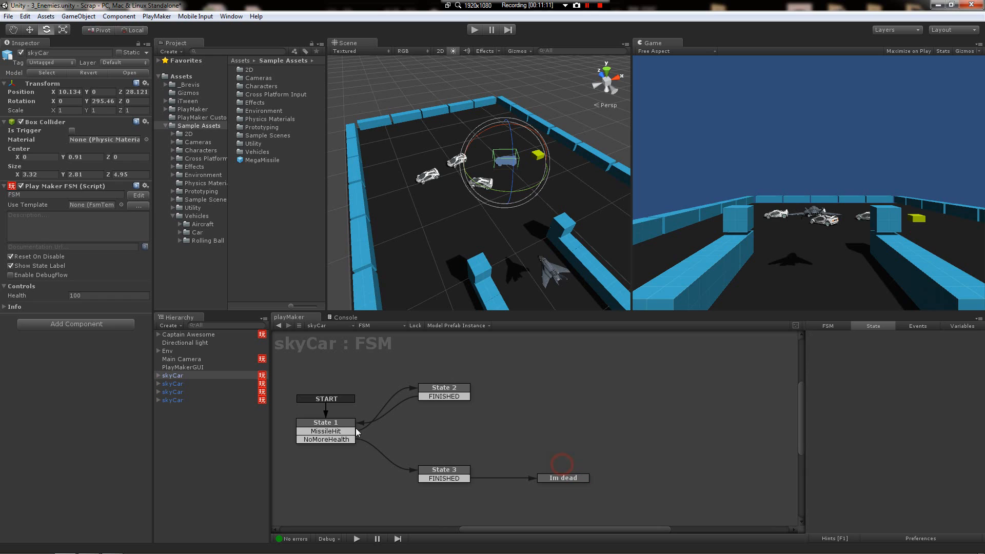
click(325, 422)
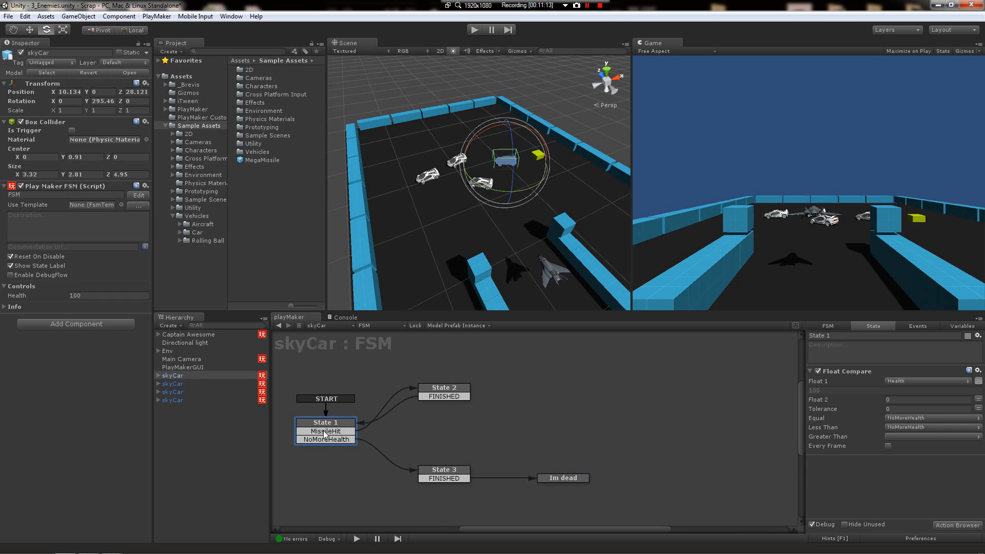
mouse_move(334, 435)
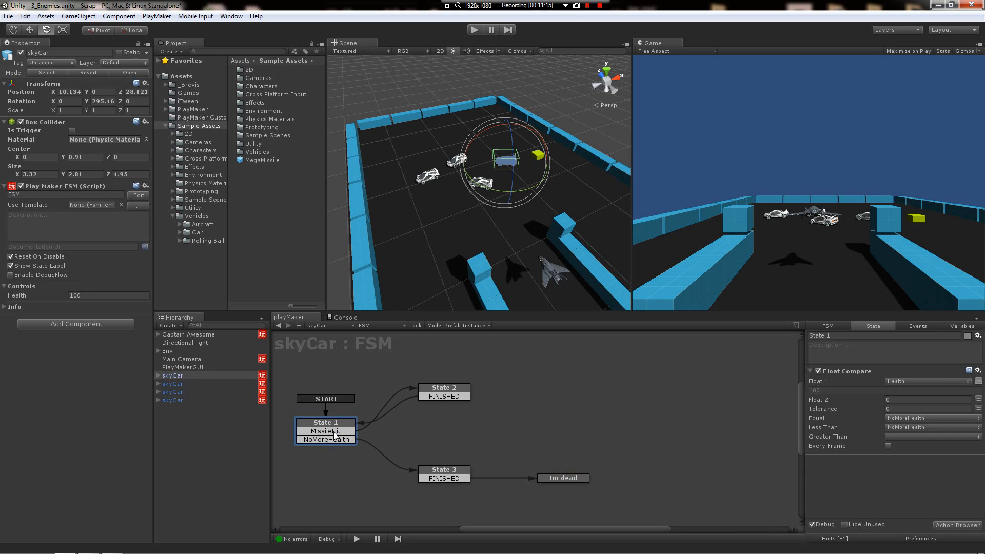
click(325, 431)
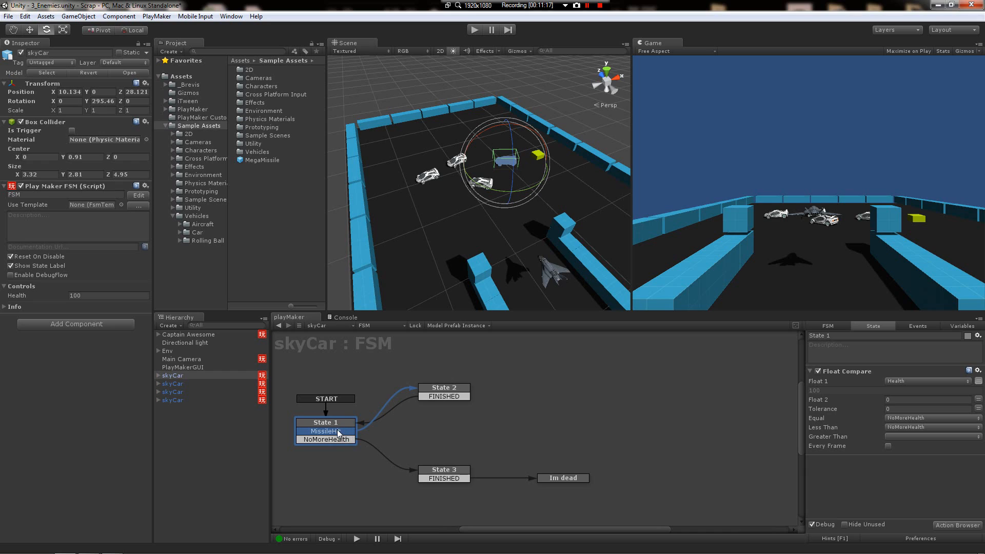
mouse_move(437, 218)
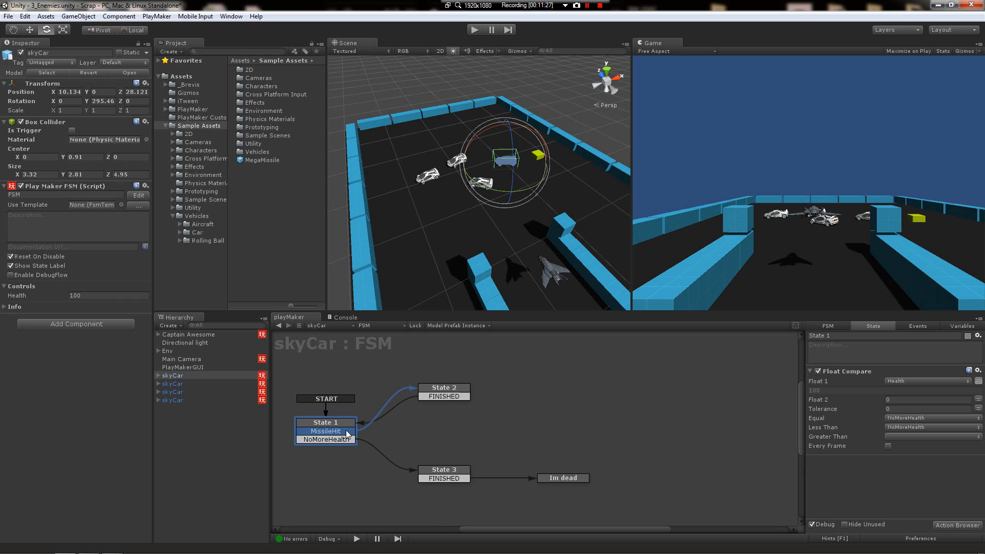
click(443, 388)
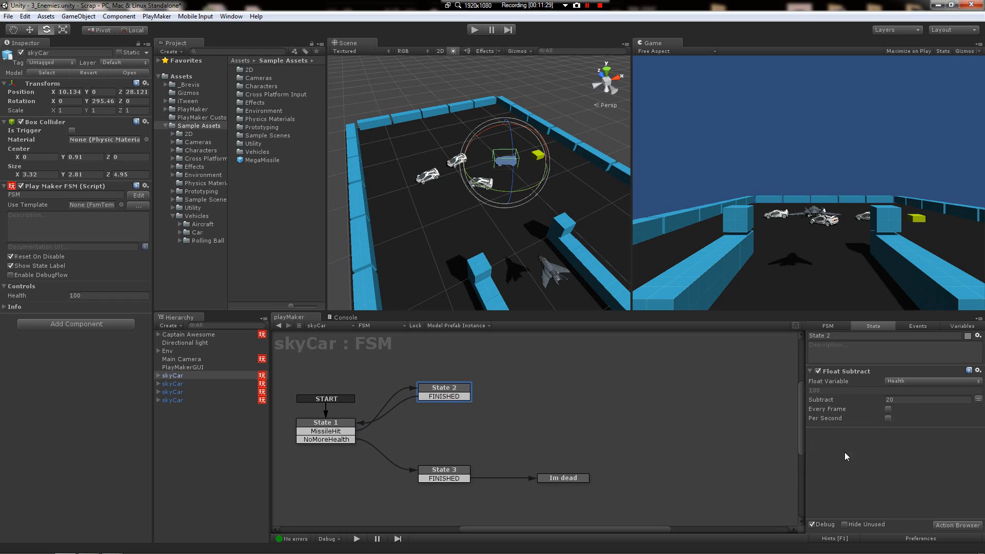
click(325, 422)
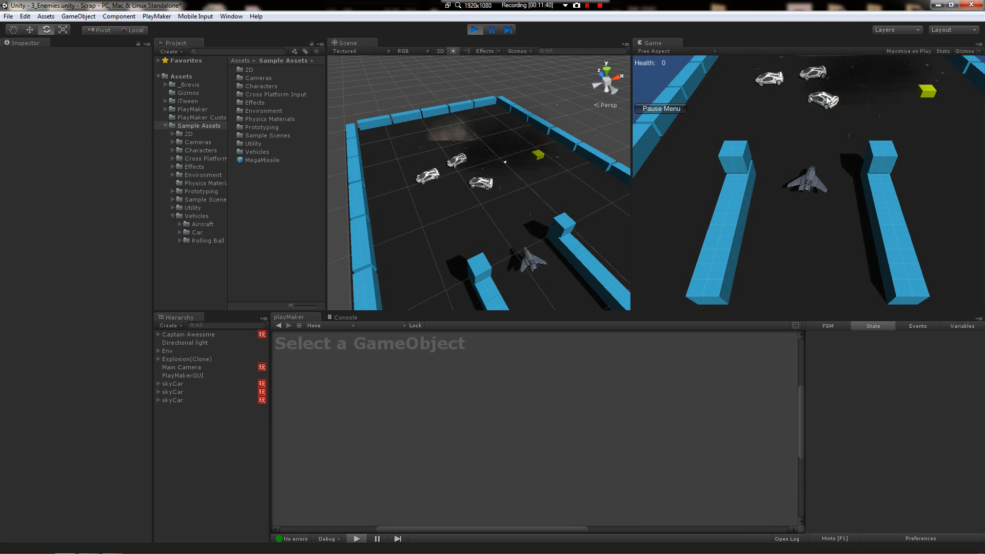
Step: Select a surviving skyCar to watch its live FSM sitting in State 1 with Health 100
click(174, 383)
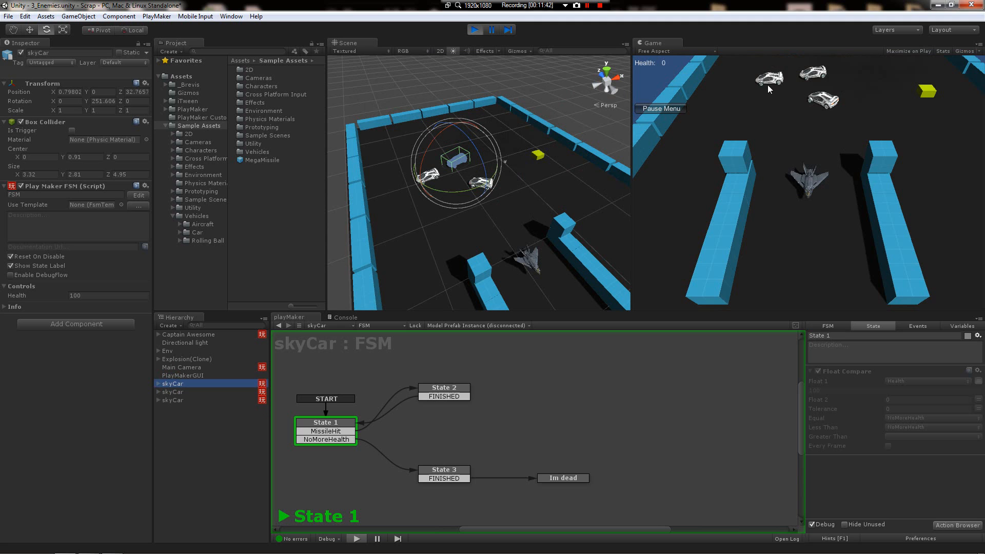